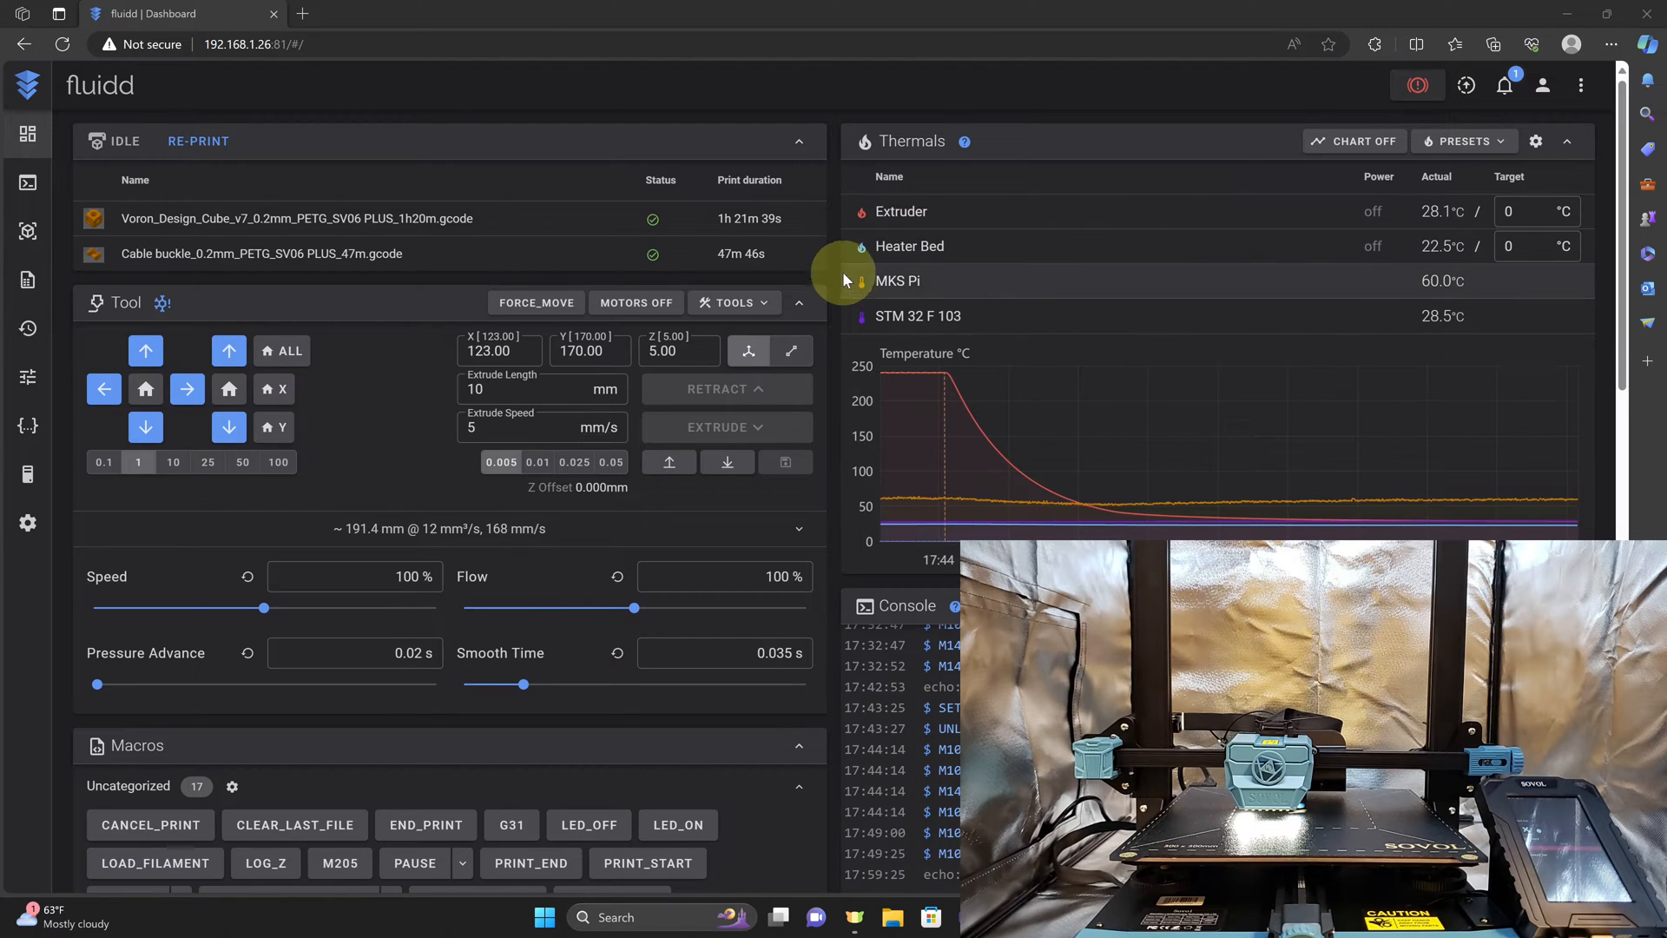
pyautogui.moveTo(642, 99)
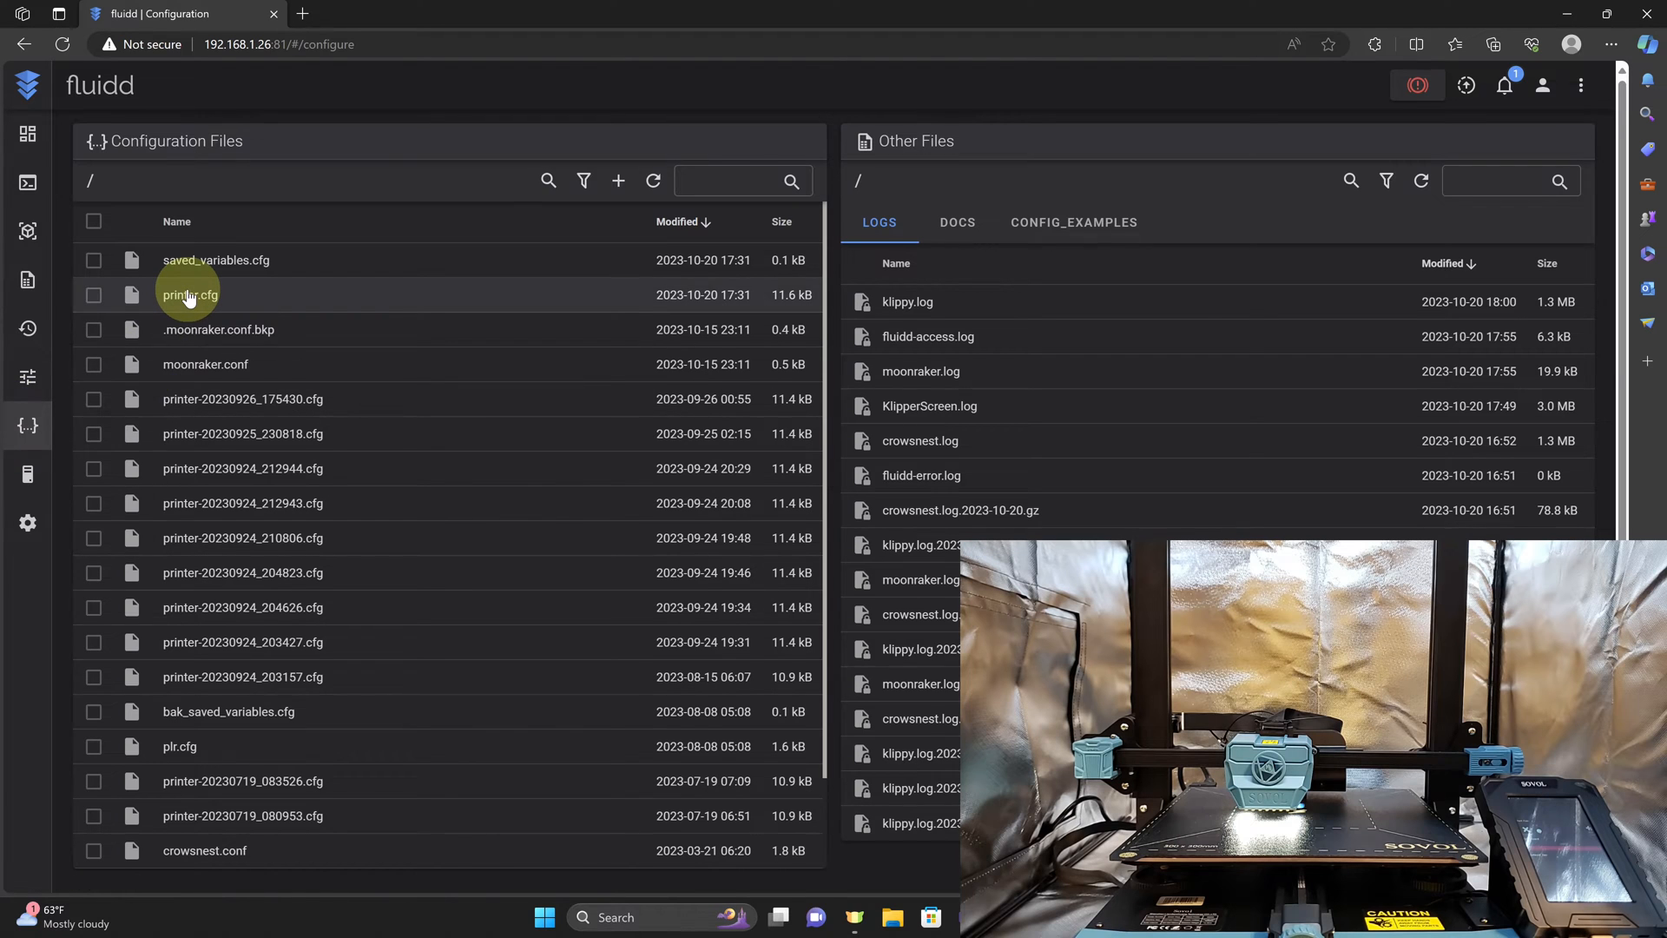
# Open printer.cfg in the editor and search it for 'driver'
pyautogui.doubleClick(187, 295)
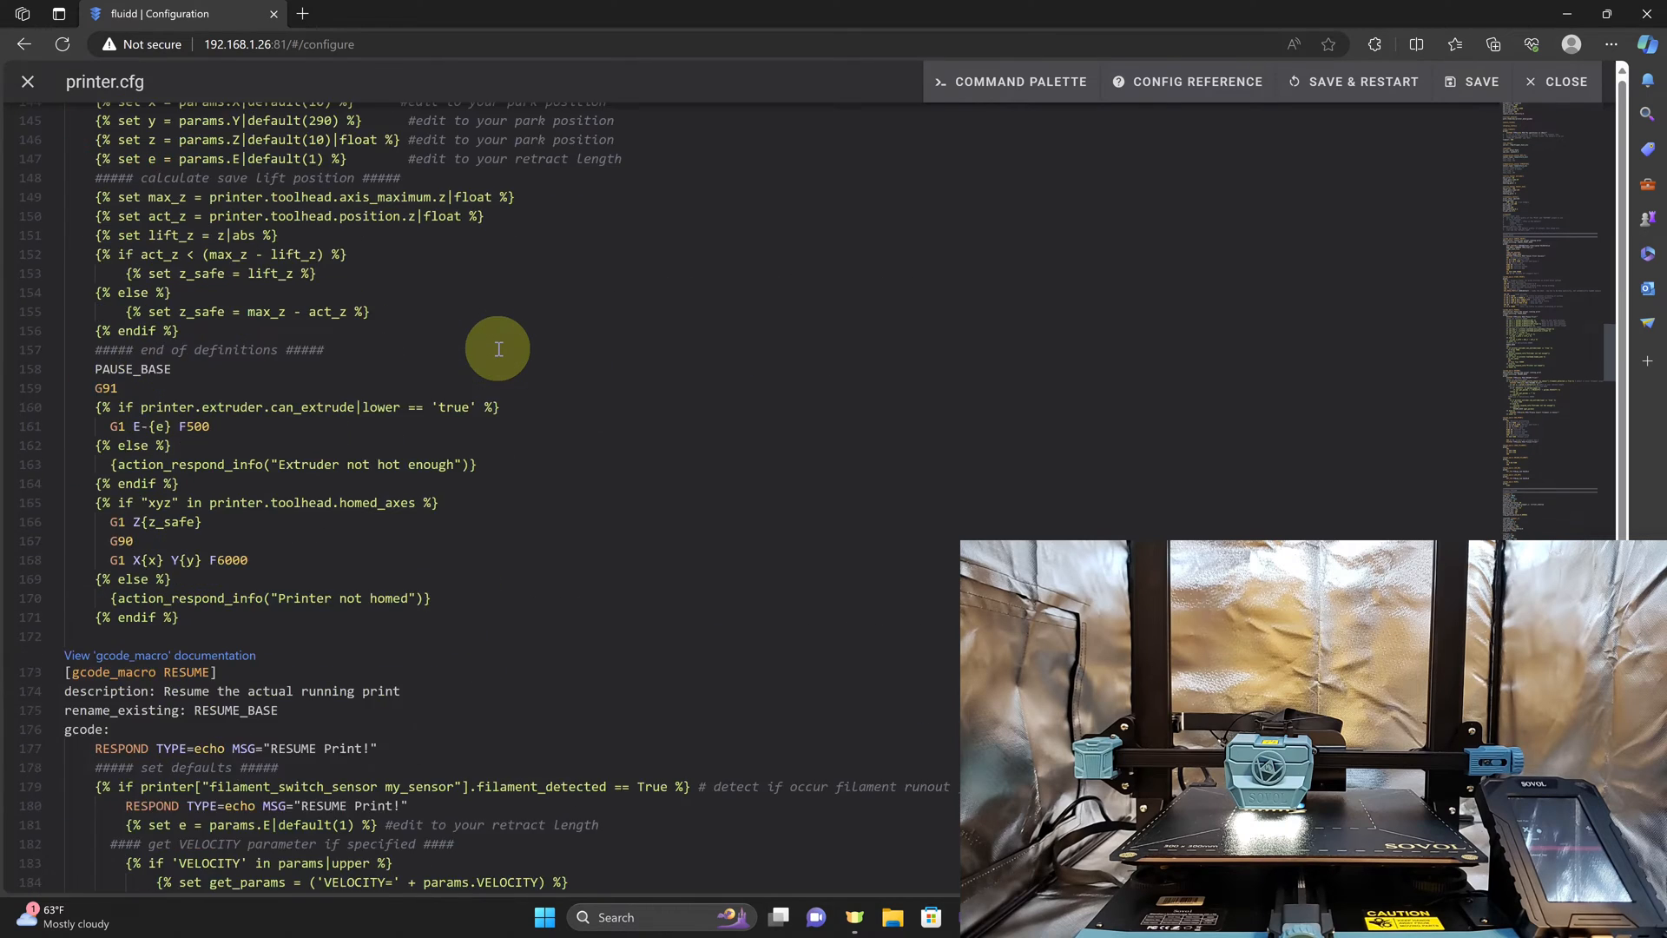
pyautogui.scroll(-3)
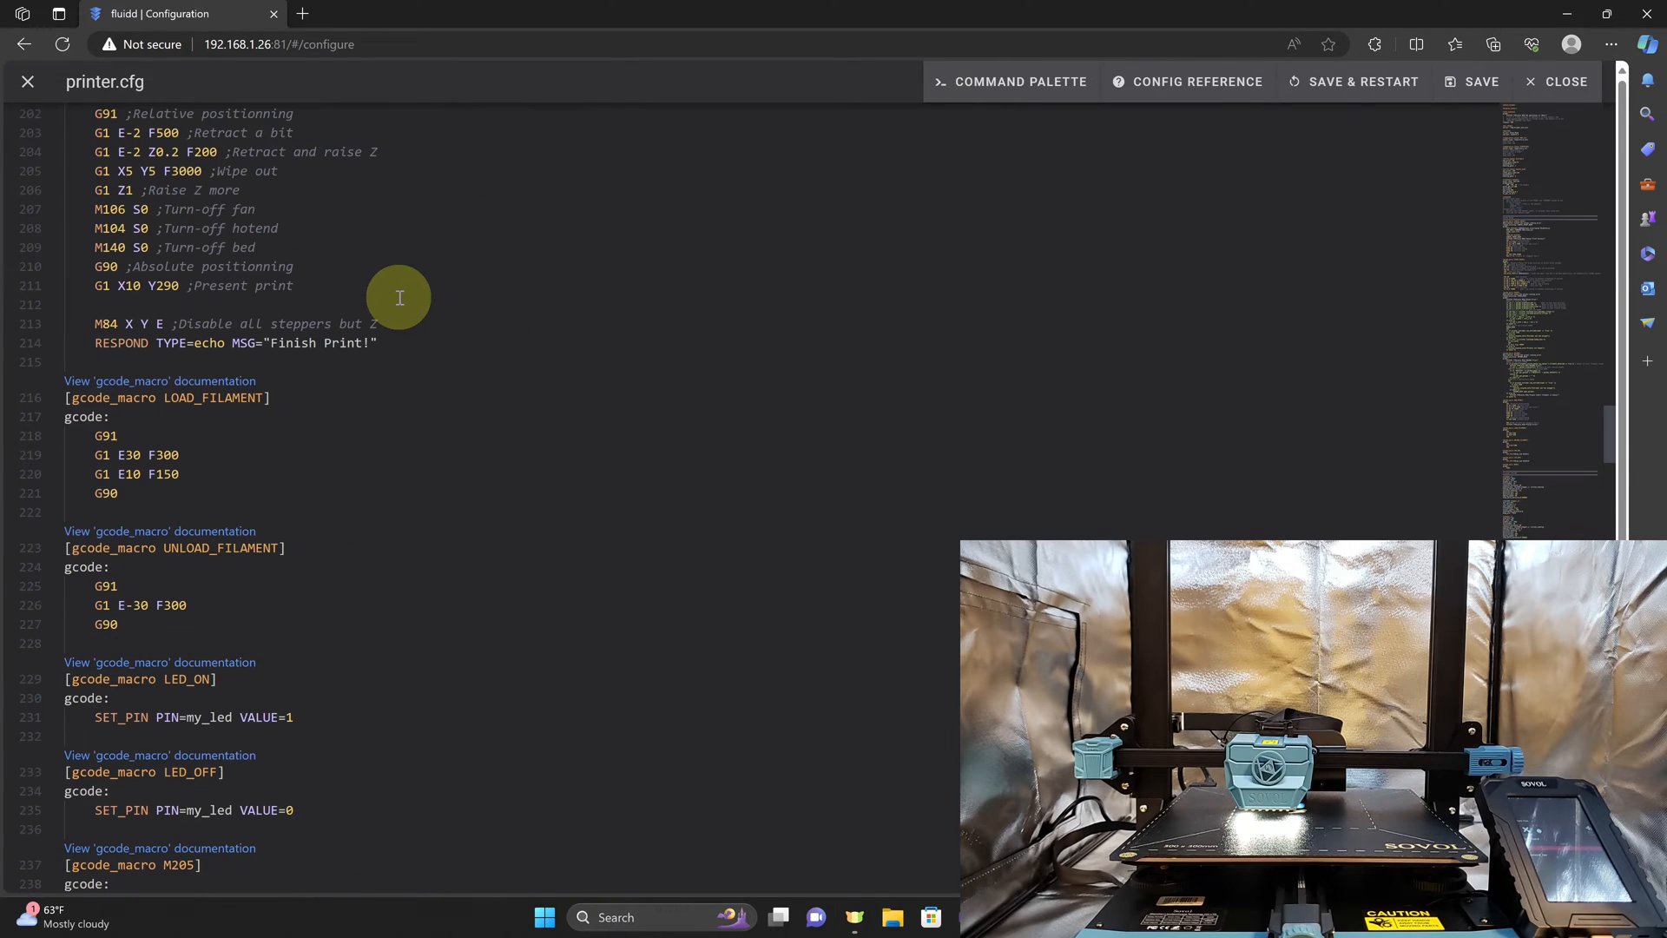
pyautogui.write('driver_')
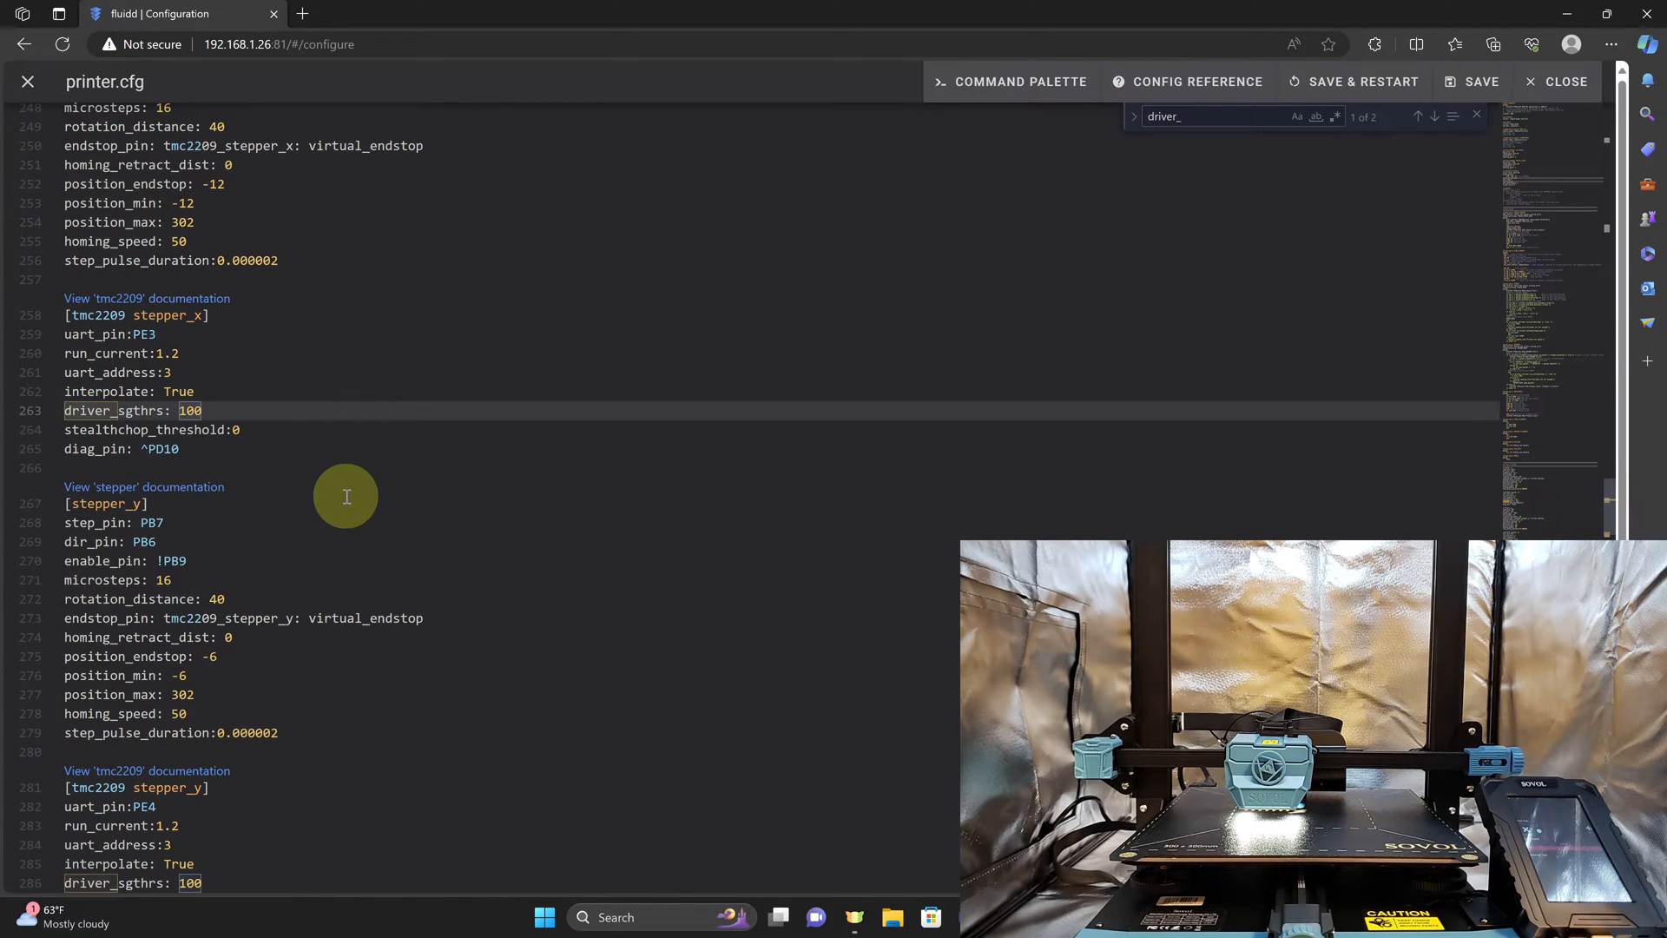
pyautogui.moveTo(139, 410)
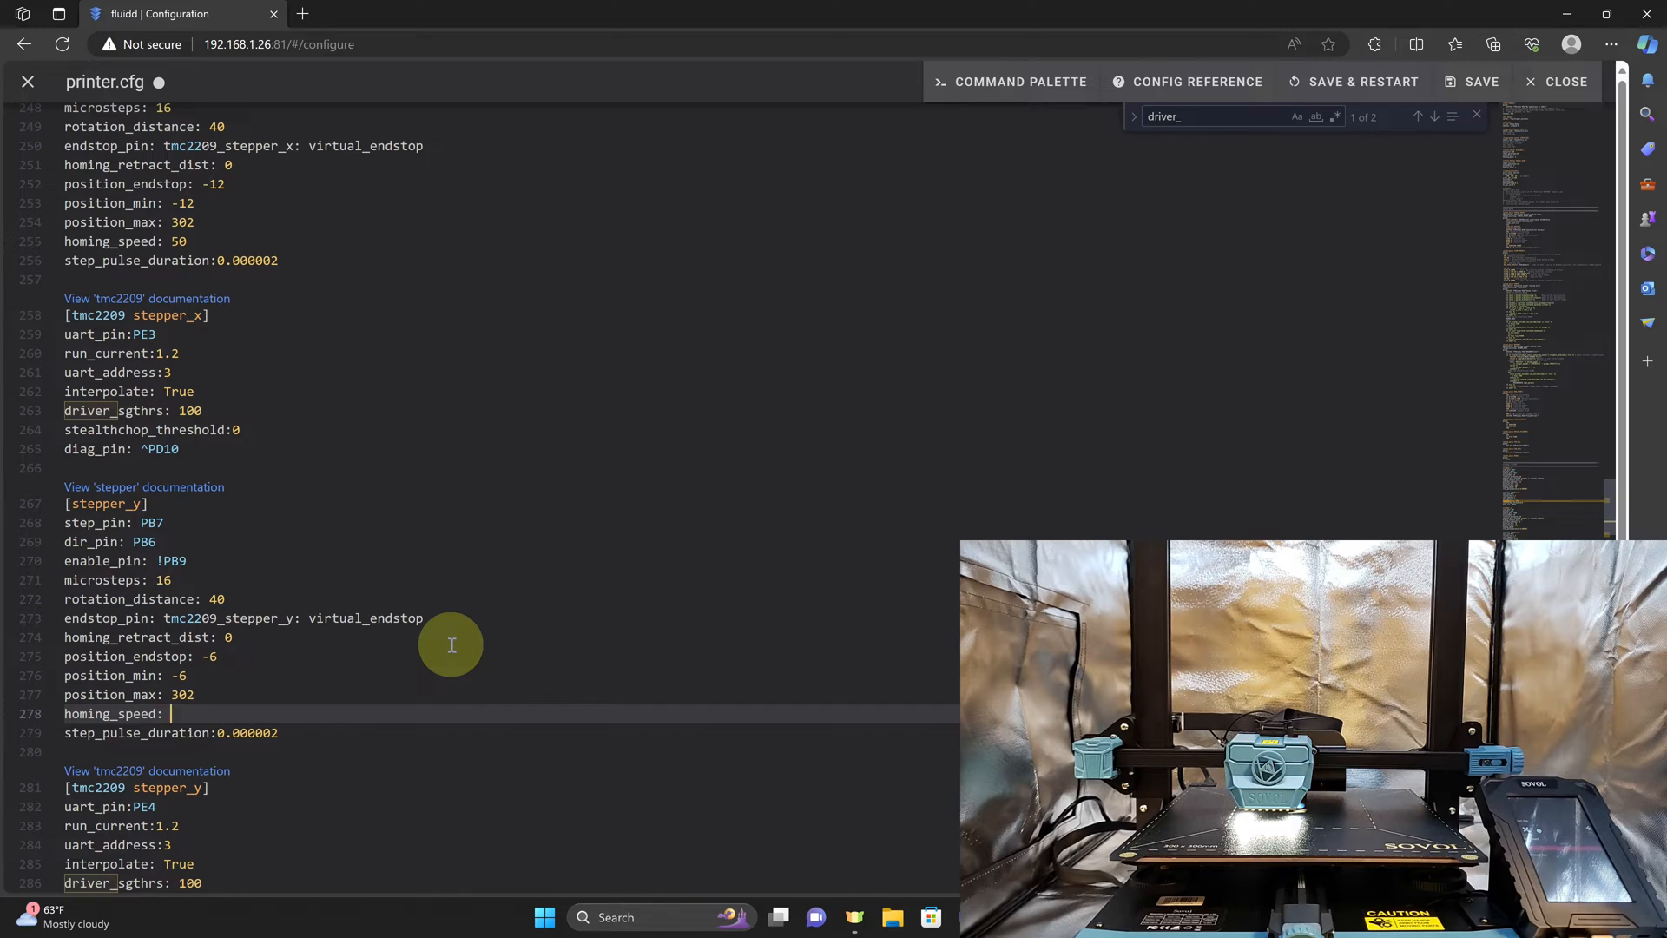
# Set the [stepper_y] homing_speed to 20 and move on toward the X stepper section
pyautogui.write('20')
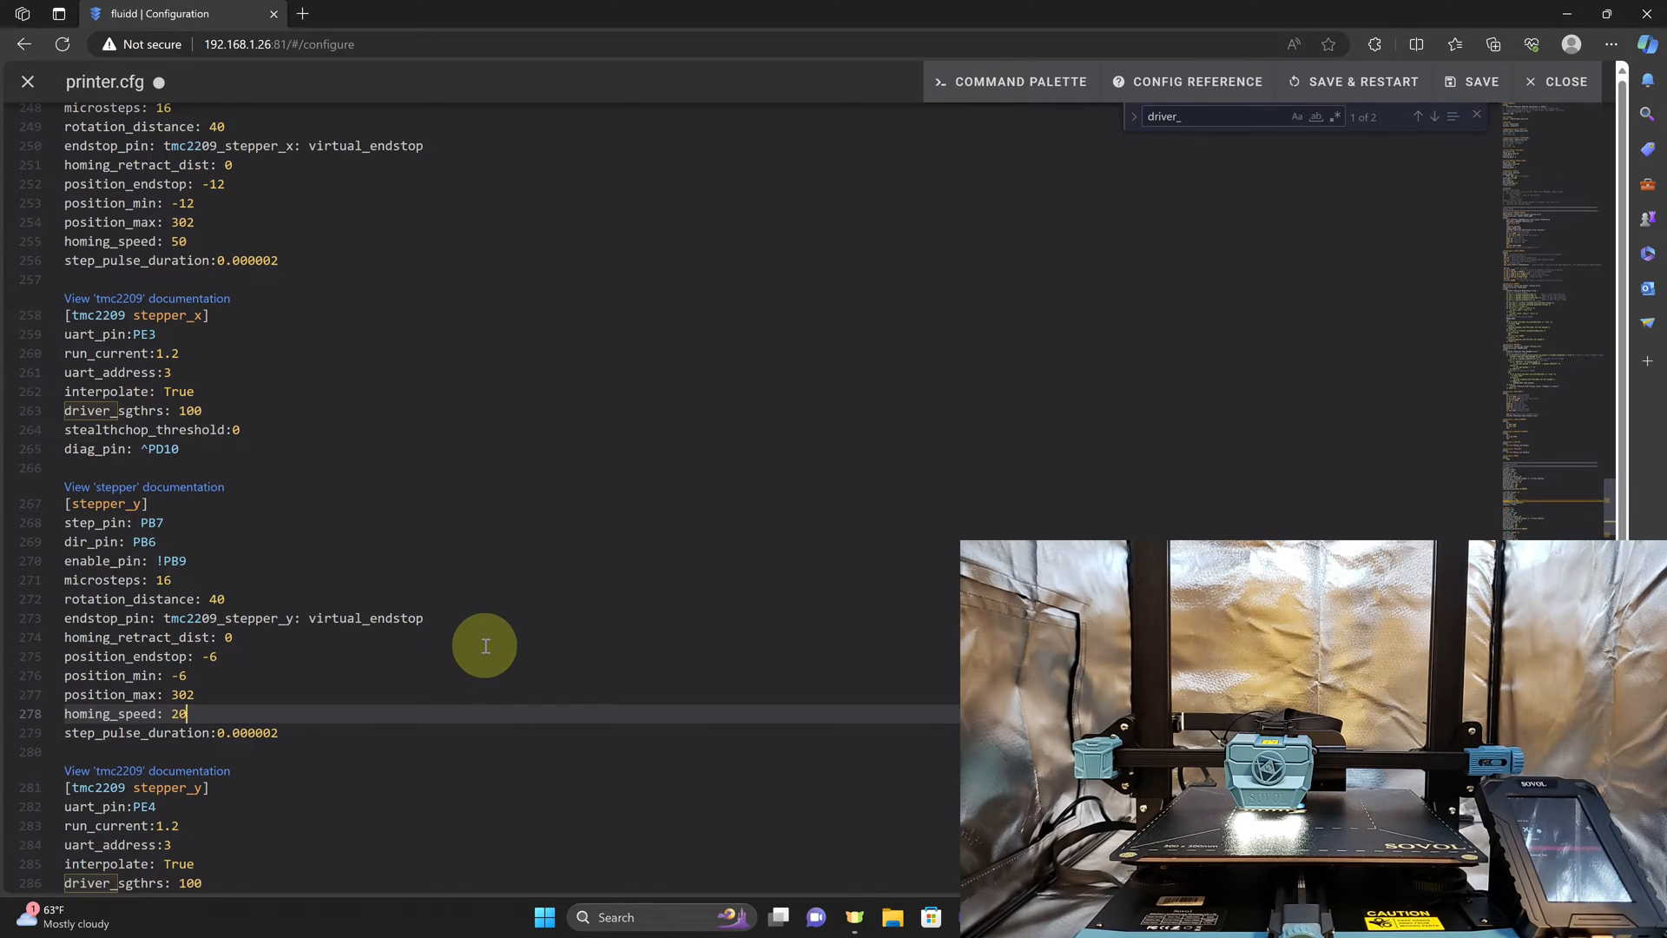
pyautogui.scroll(-3)
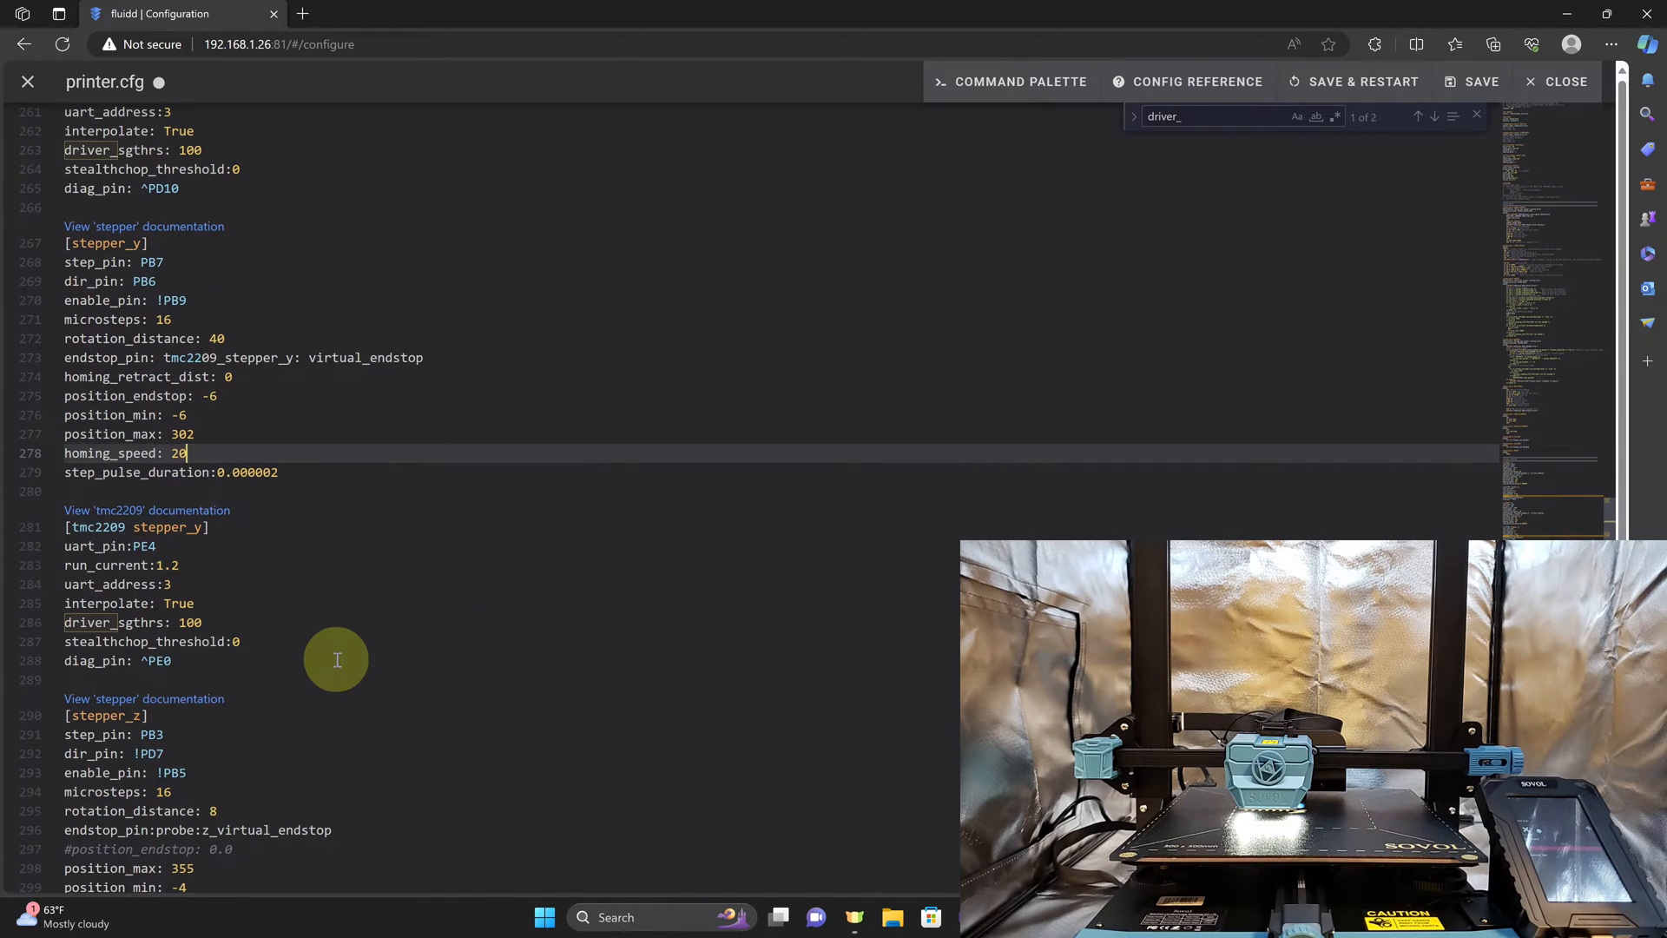
pyautogui.scroll(-3)
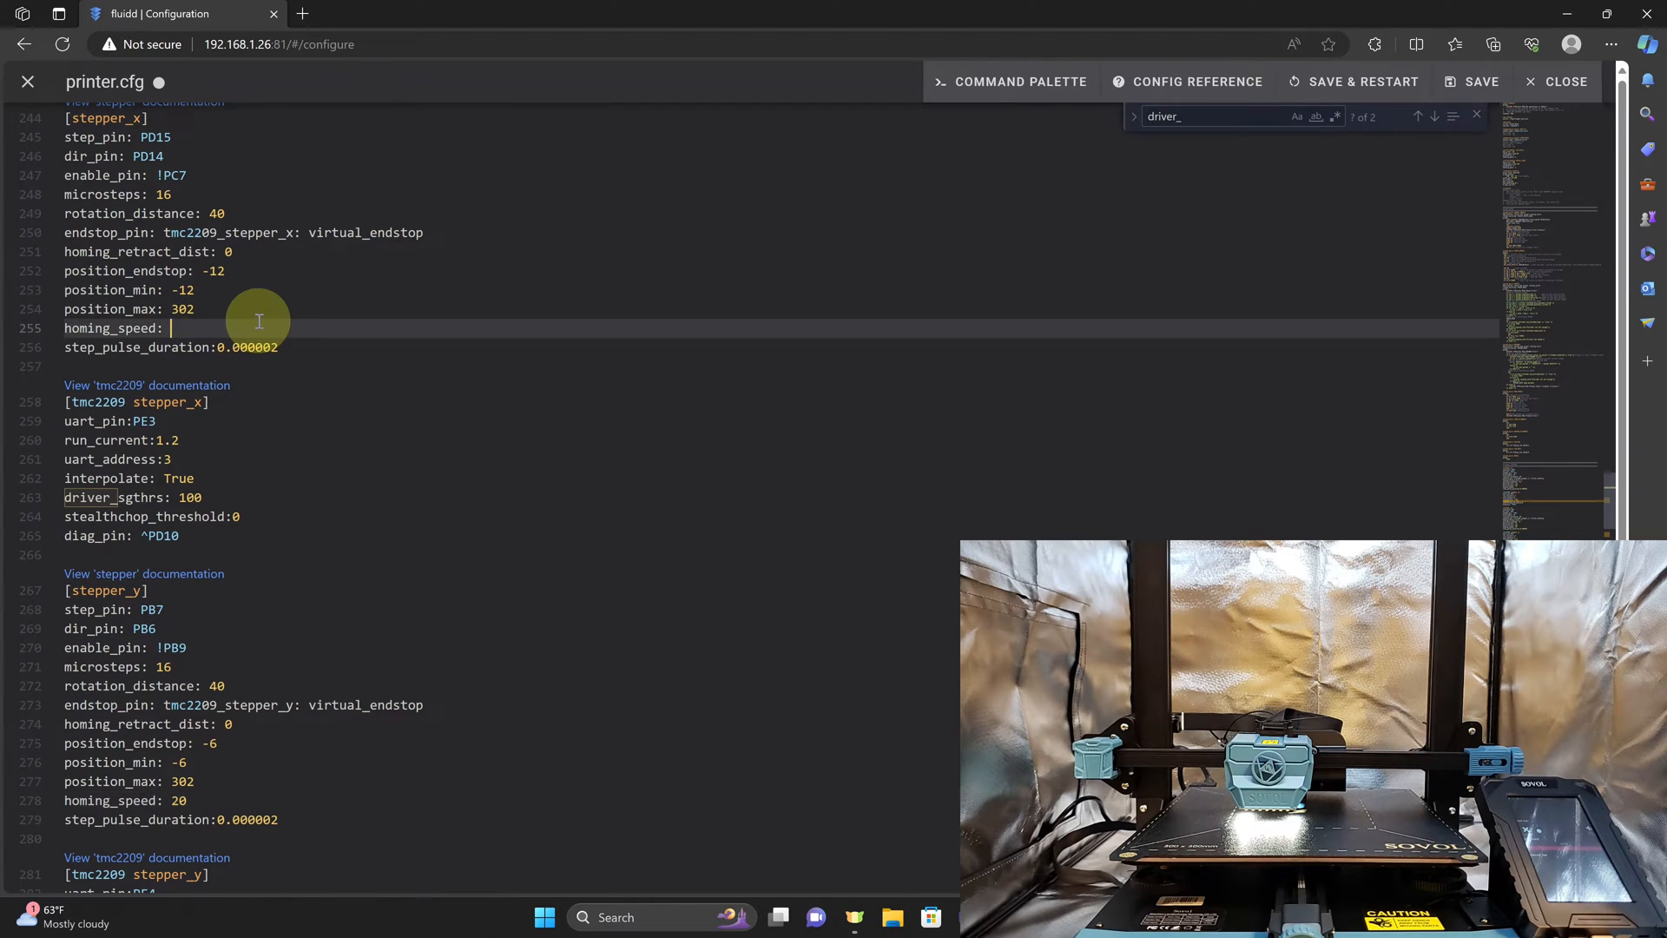
# Save & Restart Klipper with the edited config, then Home ALL axes from the dashboard Tool panel
pyautogui.click(28, 134)
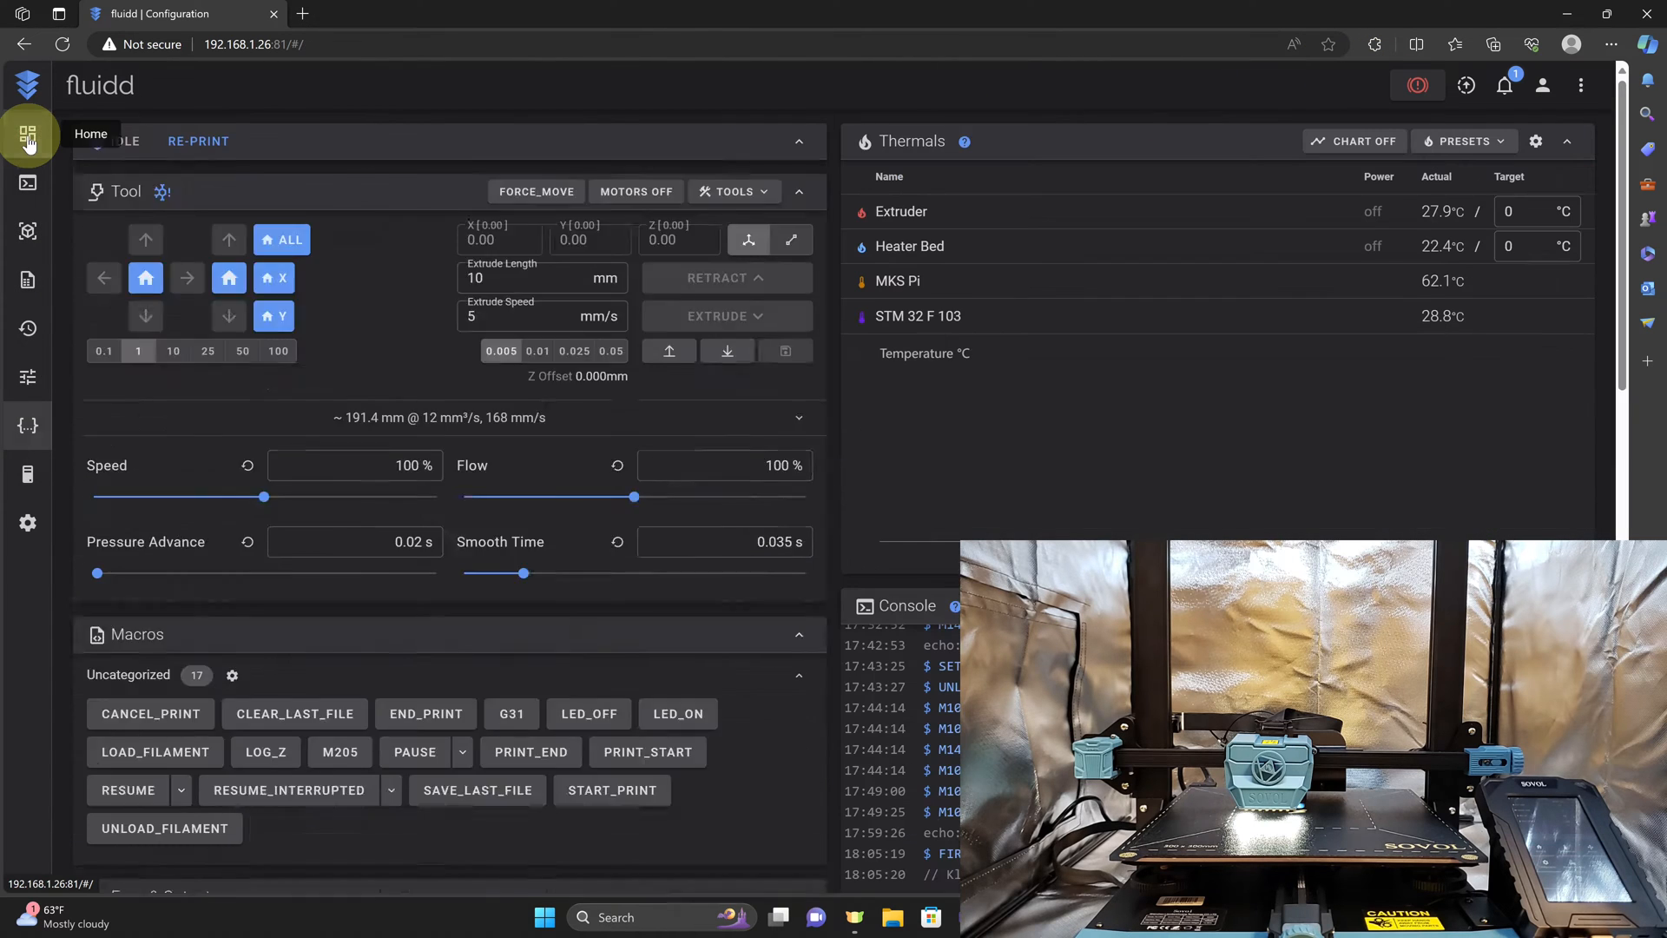
pyautogui.click(26, 133)
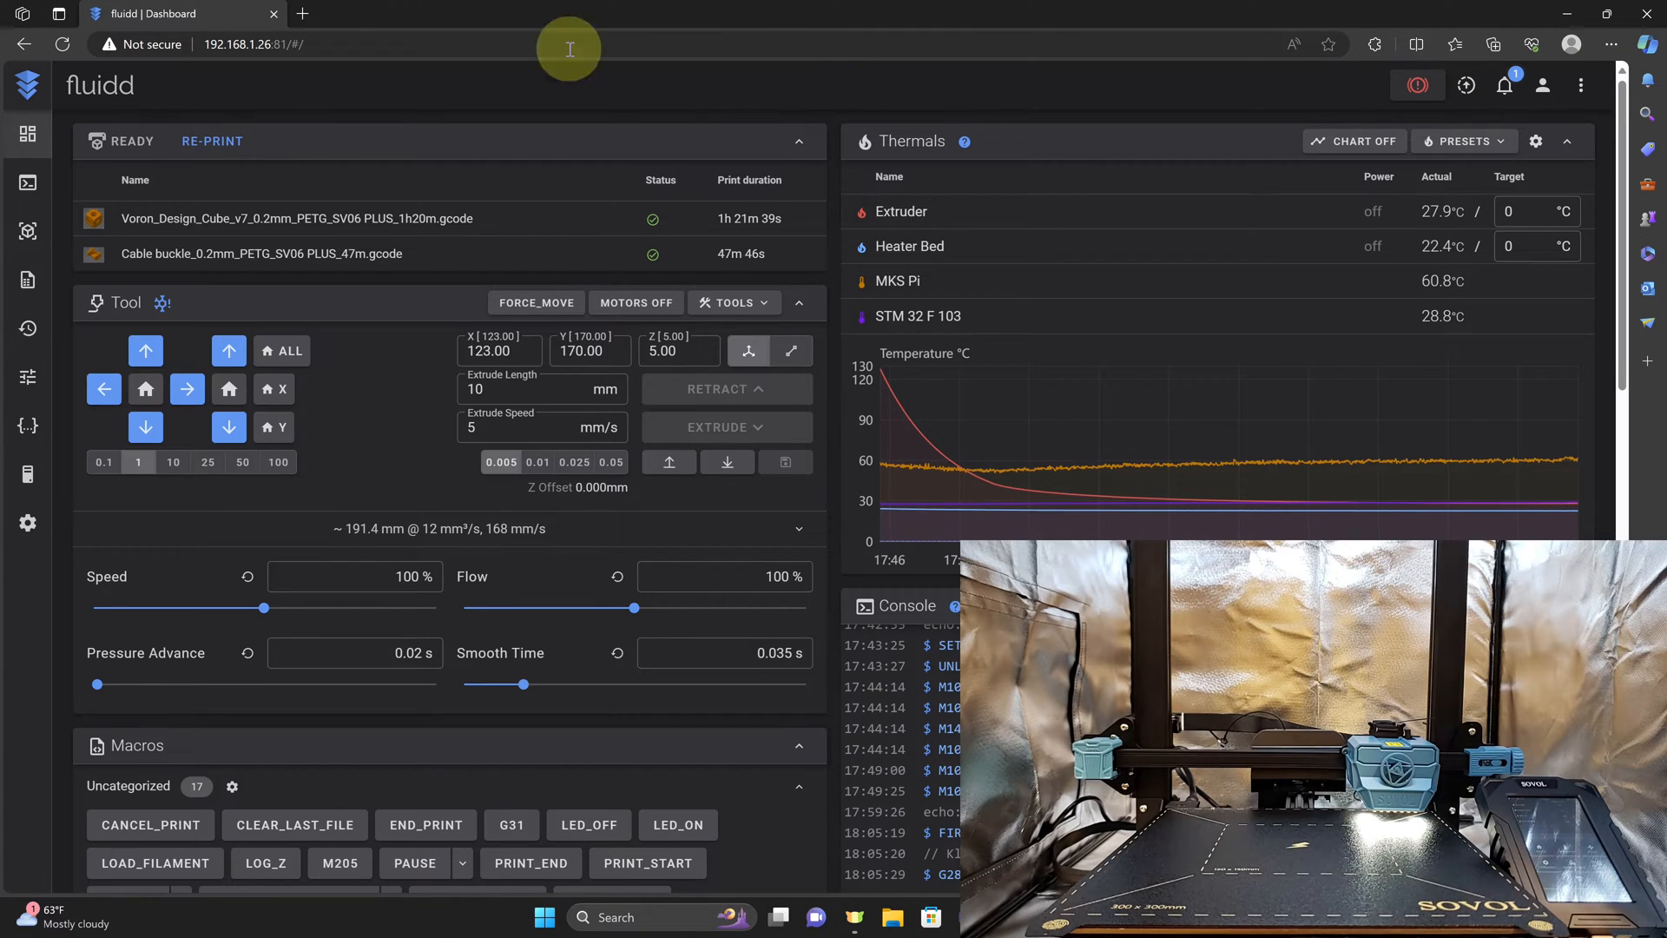
pyautogui.click(26, 137)
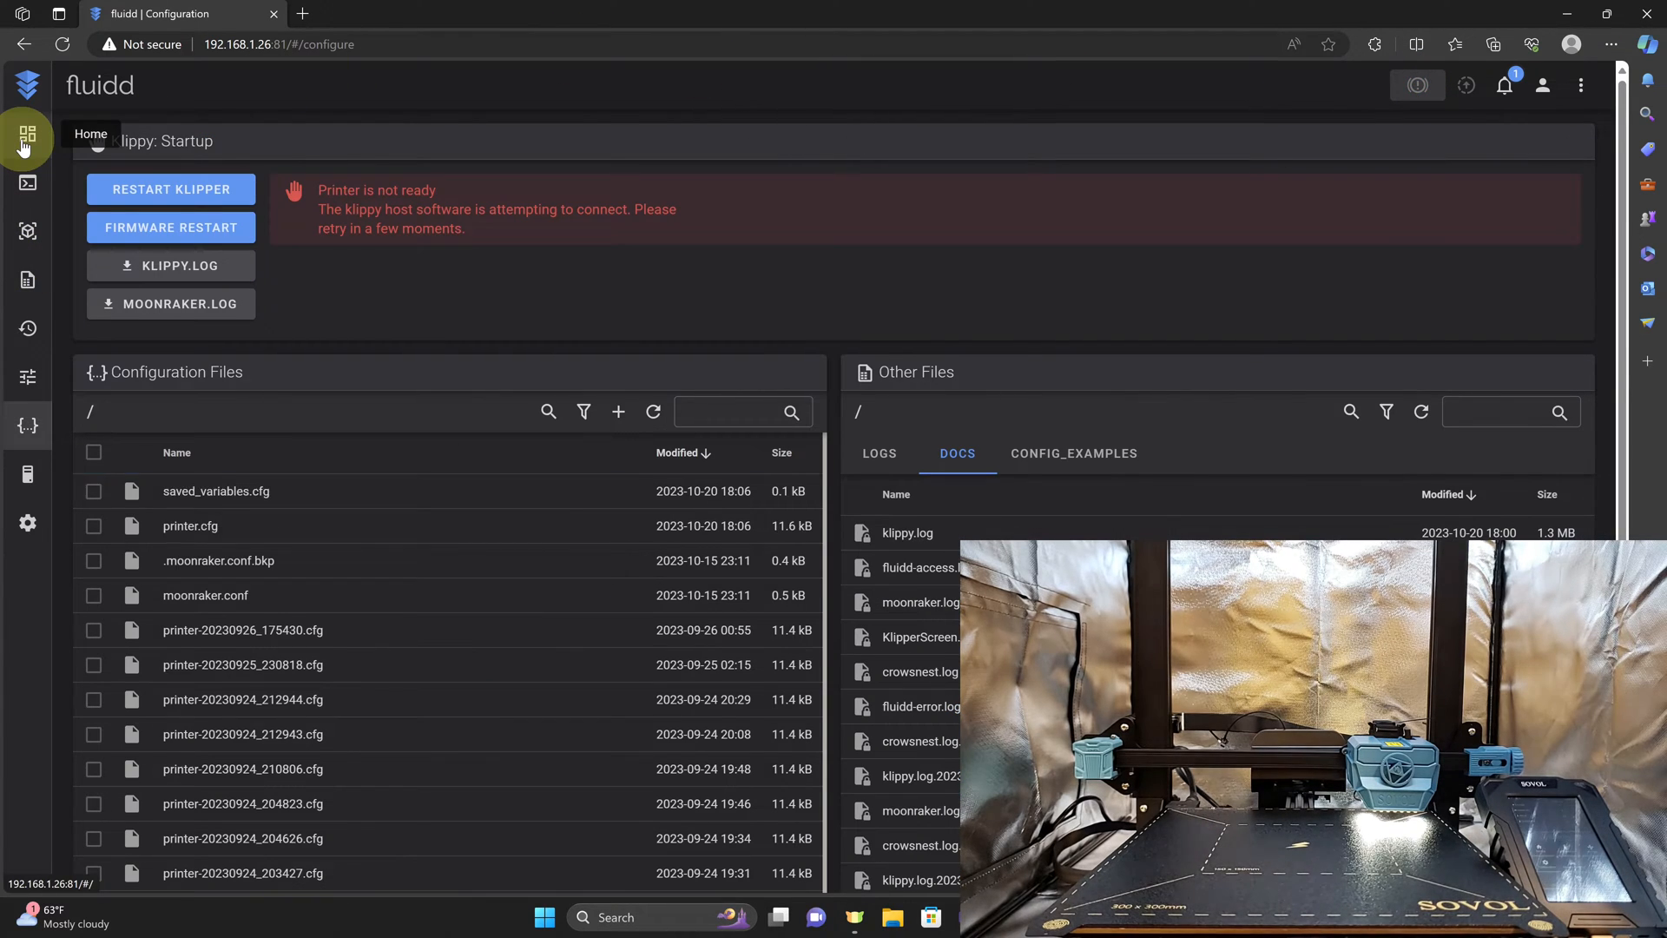
pyautogui.click(26, 134)
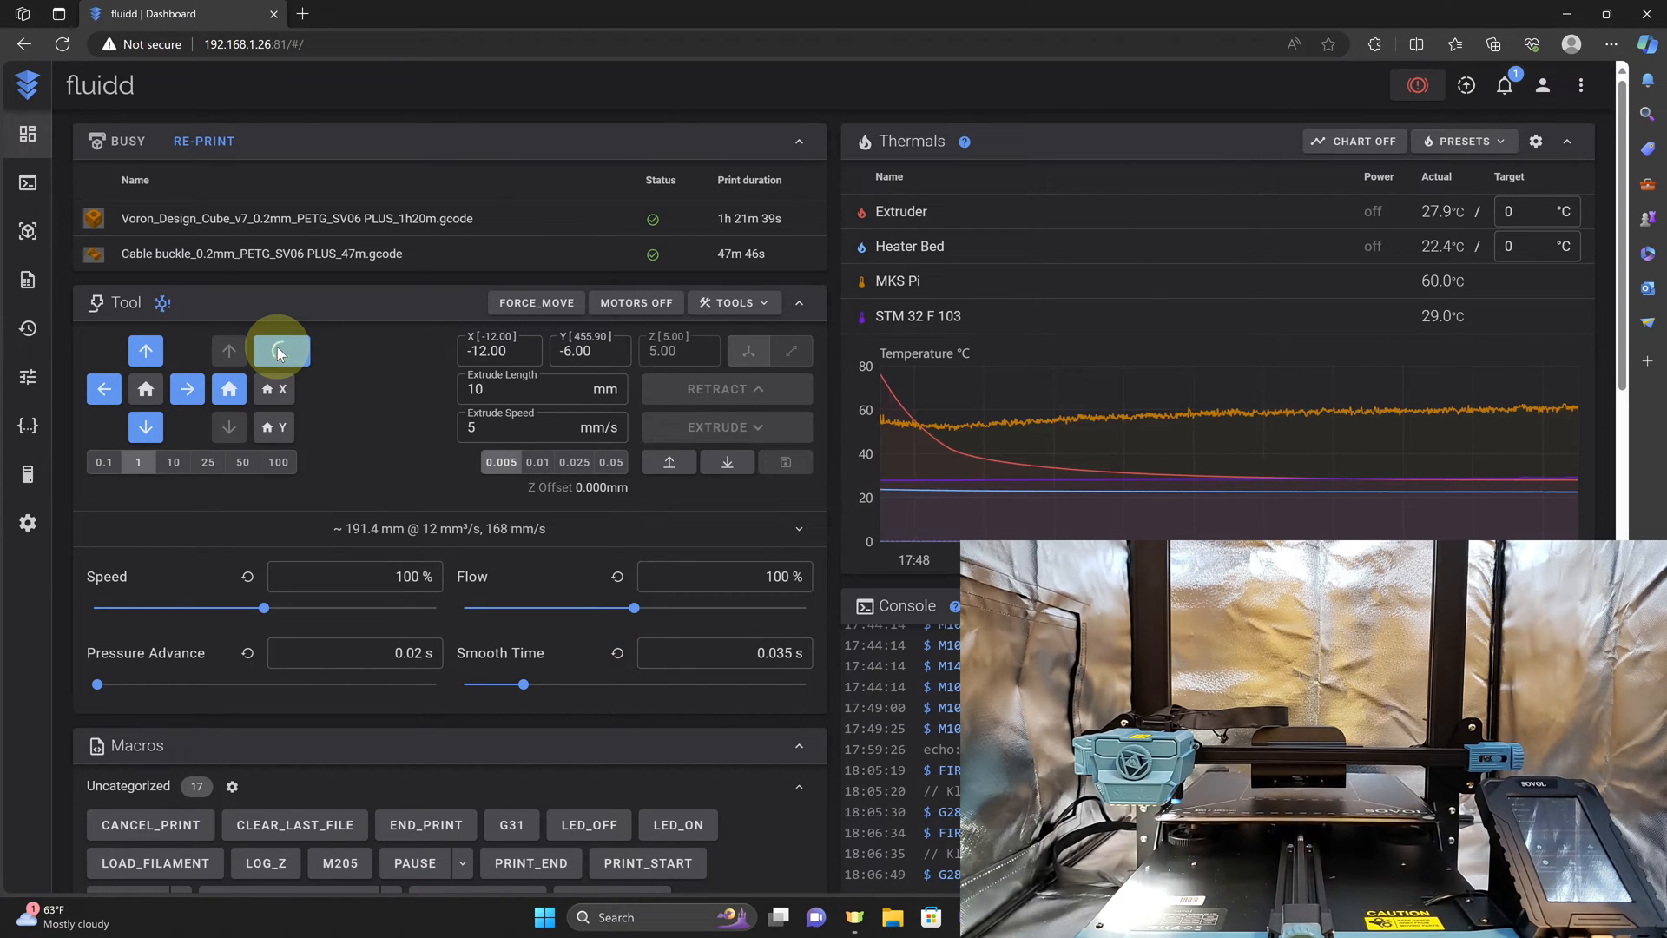
pyautogui.click(229, 351)
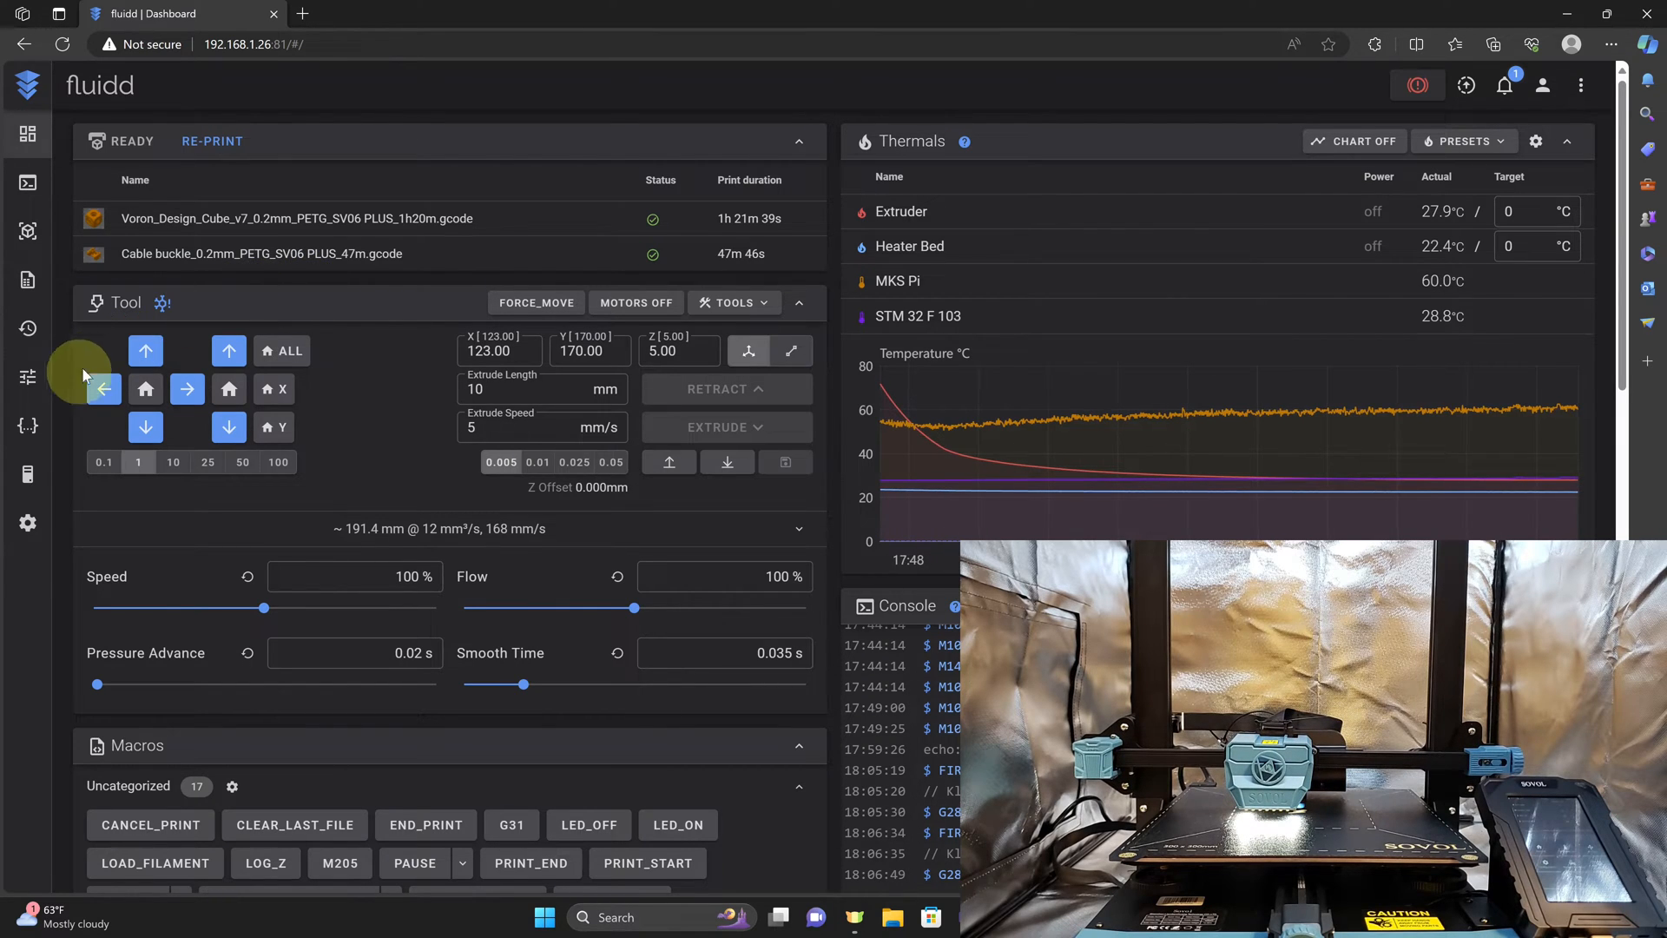
# Set driver_sgthrs under [tmc2209 stepper_x] in printer.cfg to 110
pyautogui.click(26, 423)
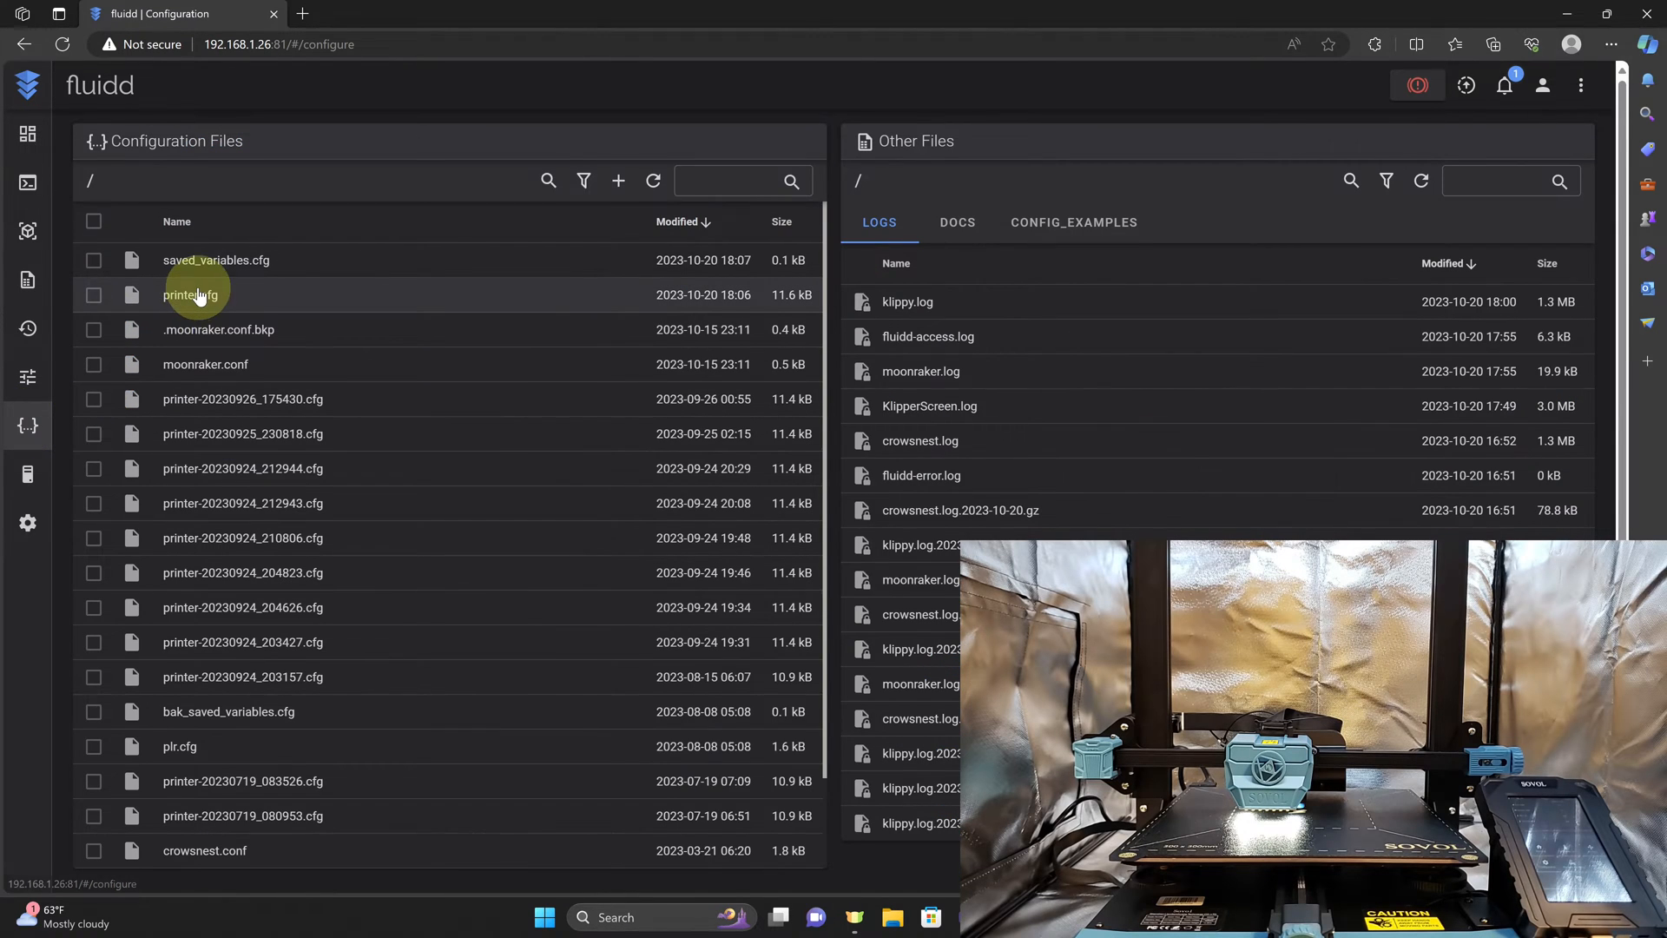
pyautogui.click(190, 296)
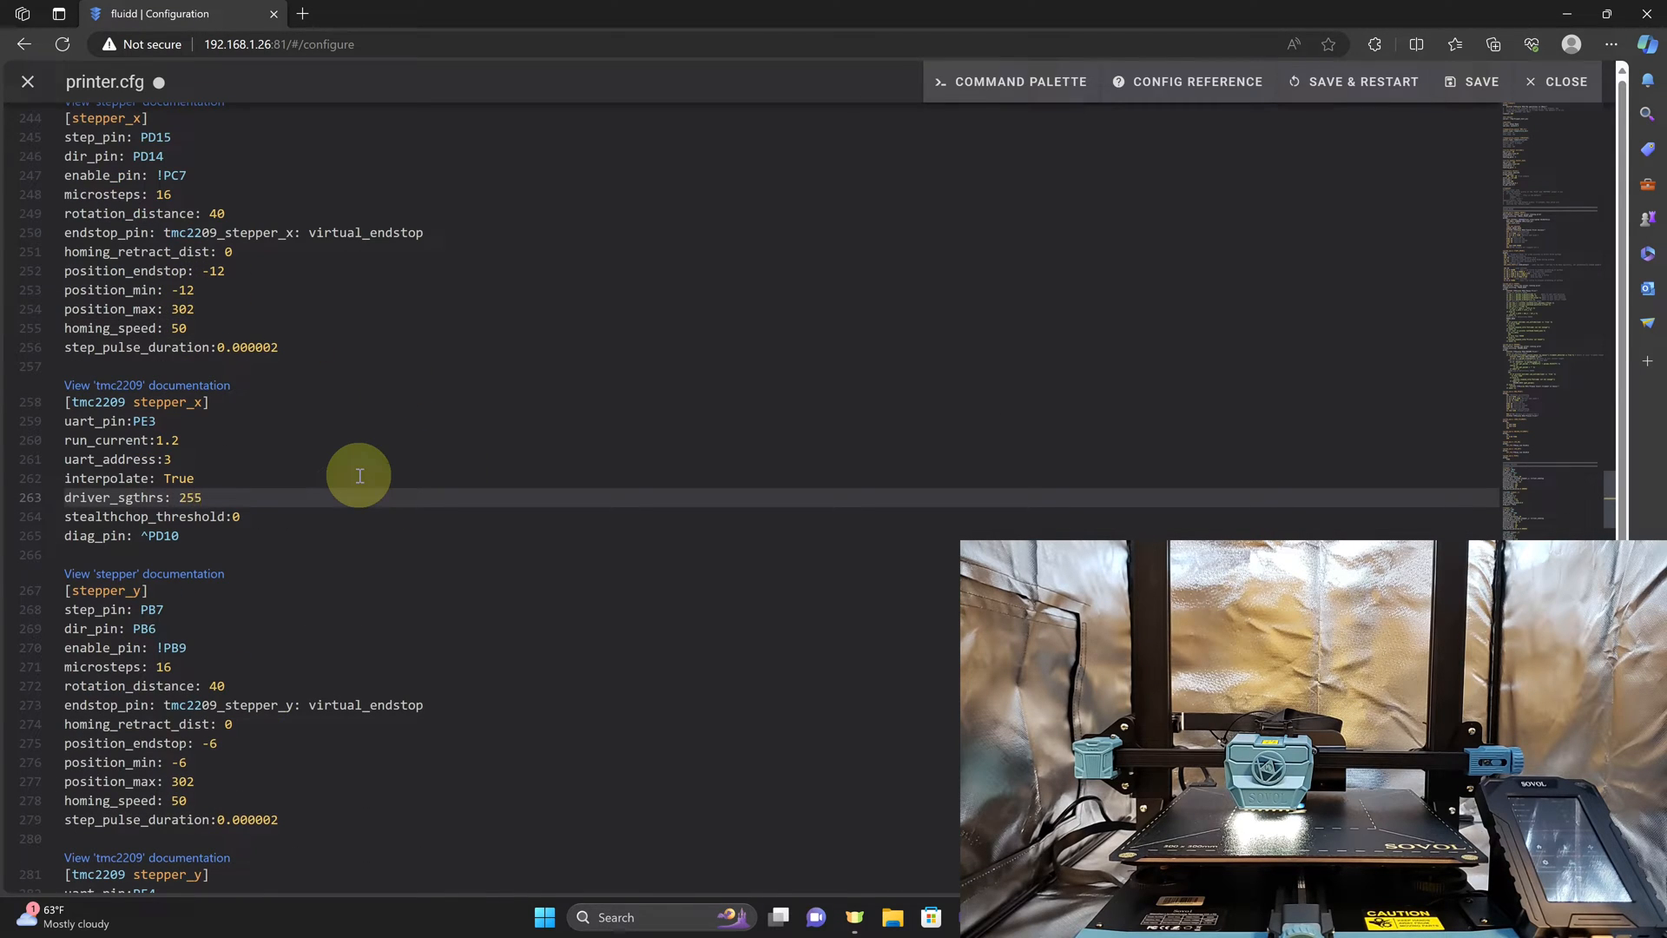
pyautogui.write('0')
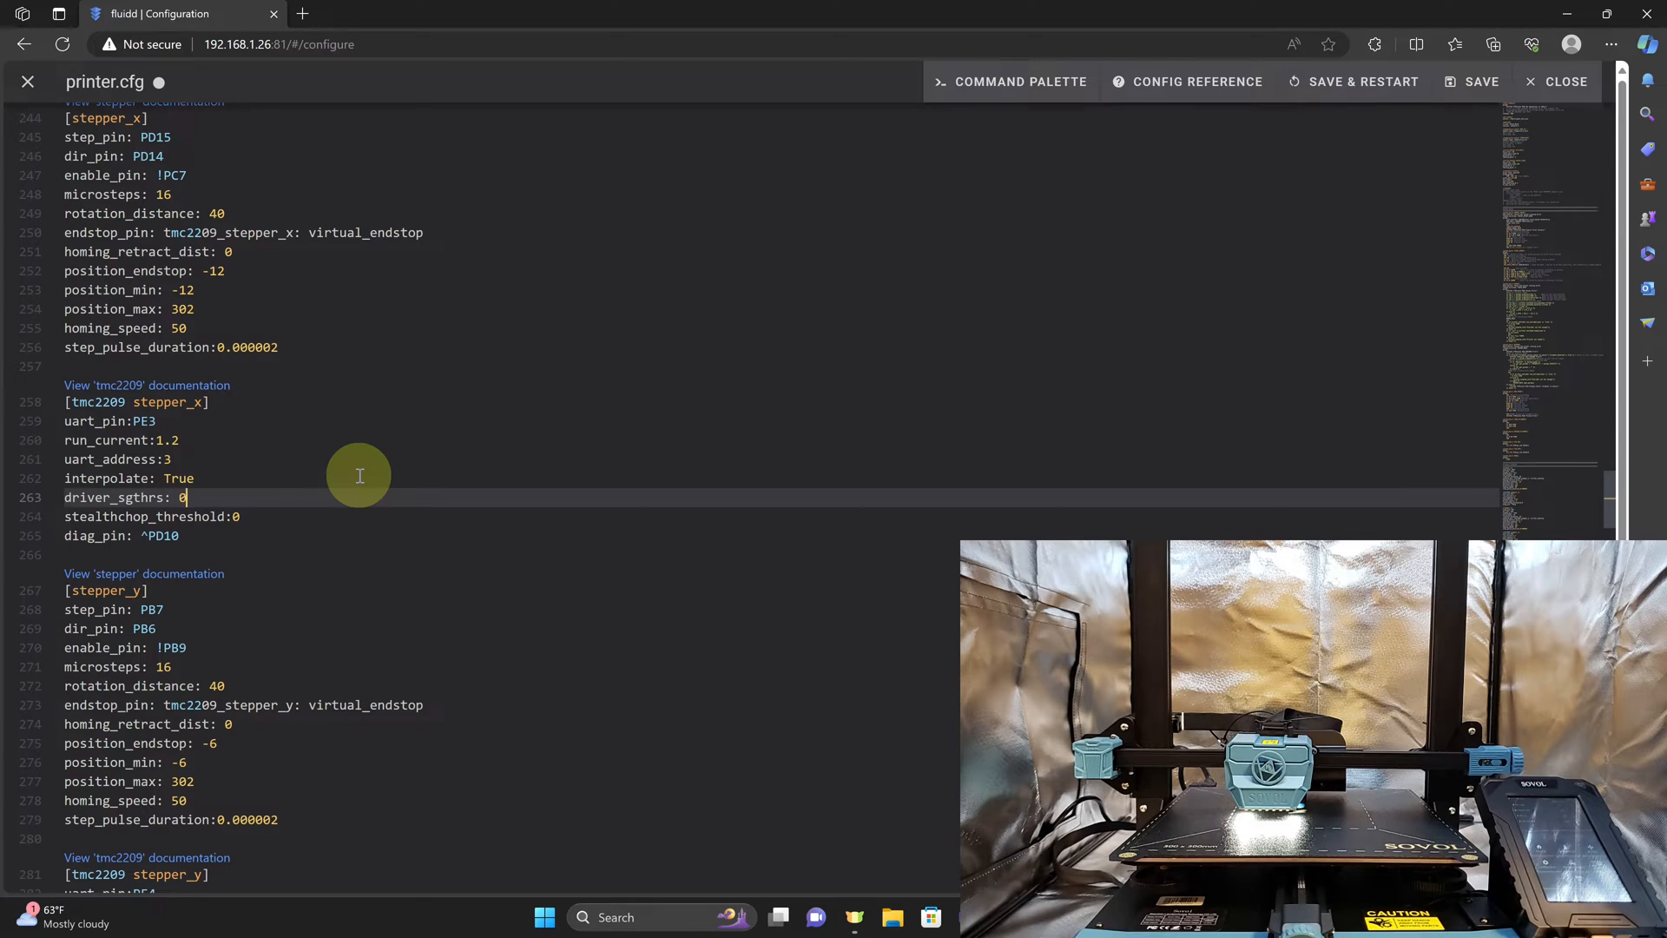
pyautogui.moveTo(361, 434)
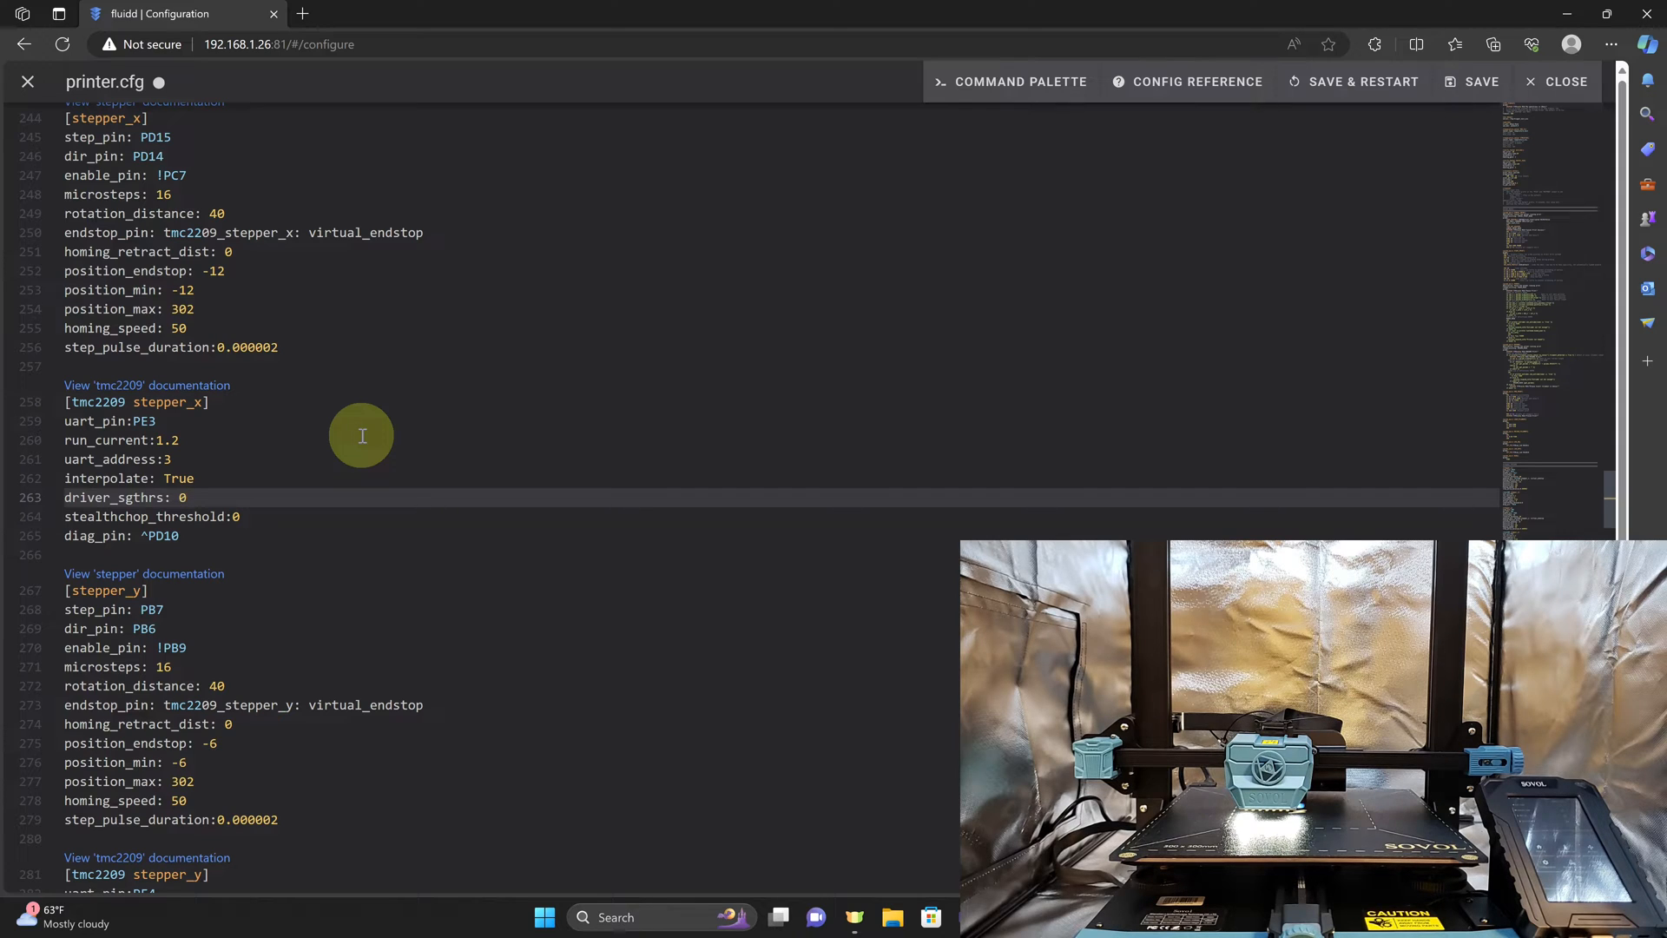
pyautogui.write('11')
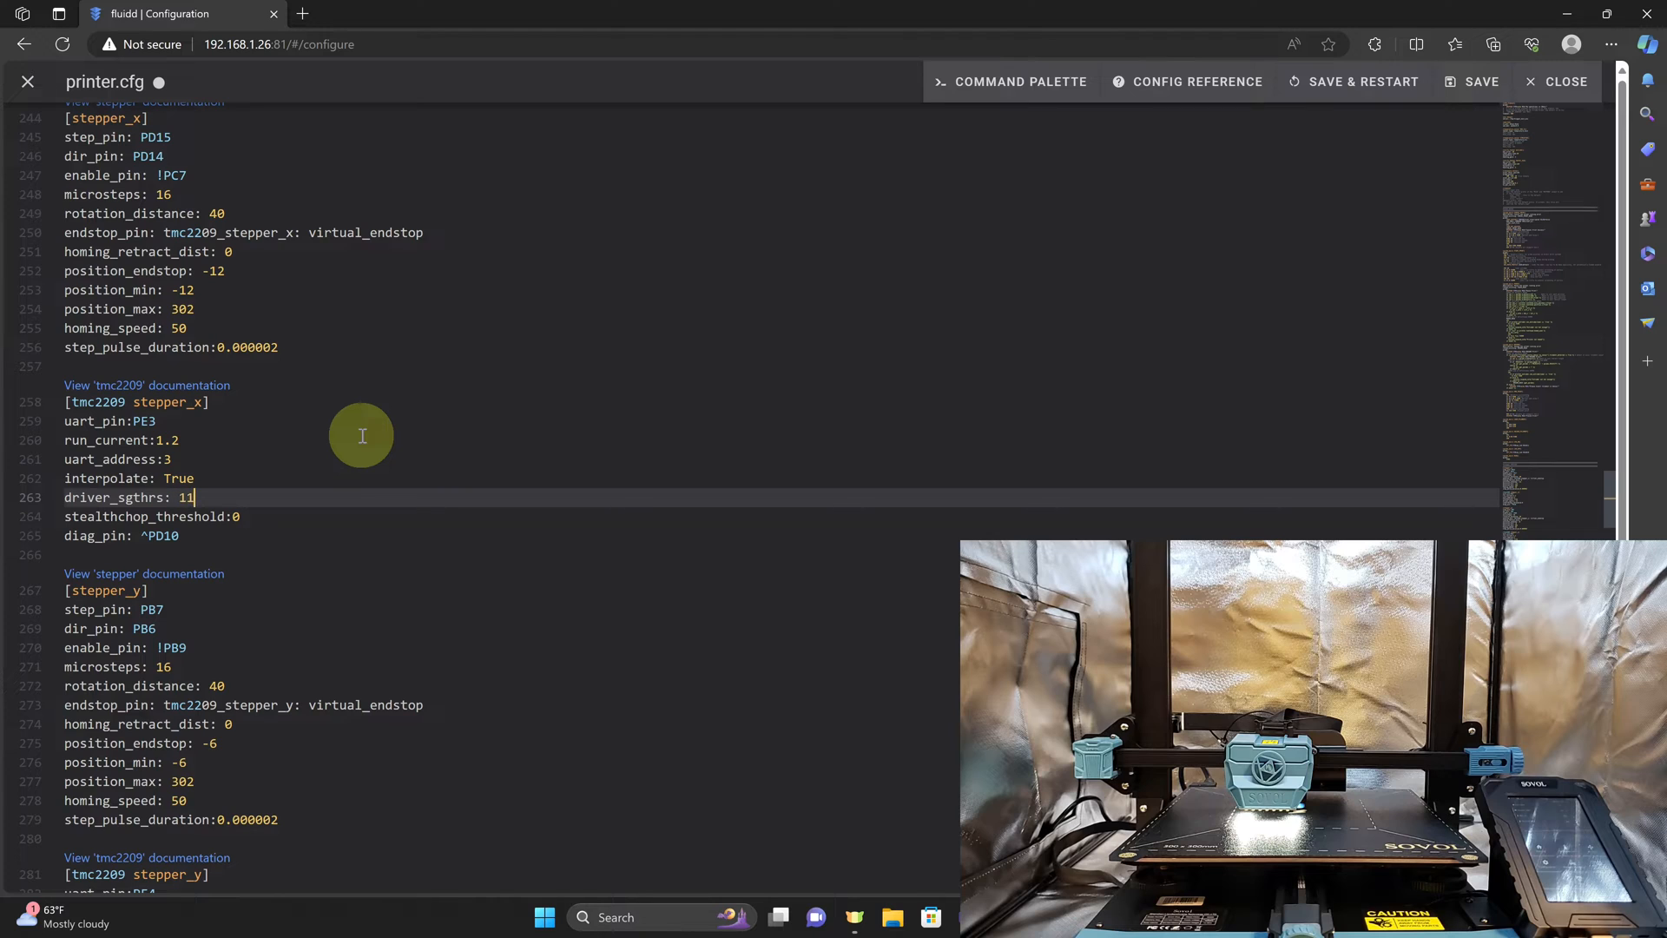
pyautogui.write('0')
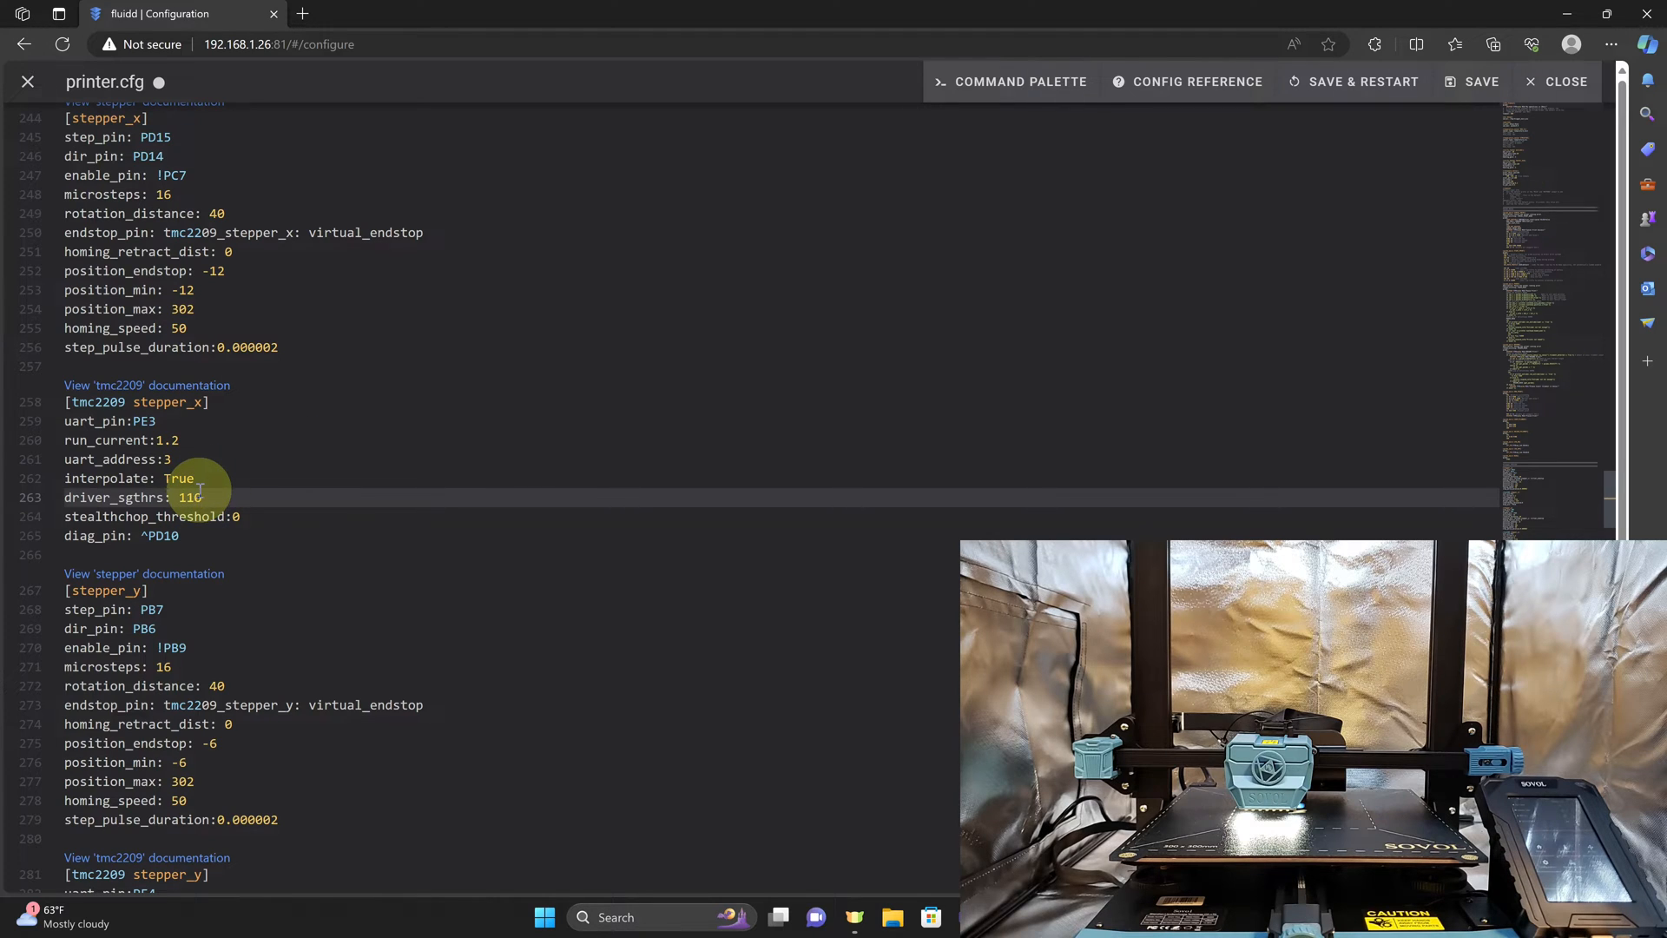
pyautogui.moveTo(328, 481)
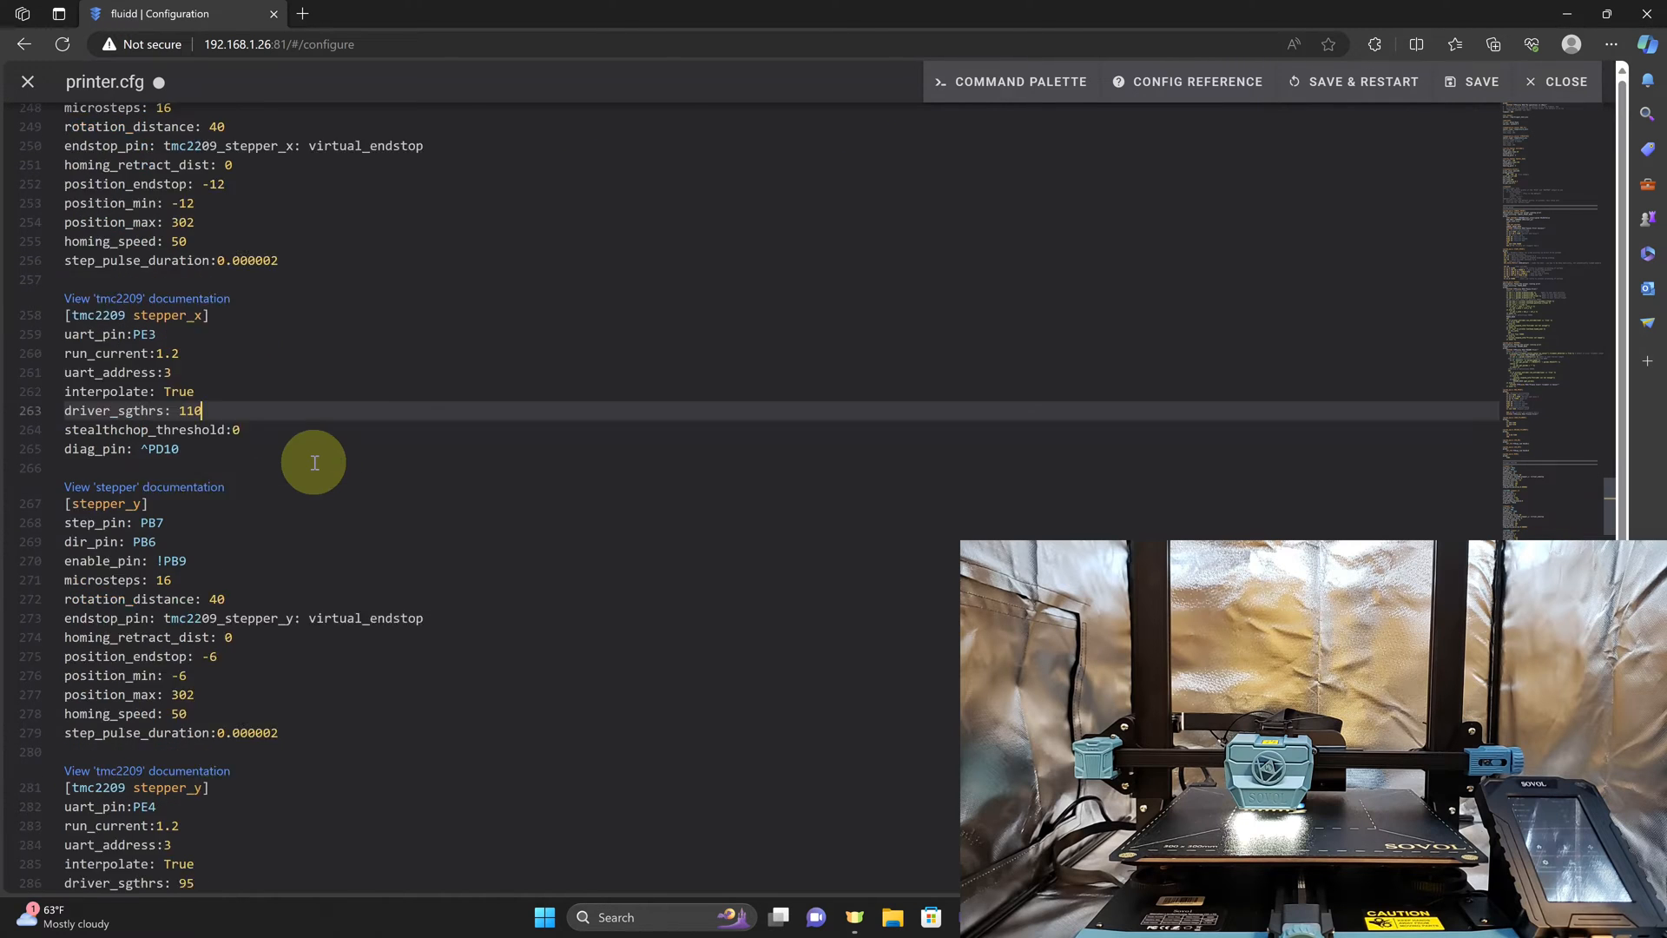
# Set driver_sgthrs under [tmc2209 stepper_y] to 110 and Save & Restart Klipper
pyautogui.scroll(-3)
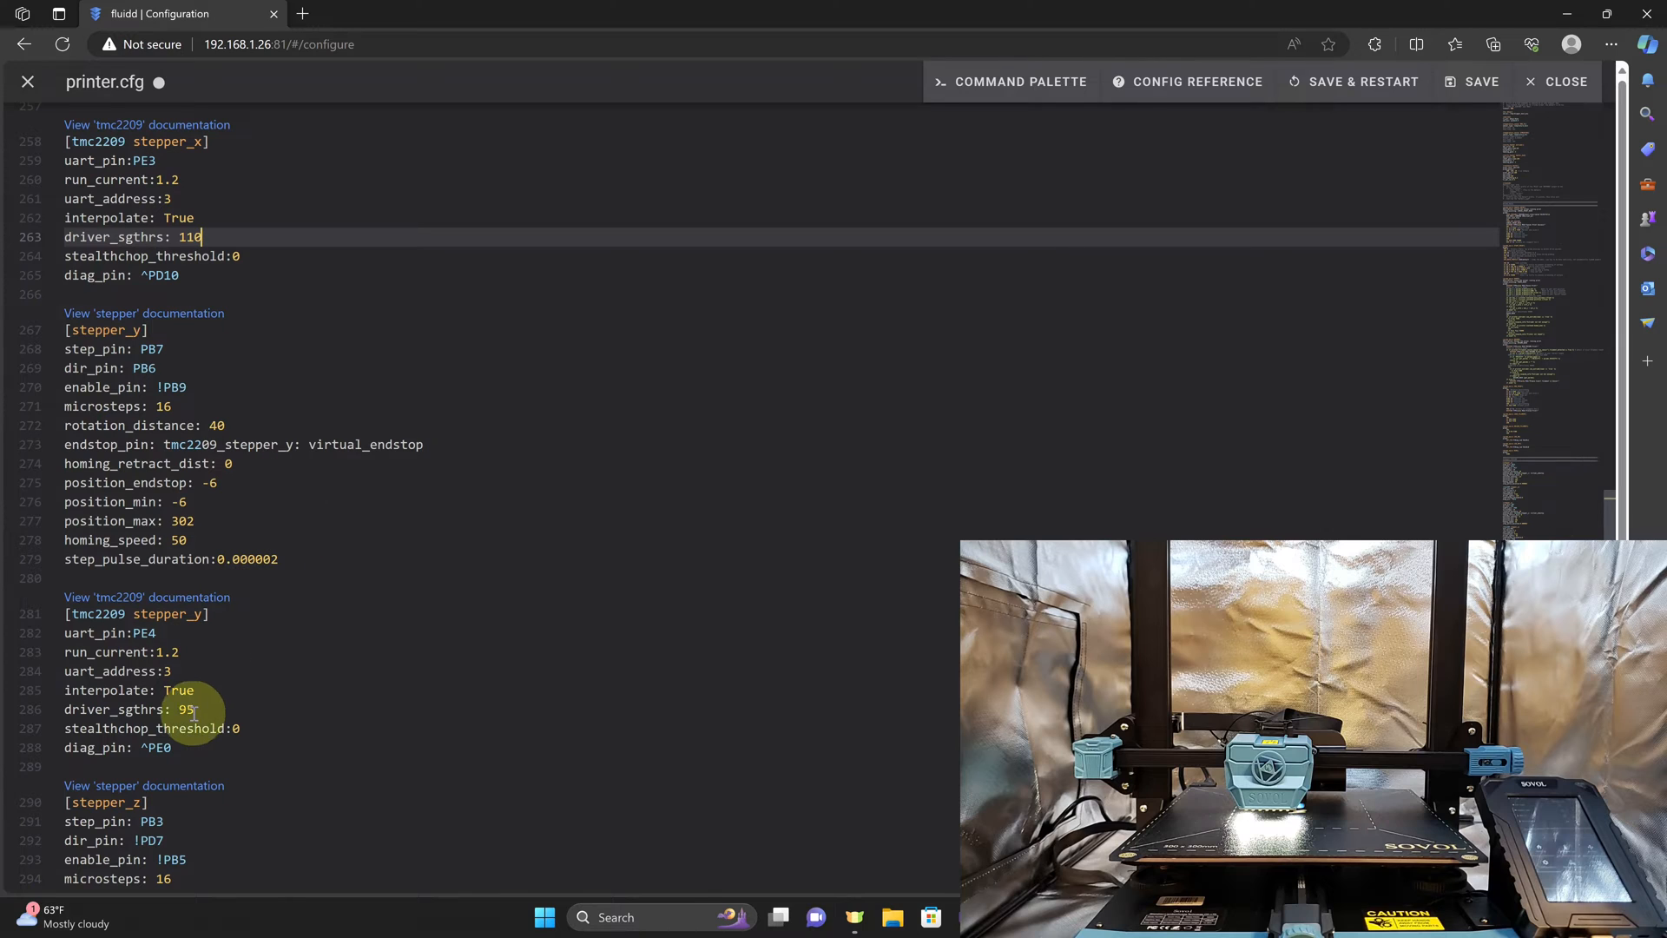
pyautogui.click(191, 709)
pyautogui.write('110')
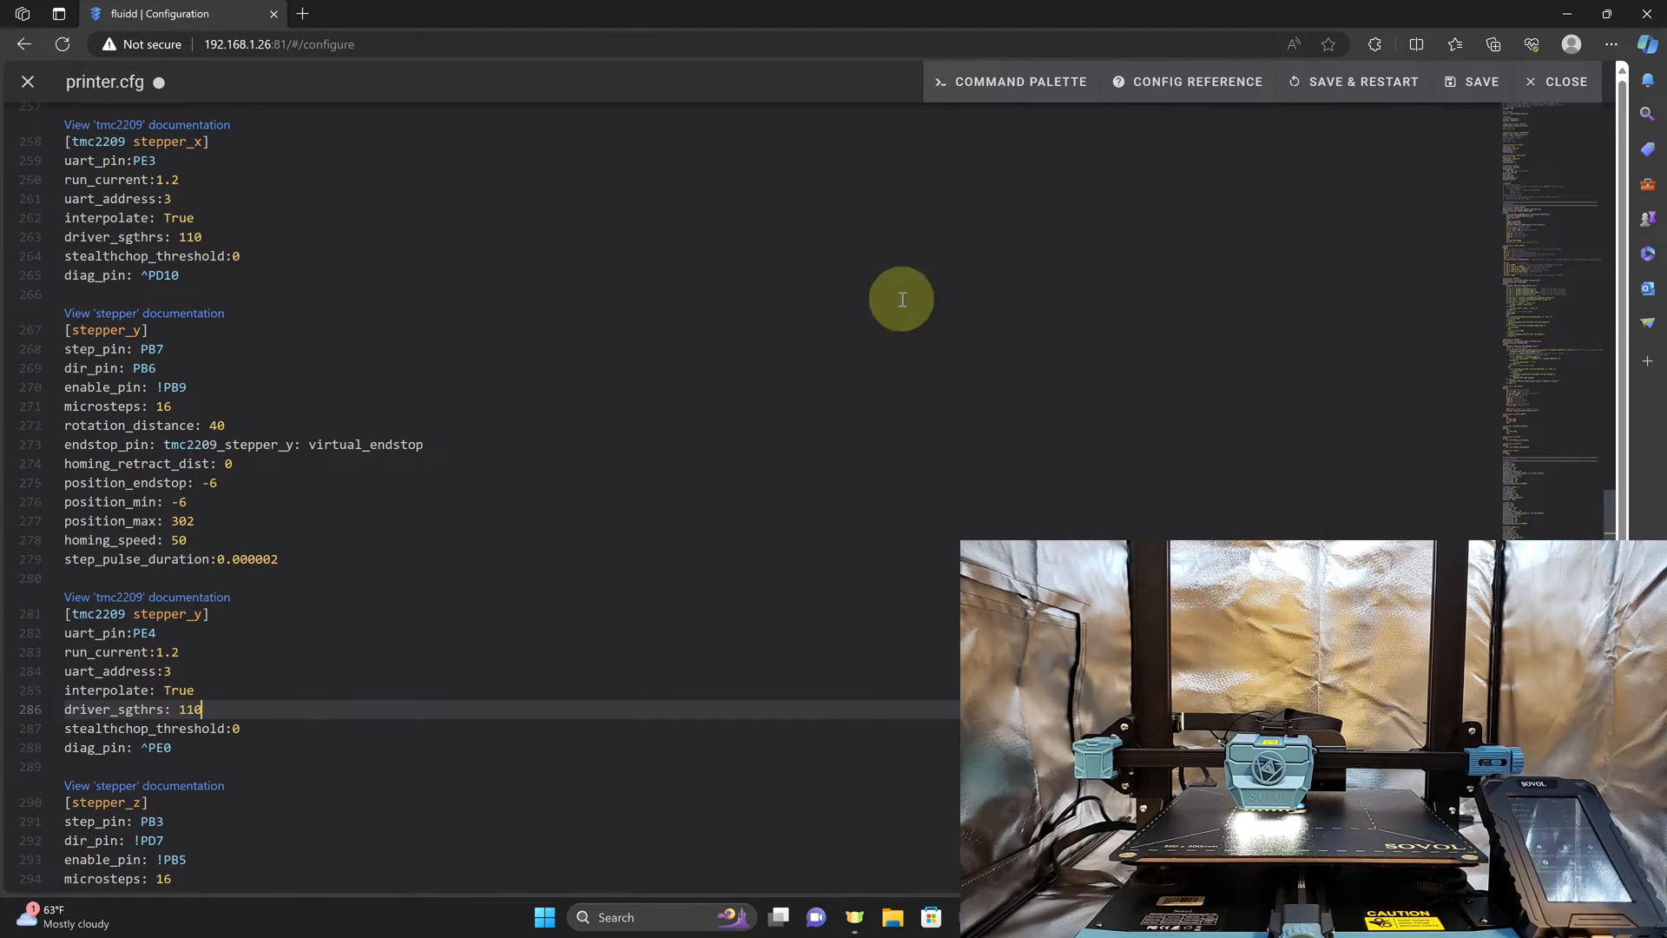
pyautogui.click(1561, 82)
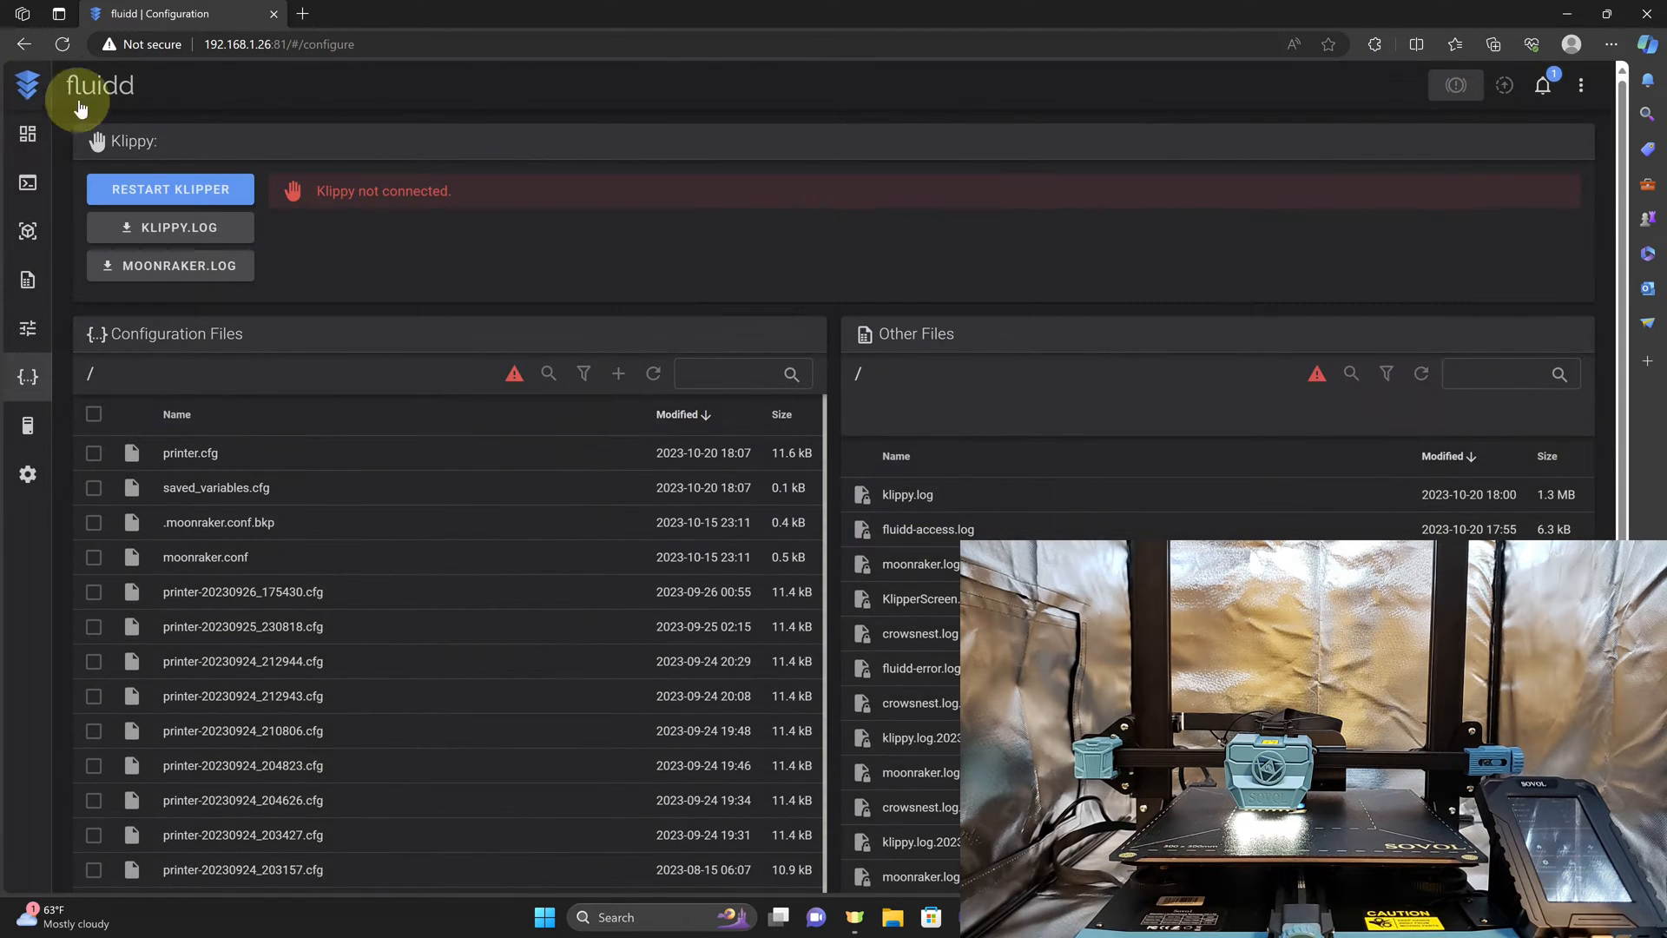
# Home ALL axes from the dashboard, then abort the run with Emergency Stop
pyautogui.click(26, 133)
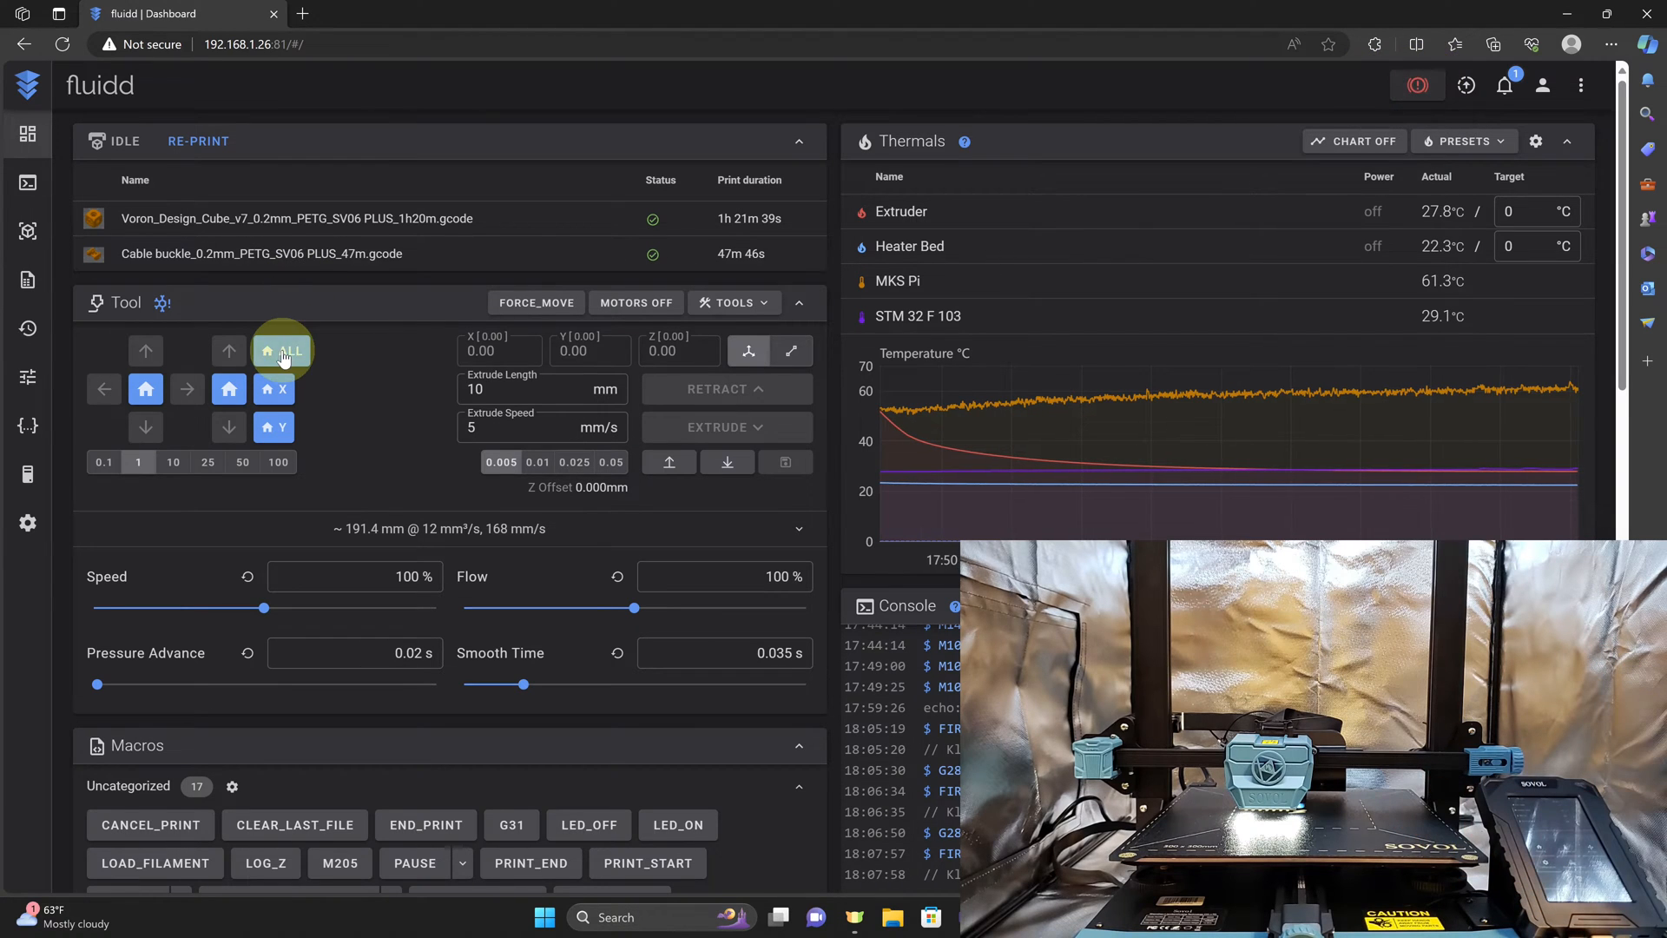
pyautogui.click(281, 349)
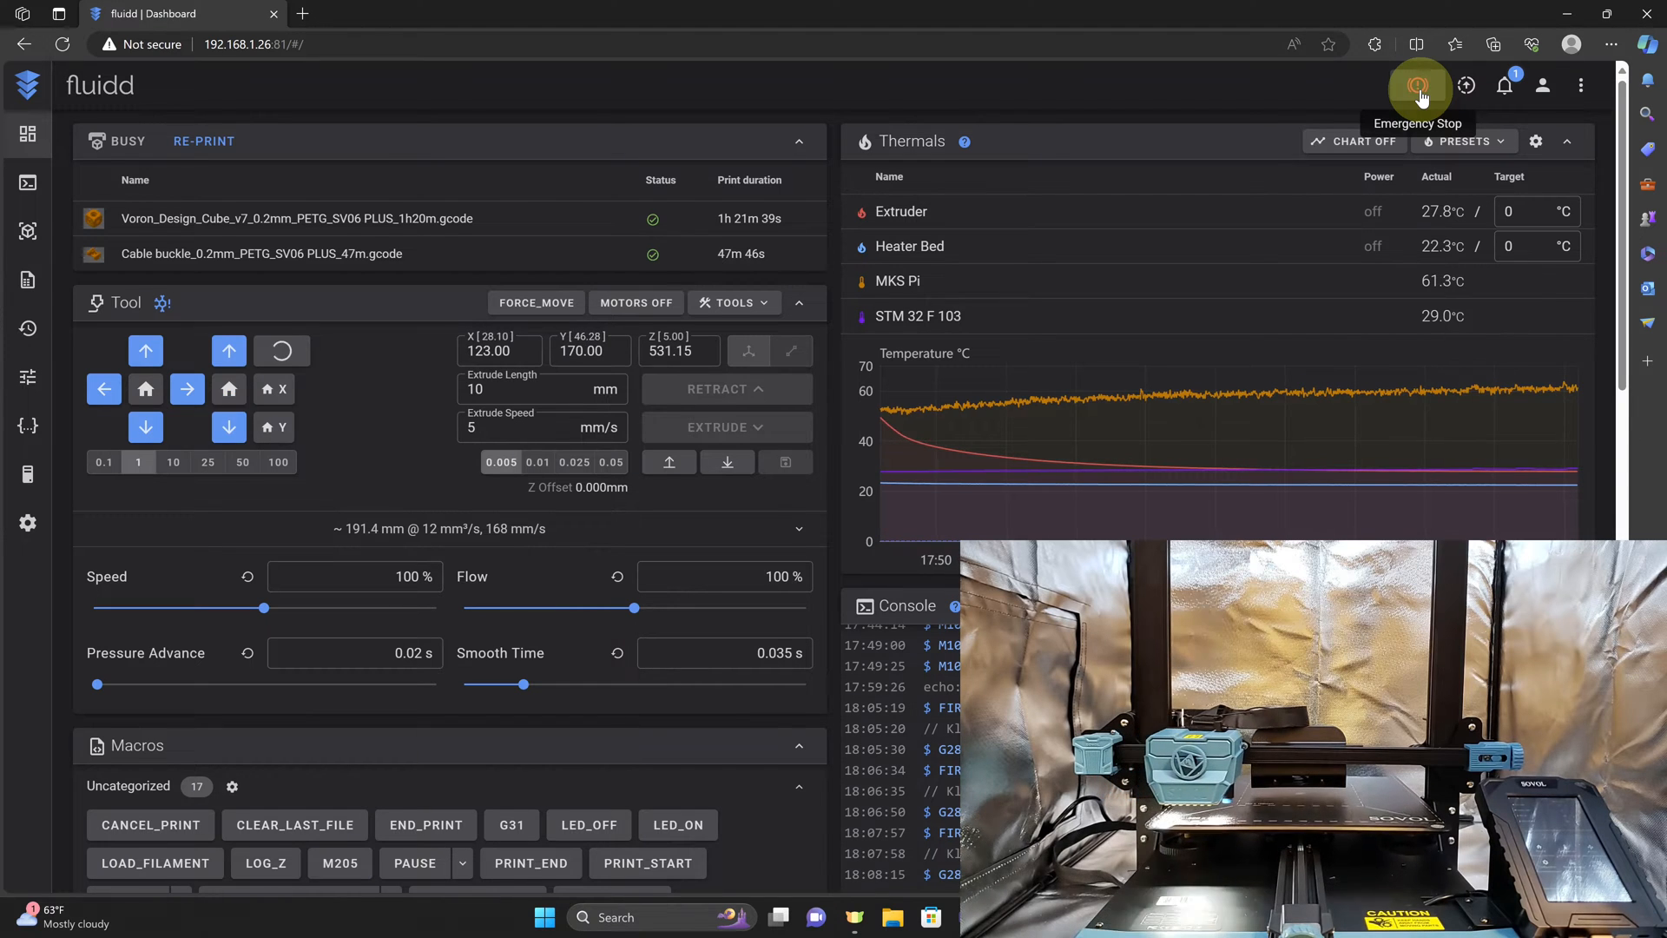
pyautogui.click(1418, 85)
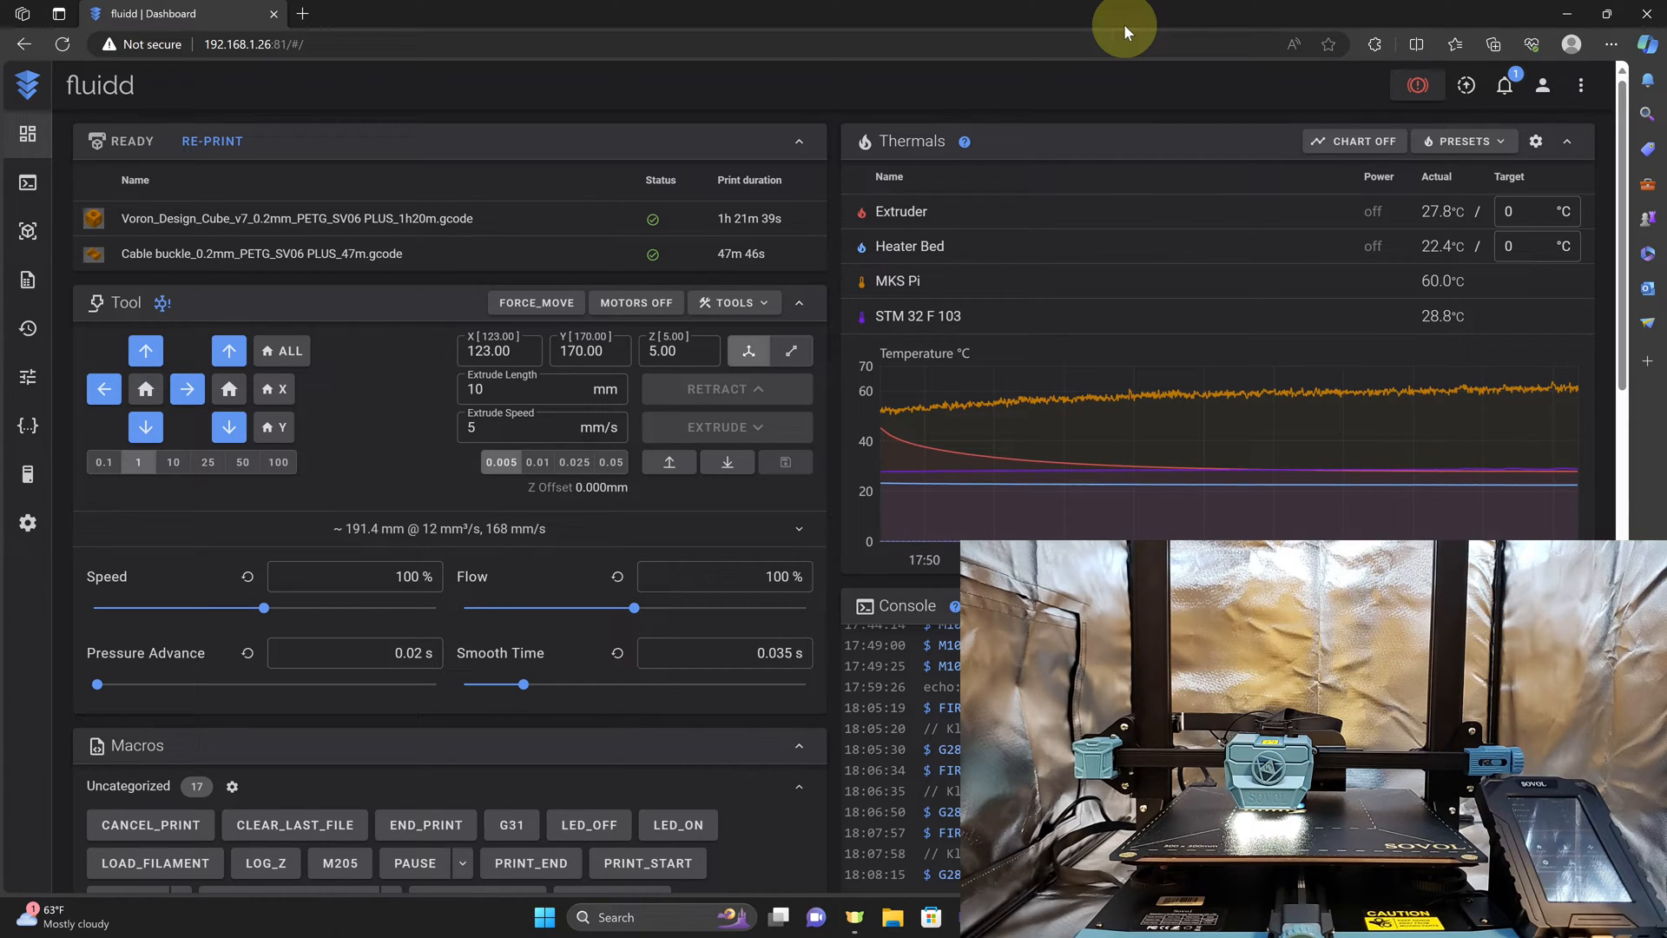
pyautogui.moveTo(28, 424)
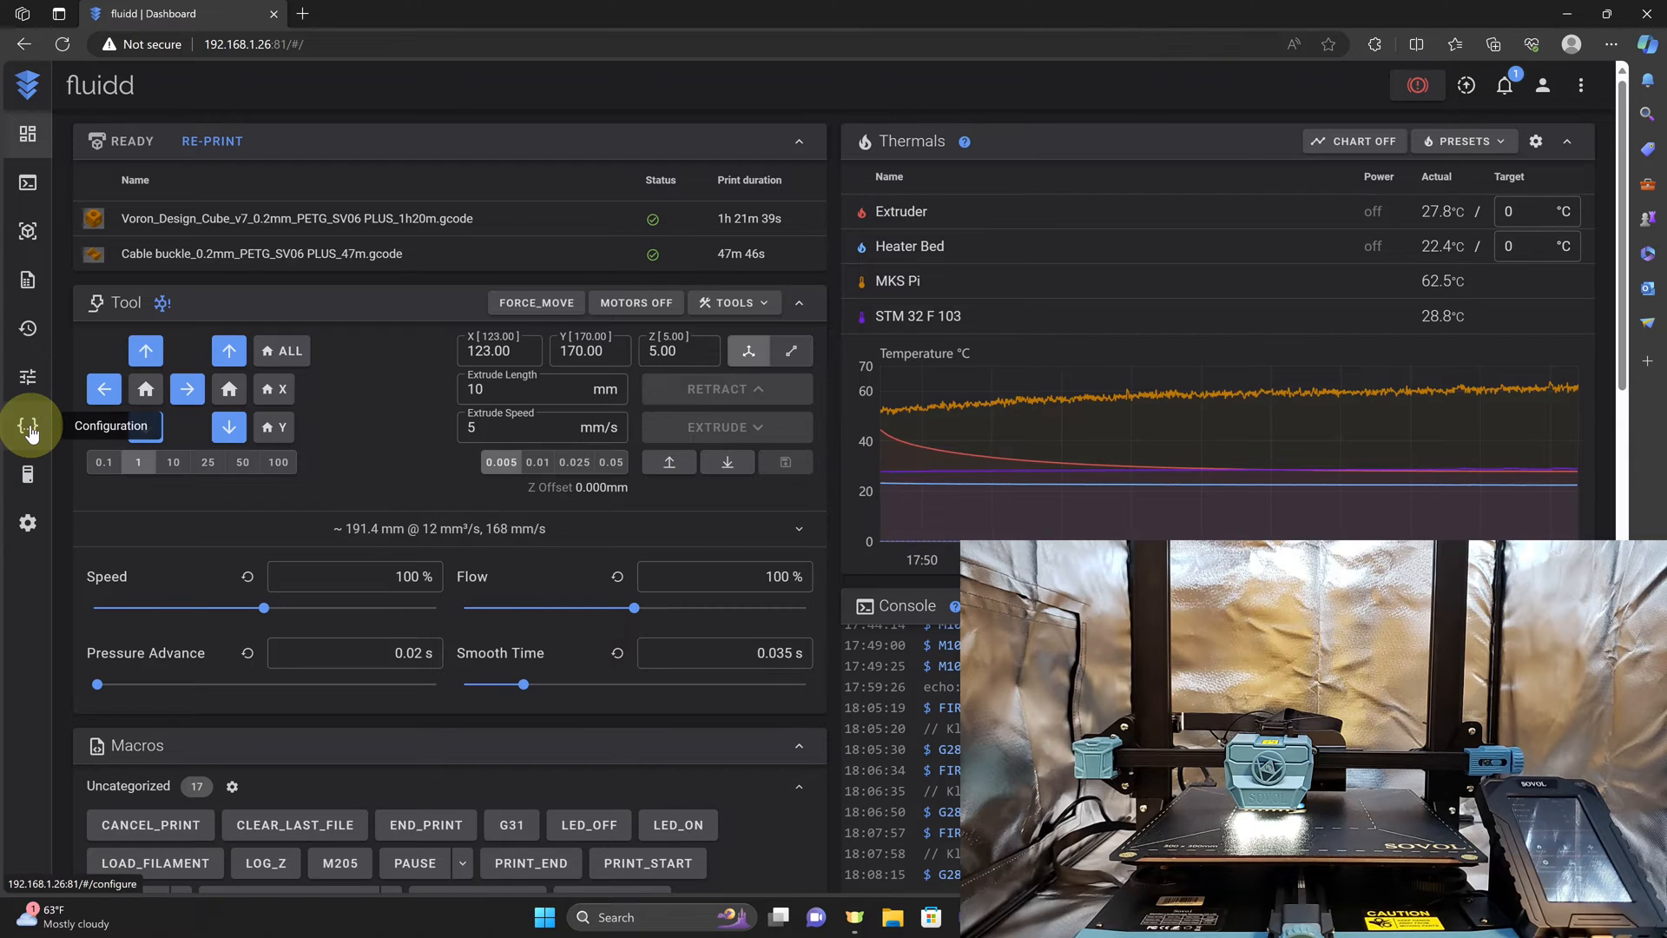
# Set homing_speed under [stepper_y] in printer.cfg to 20
pyautogui.click(30, 425)
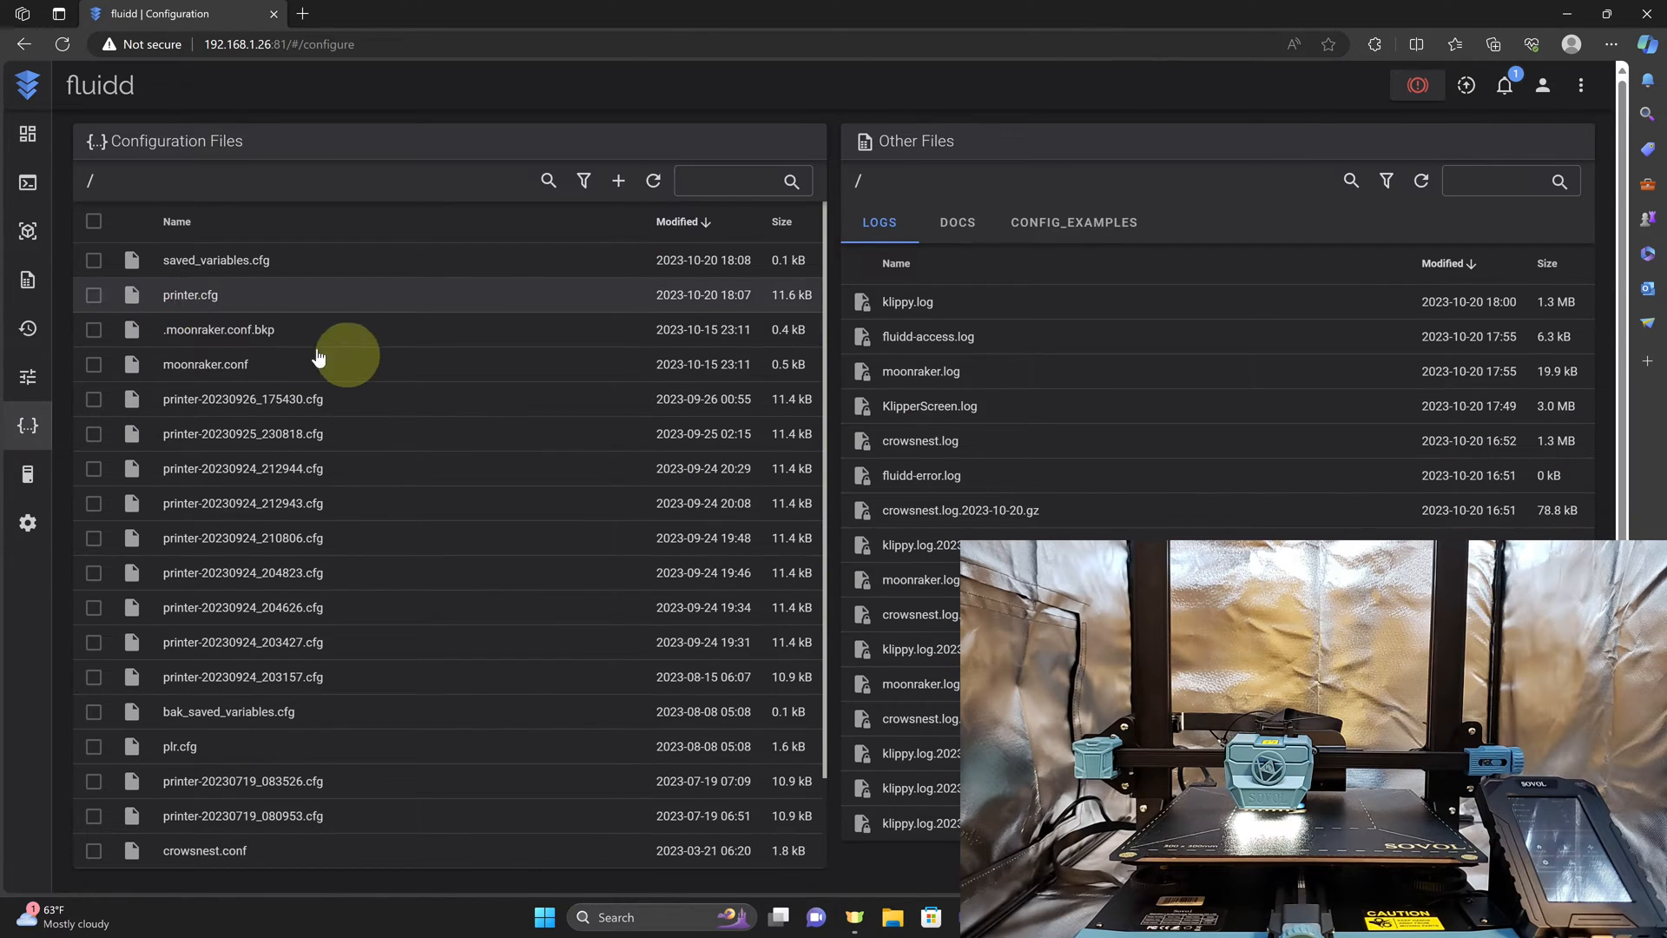
pyautogui.doubleClick(189, 295)
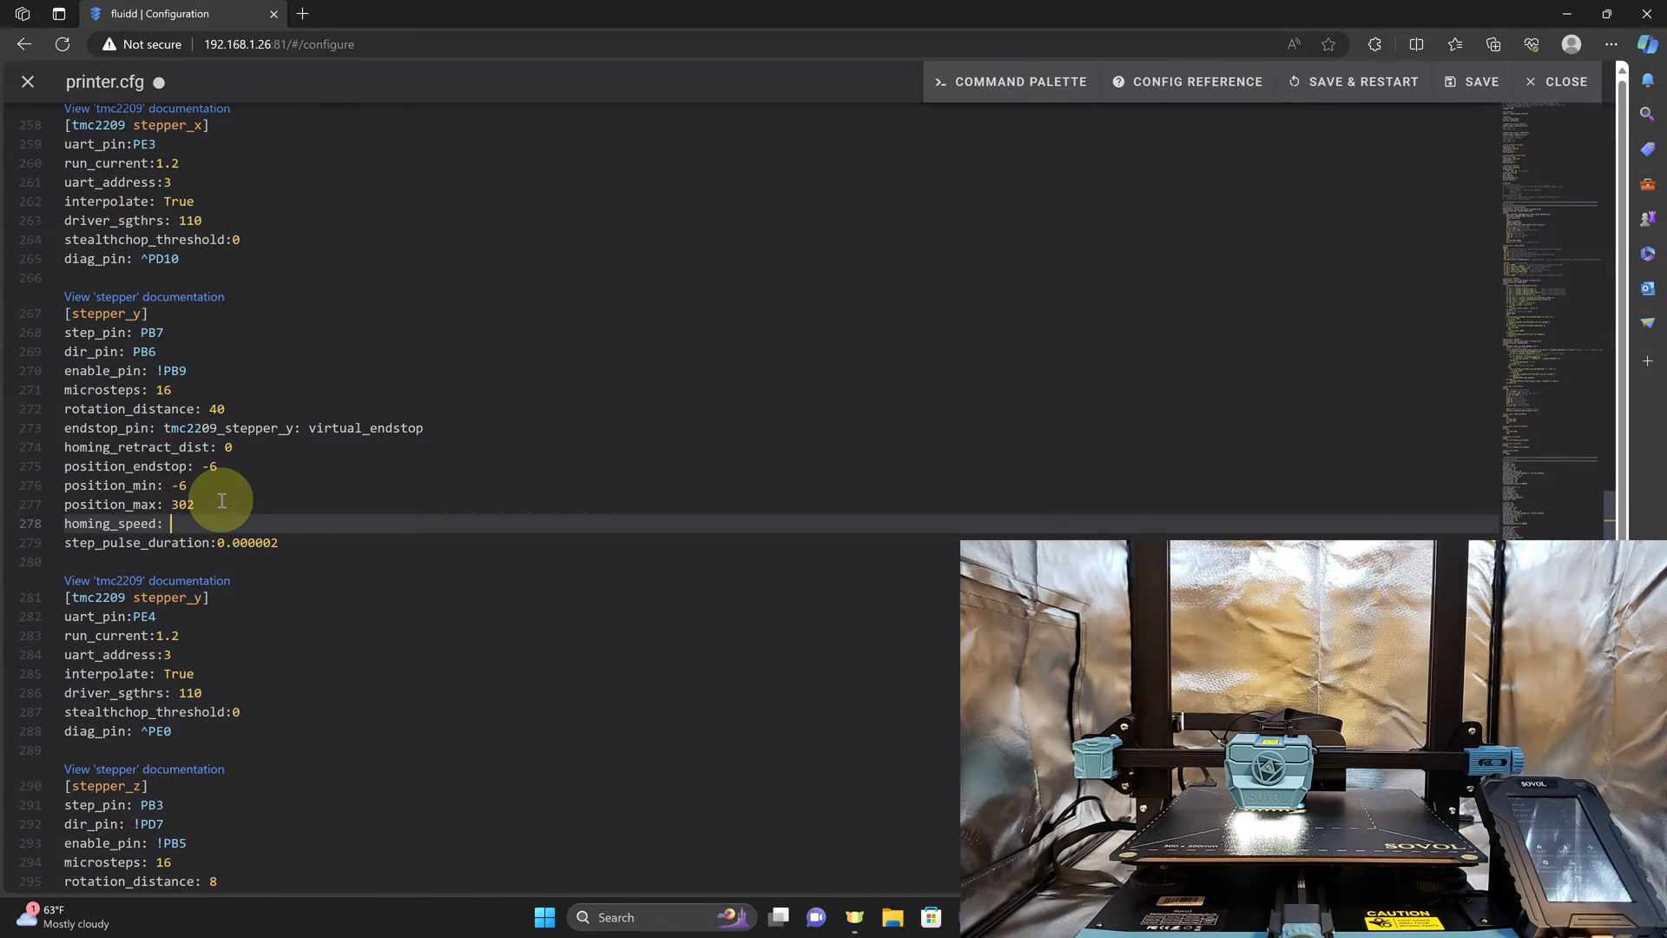
pyautogui.write('20')
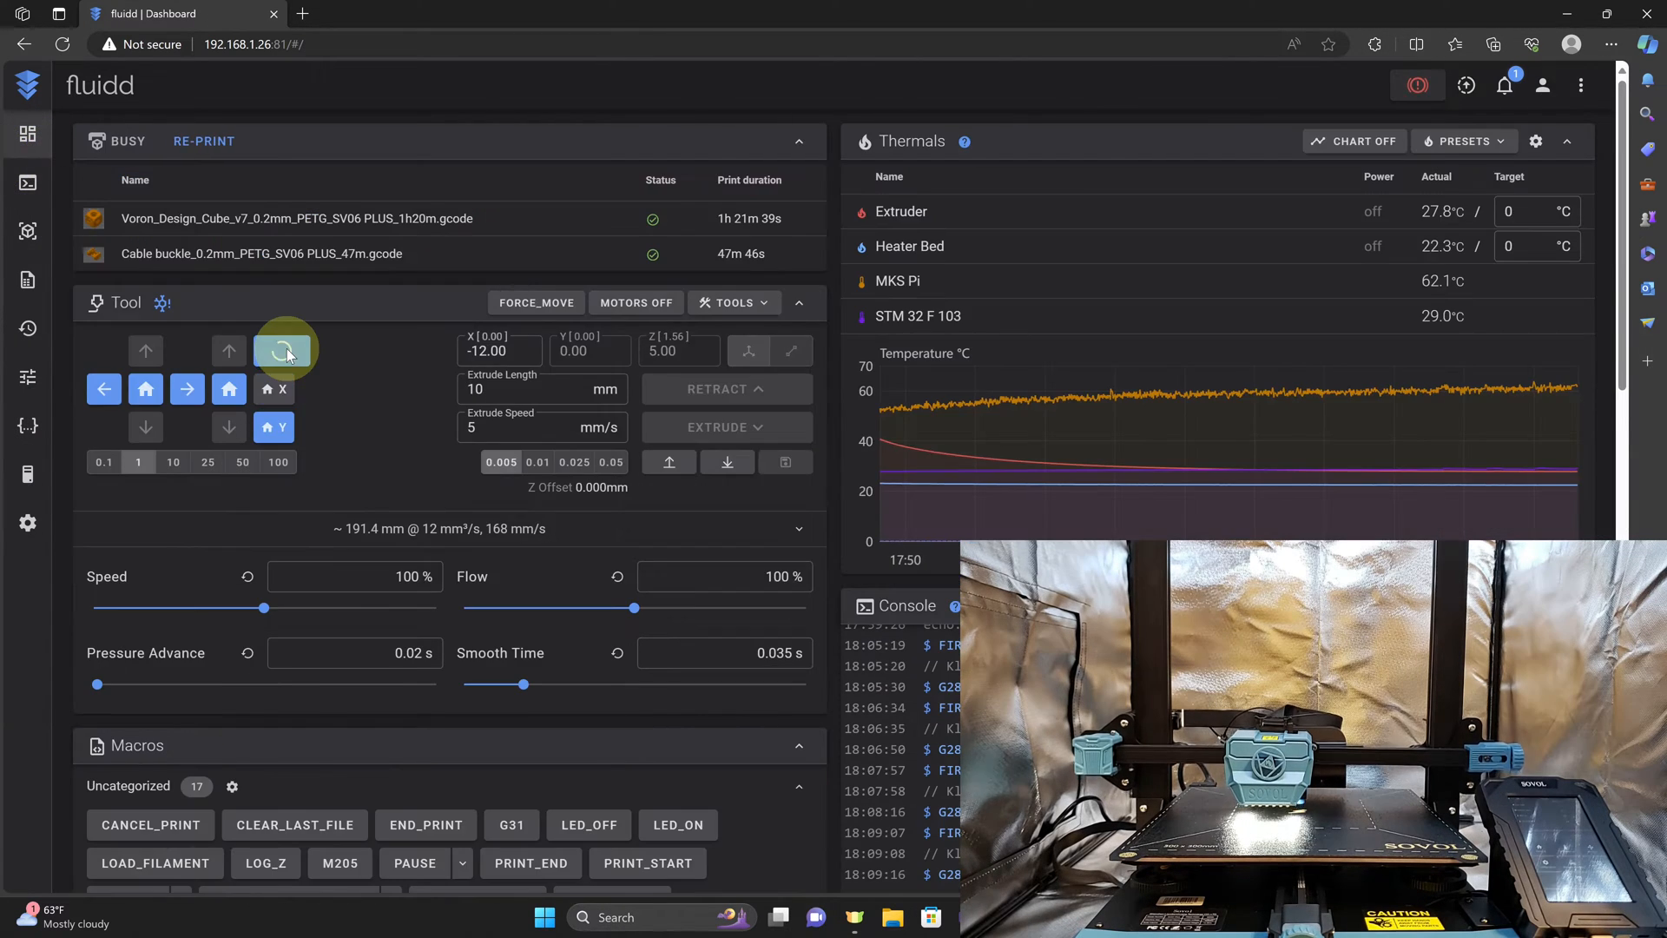
# Home ALL axes to test the settings, then return to the Configuration page
pyautogui.click(283, 350)
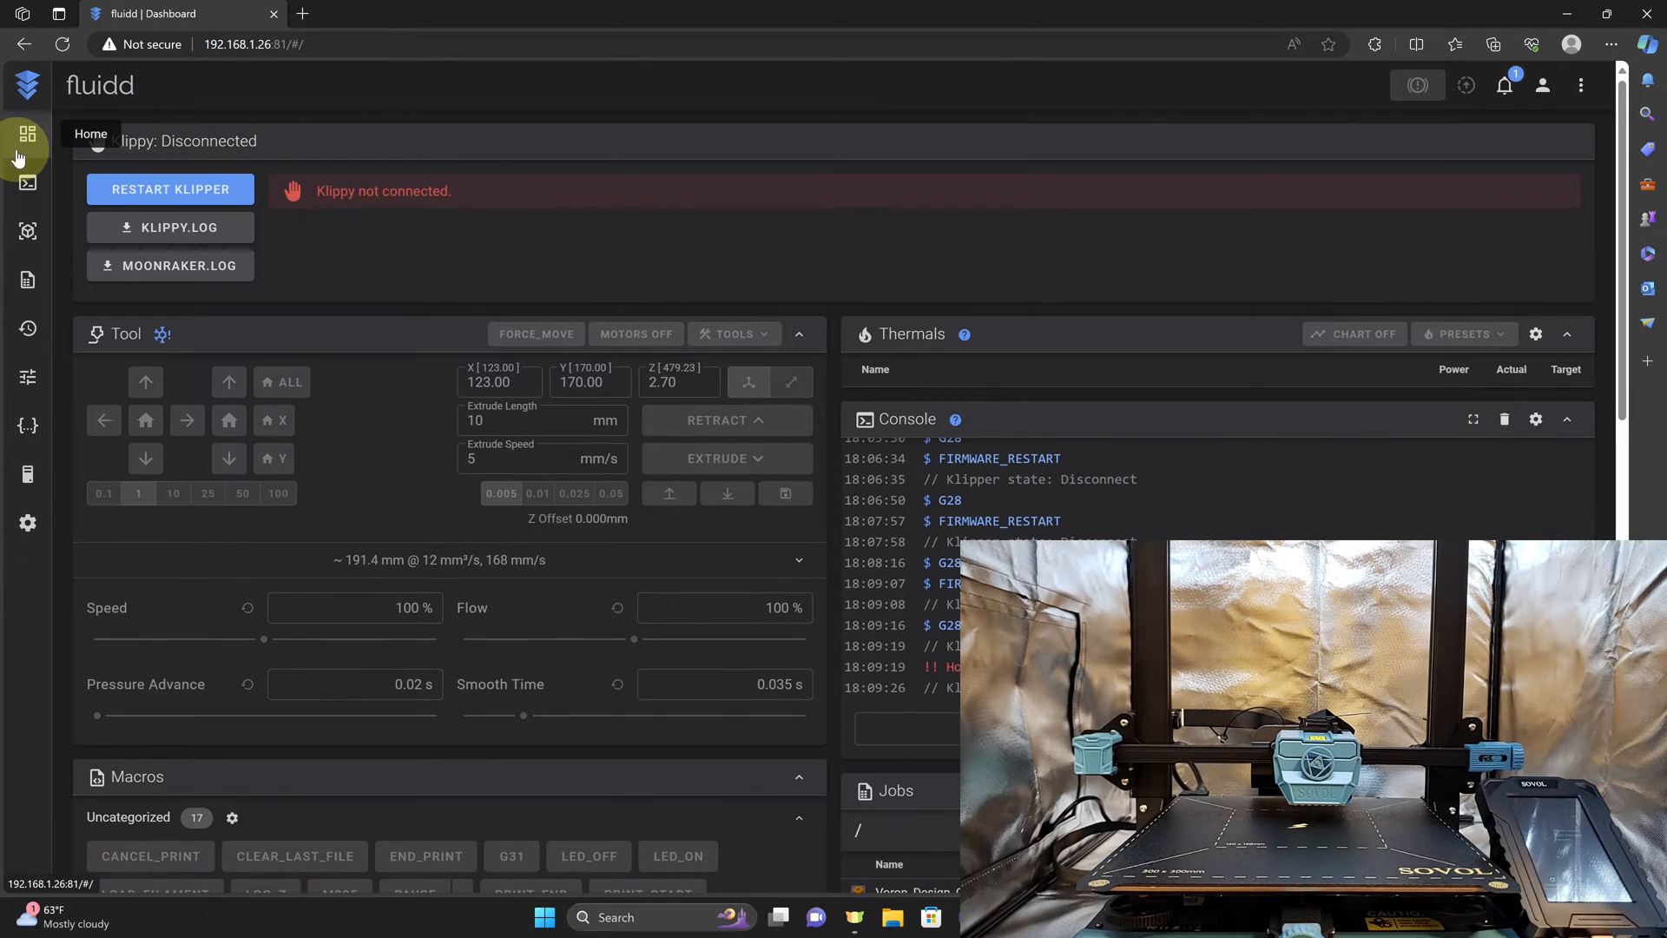
pyautogui.click(26, 425)
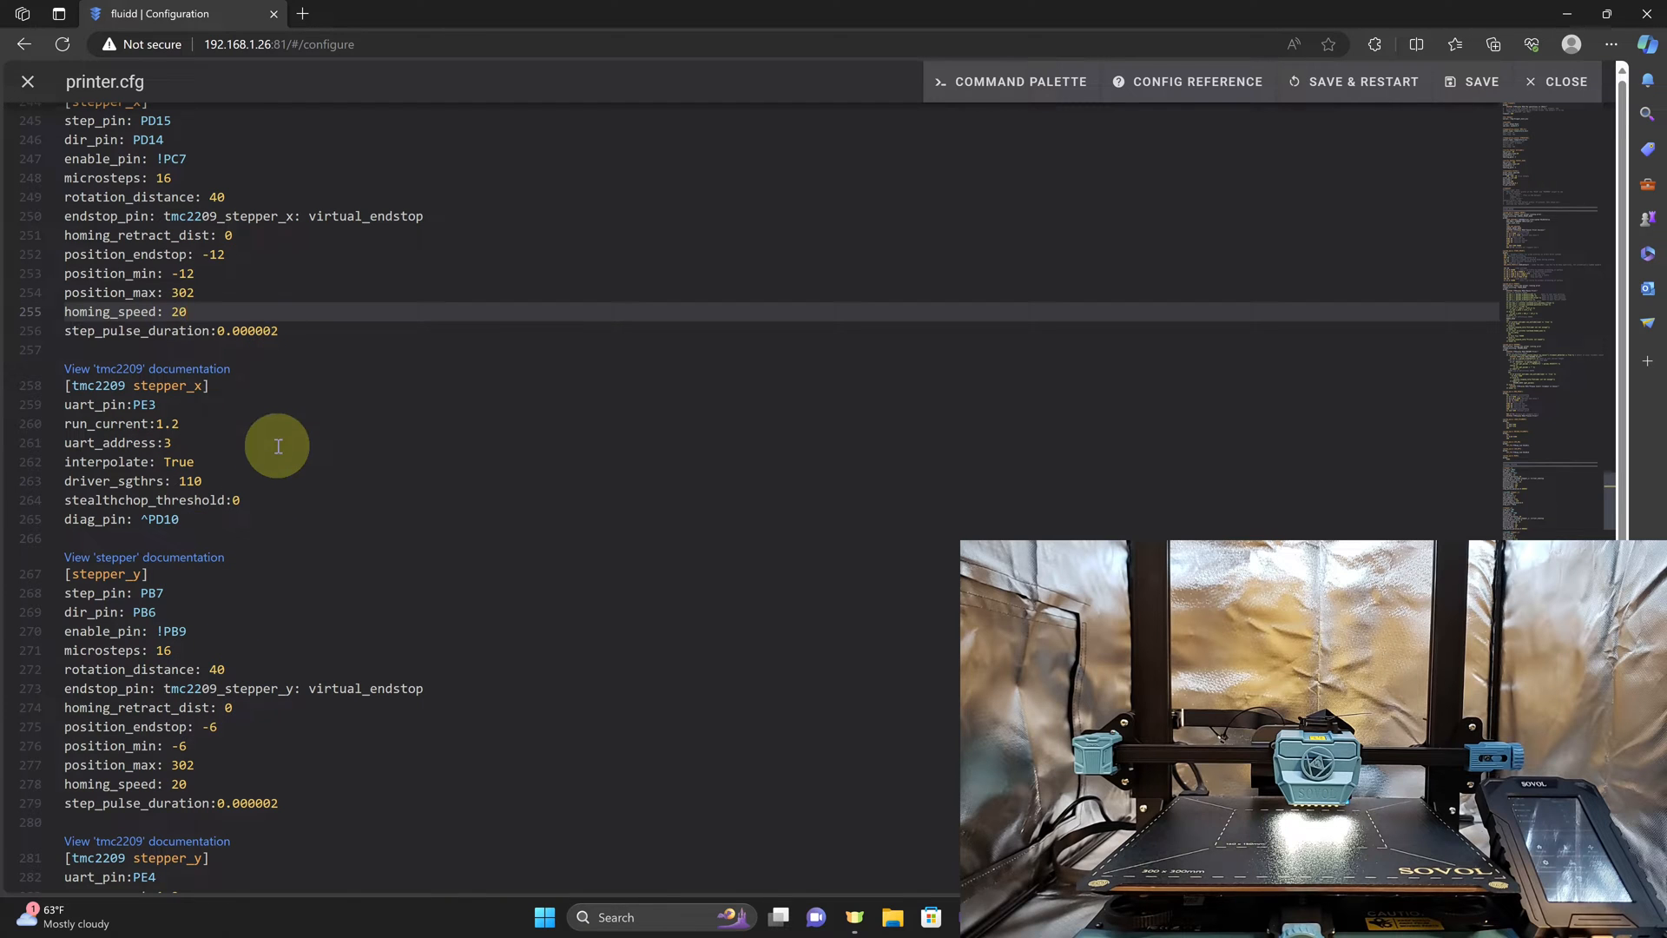
# Replace the [tmc2209 stepper_x] driver_sgthrs 110 with 40 and Save & Restart
pyautogui.click(201, 481)
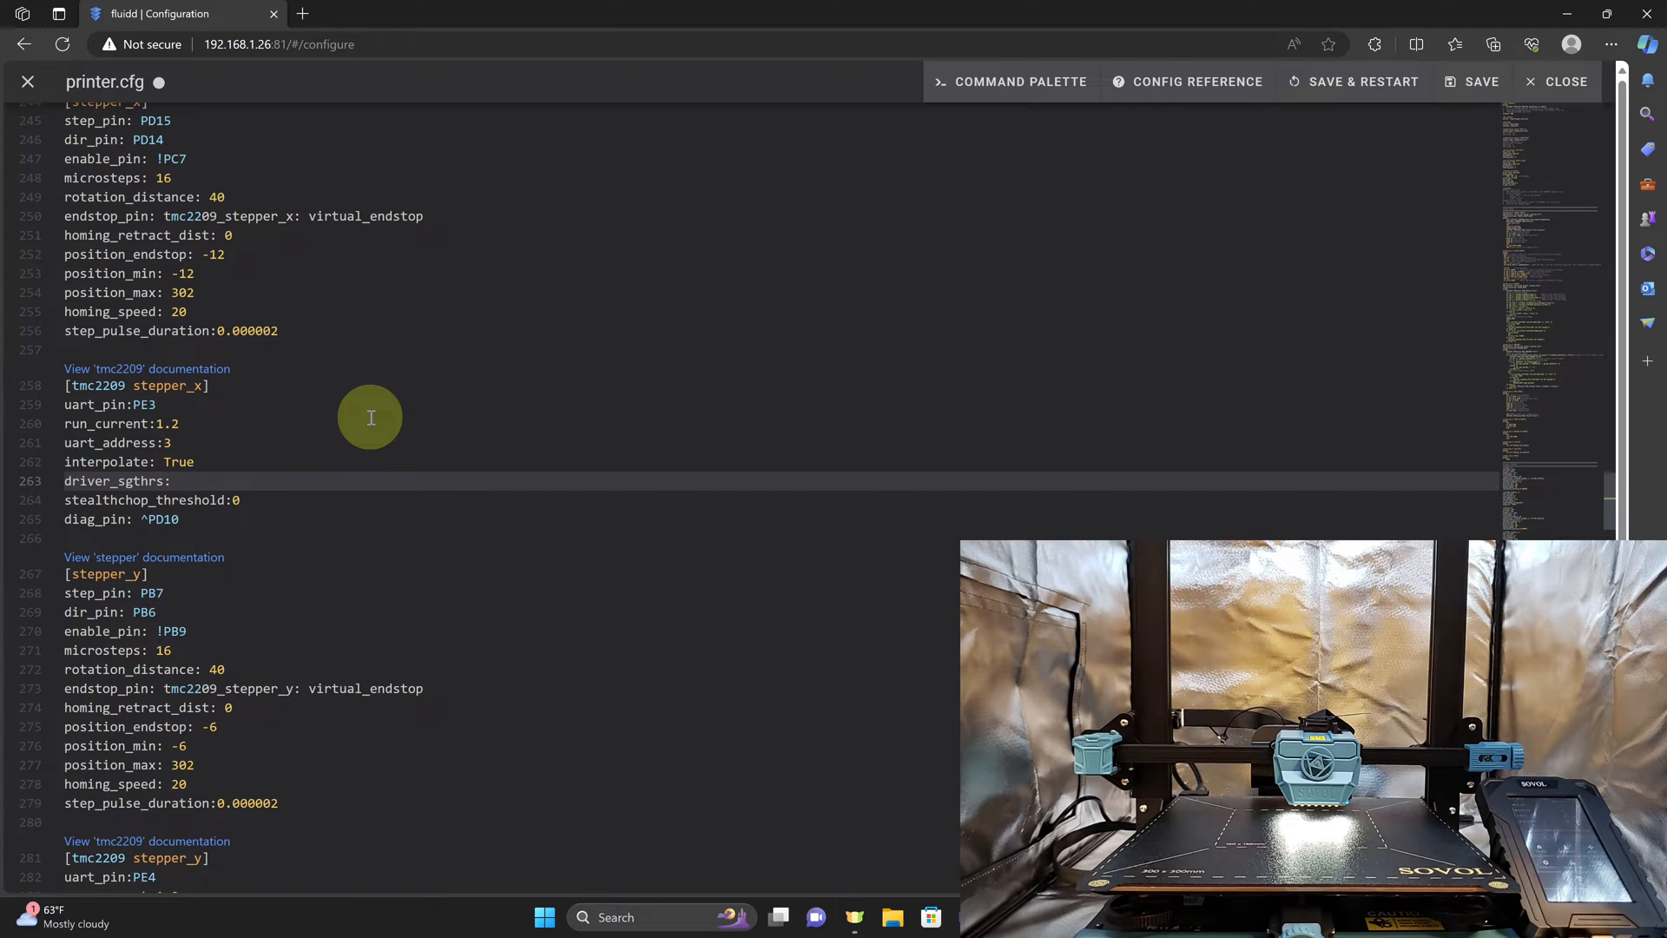
pyautogui.click(179, 481)
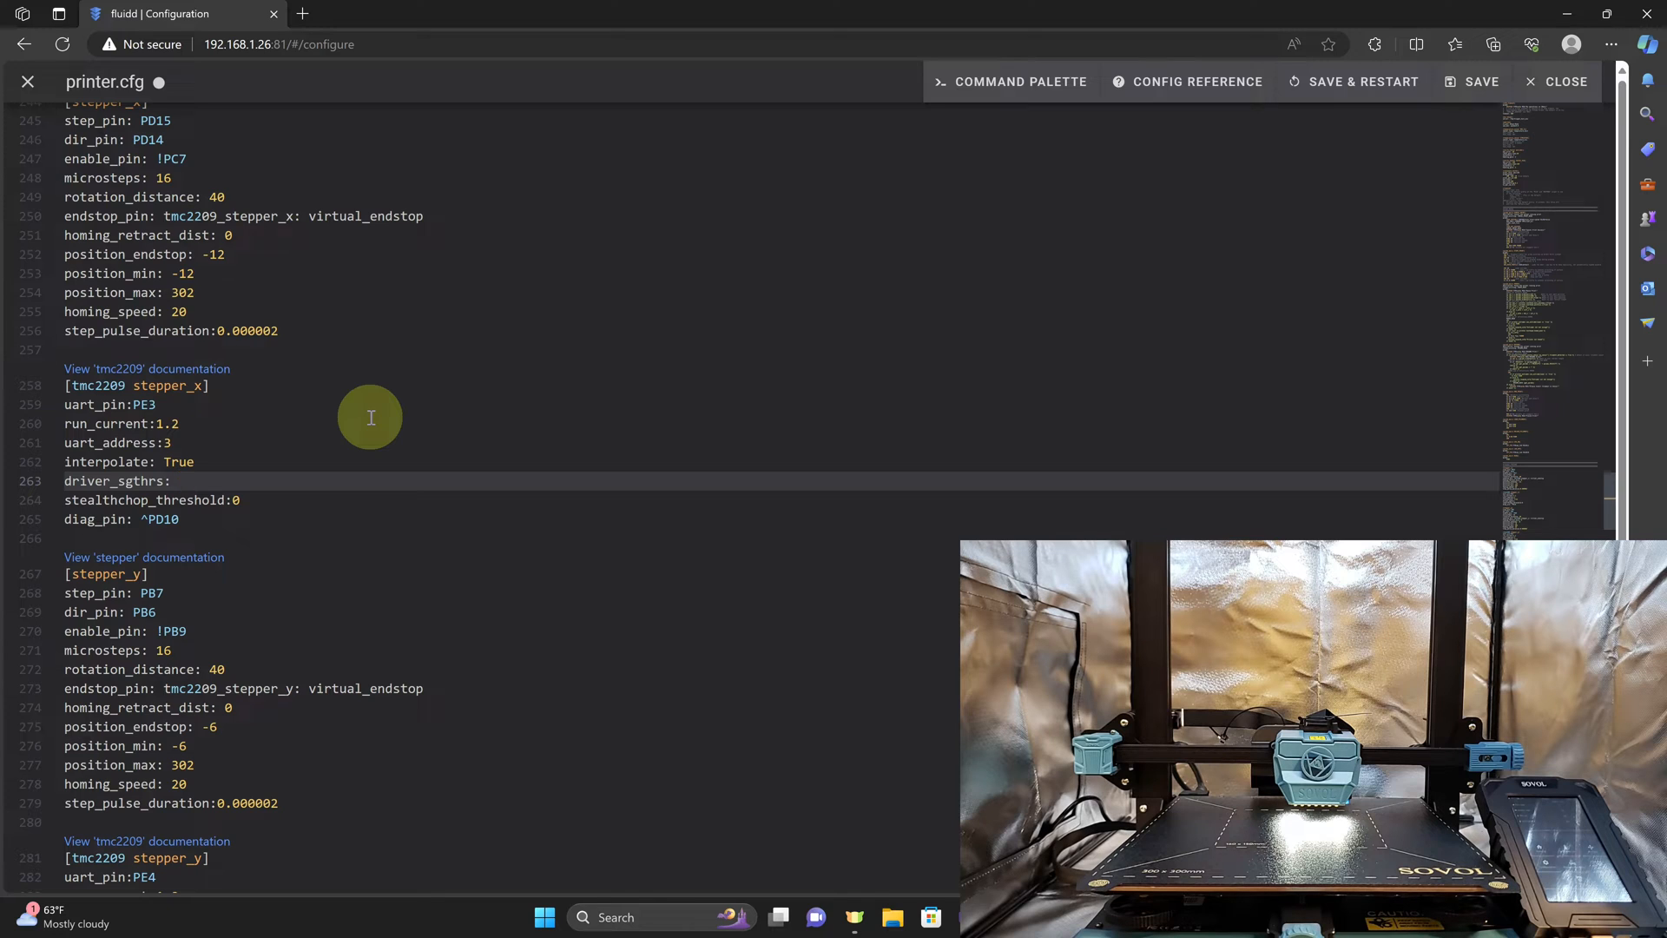
pyautogui.write('40')
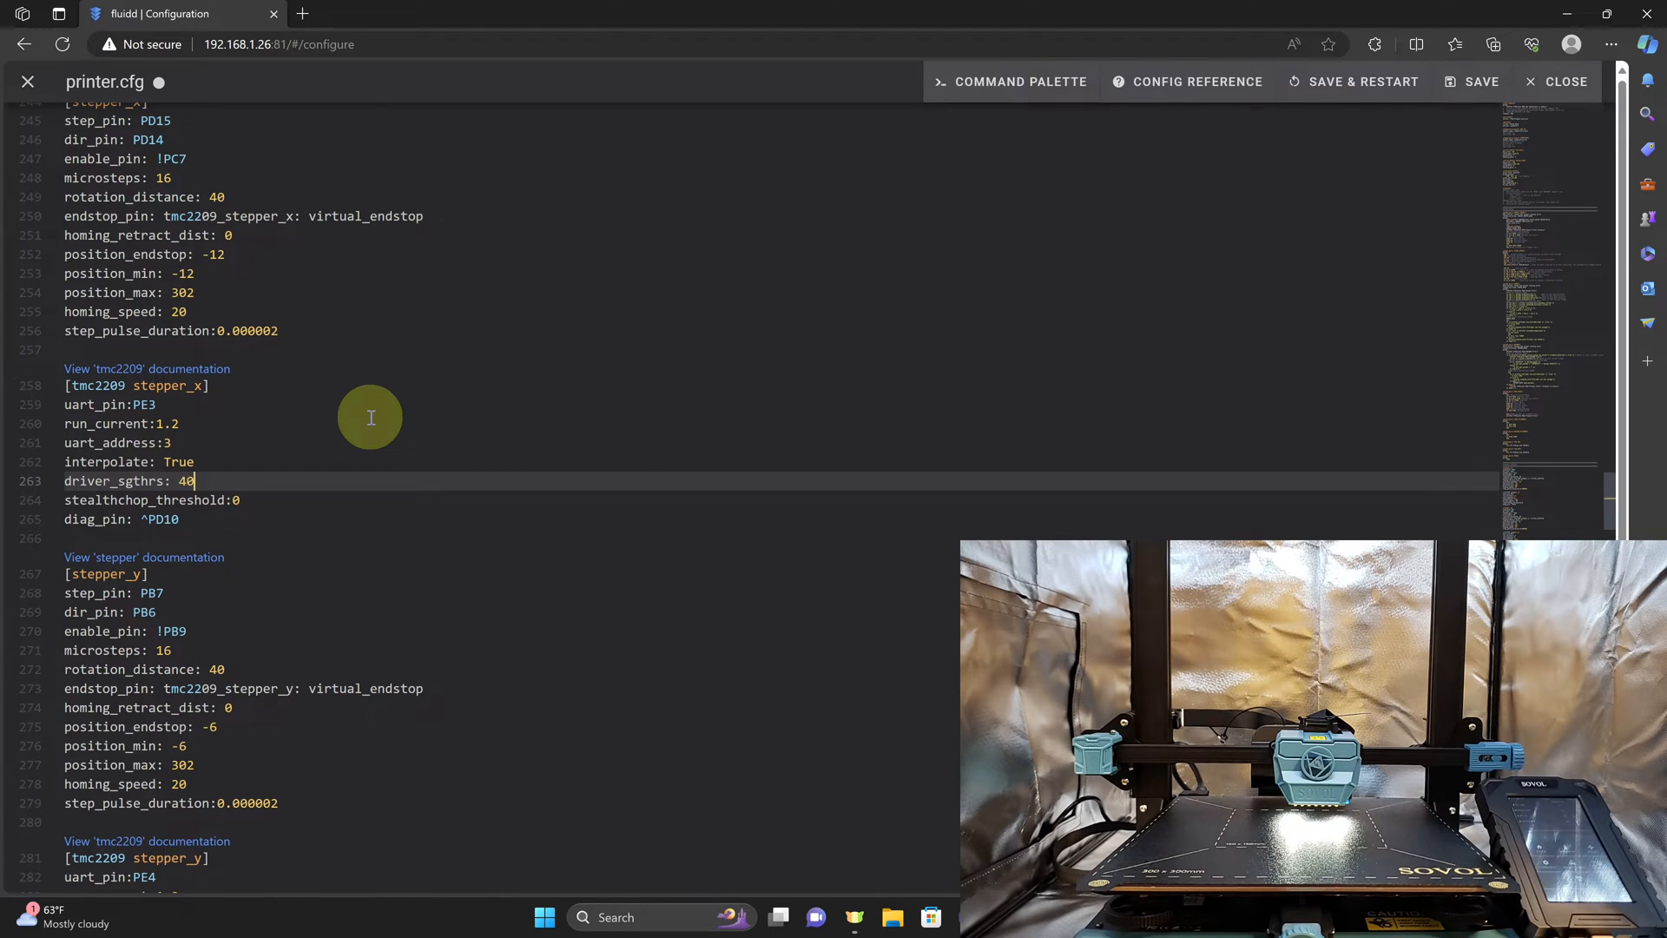
pyautogui.click(1559, 82)
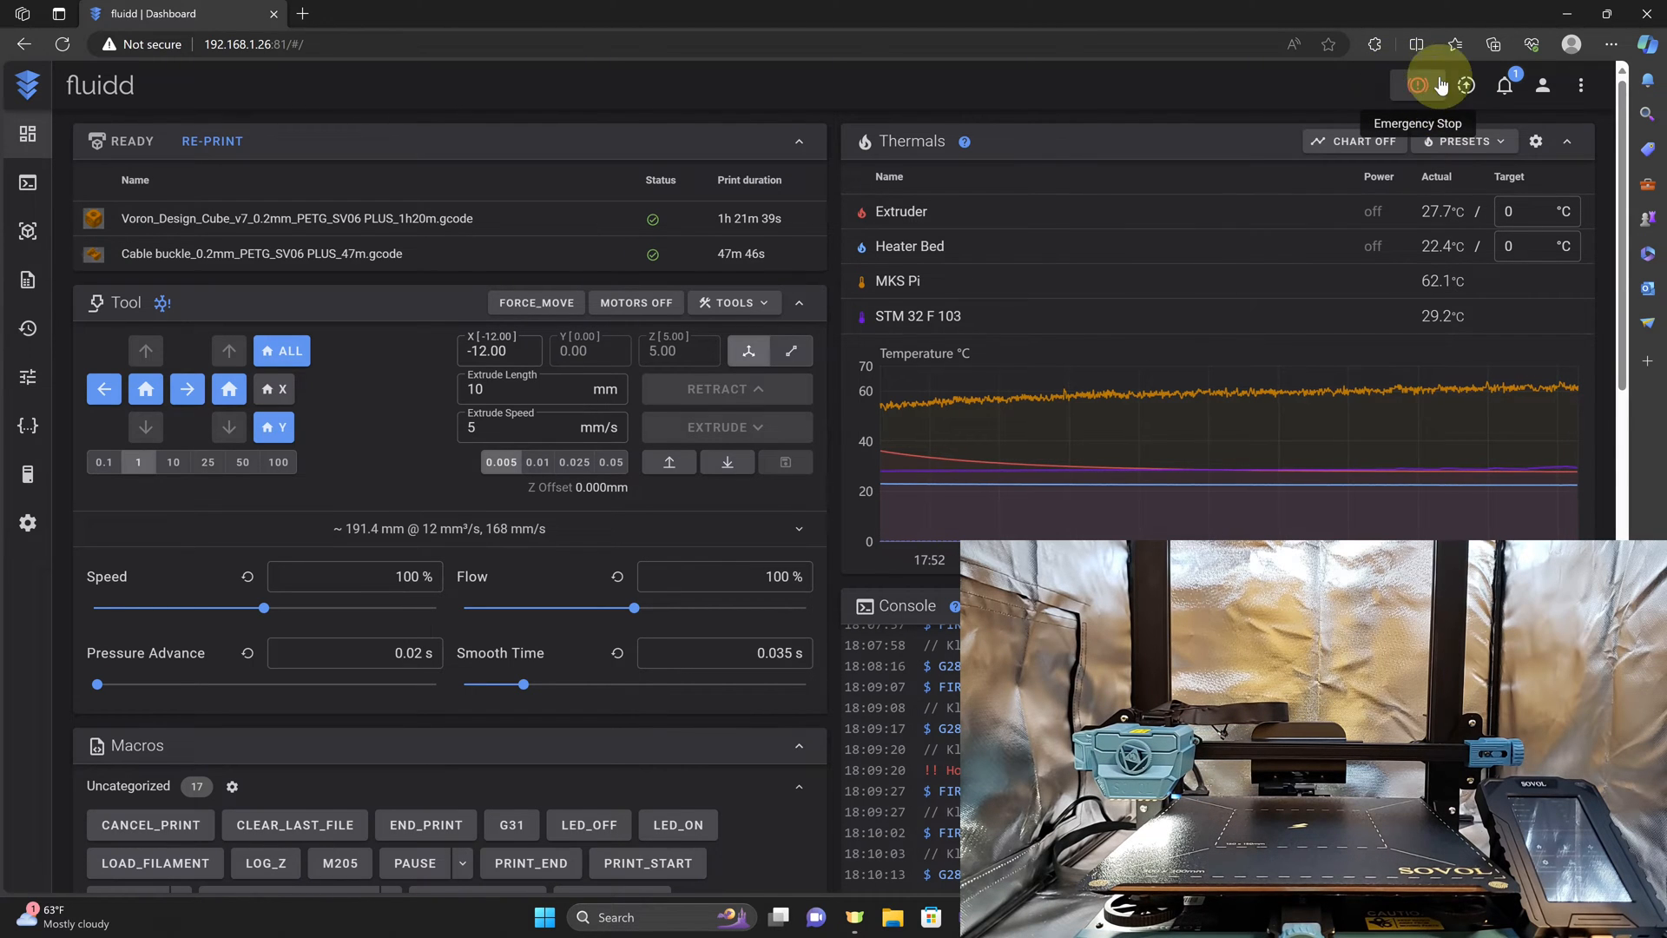
pyautogui.moveTo(698, 135)
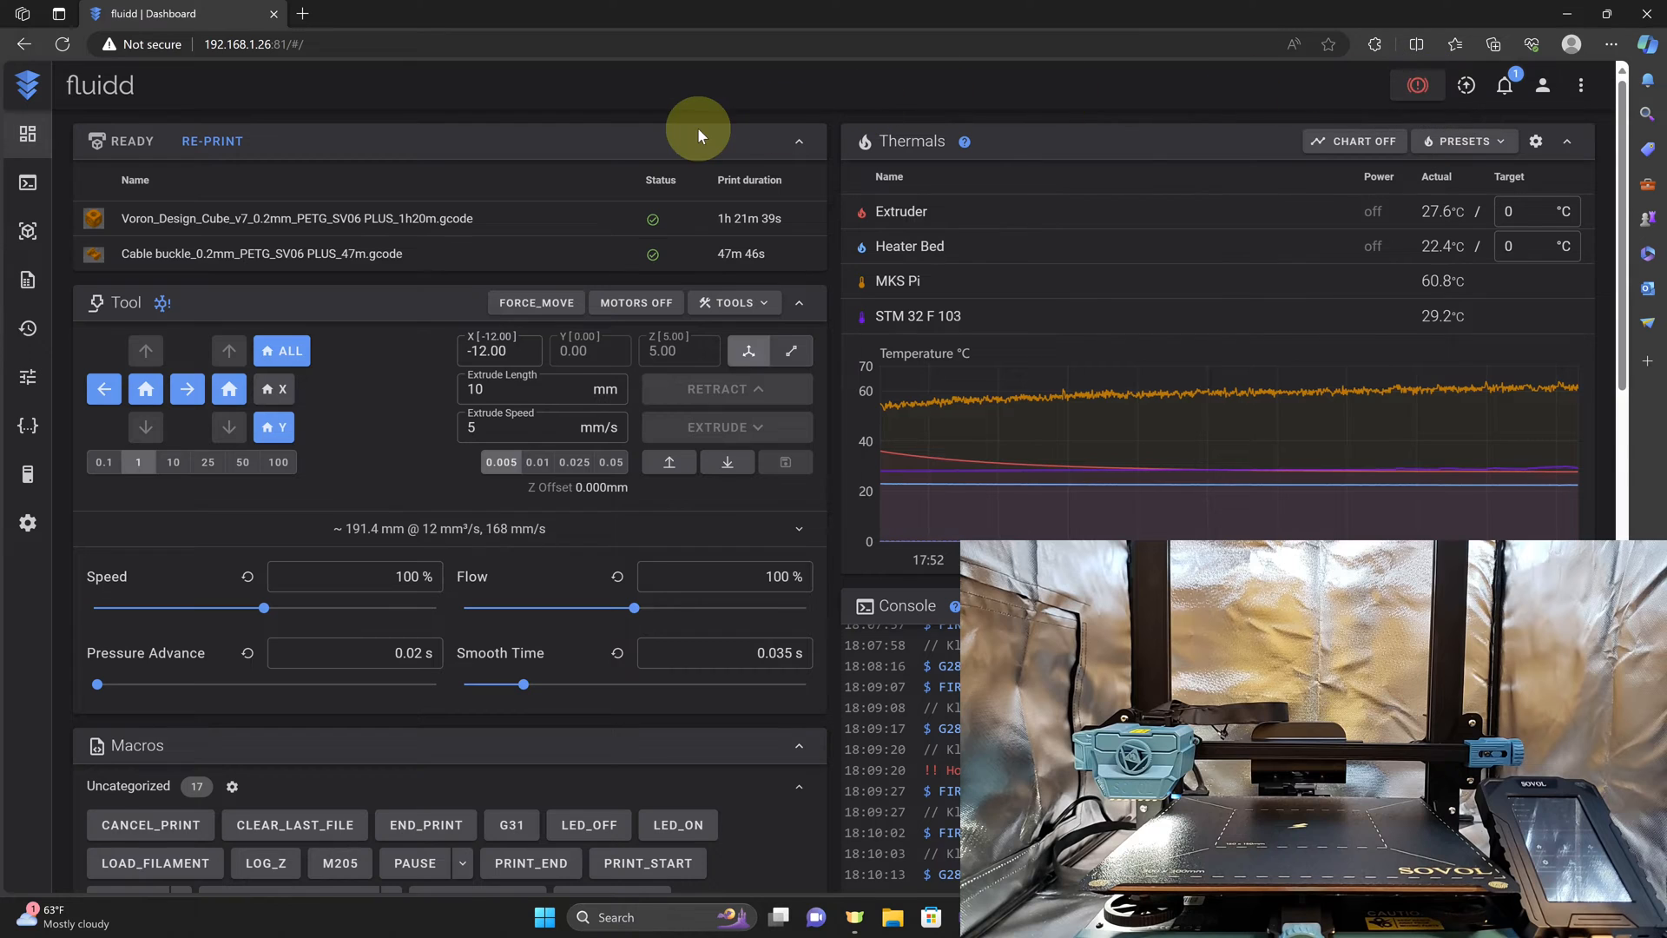
# Return to the Configuration page to reopen printer.cfg for the Y driver
pyautogui.click(26, 429)
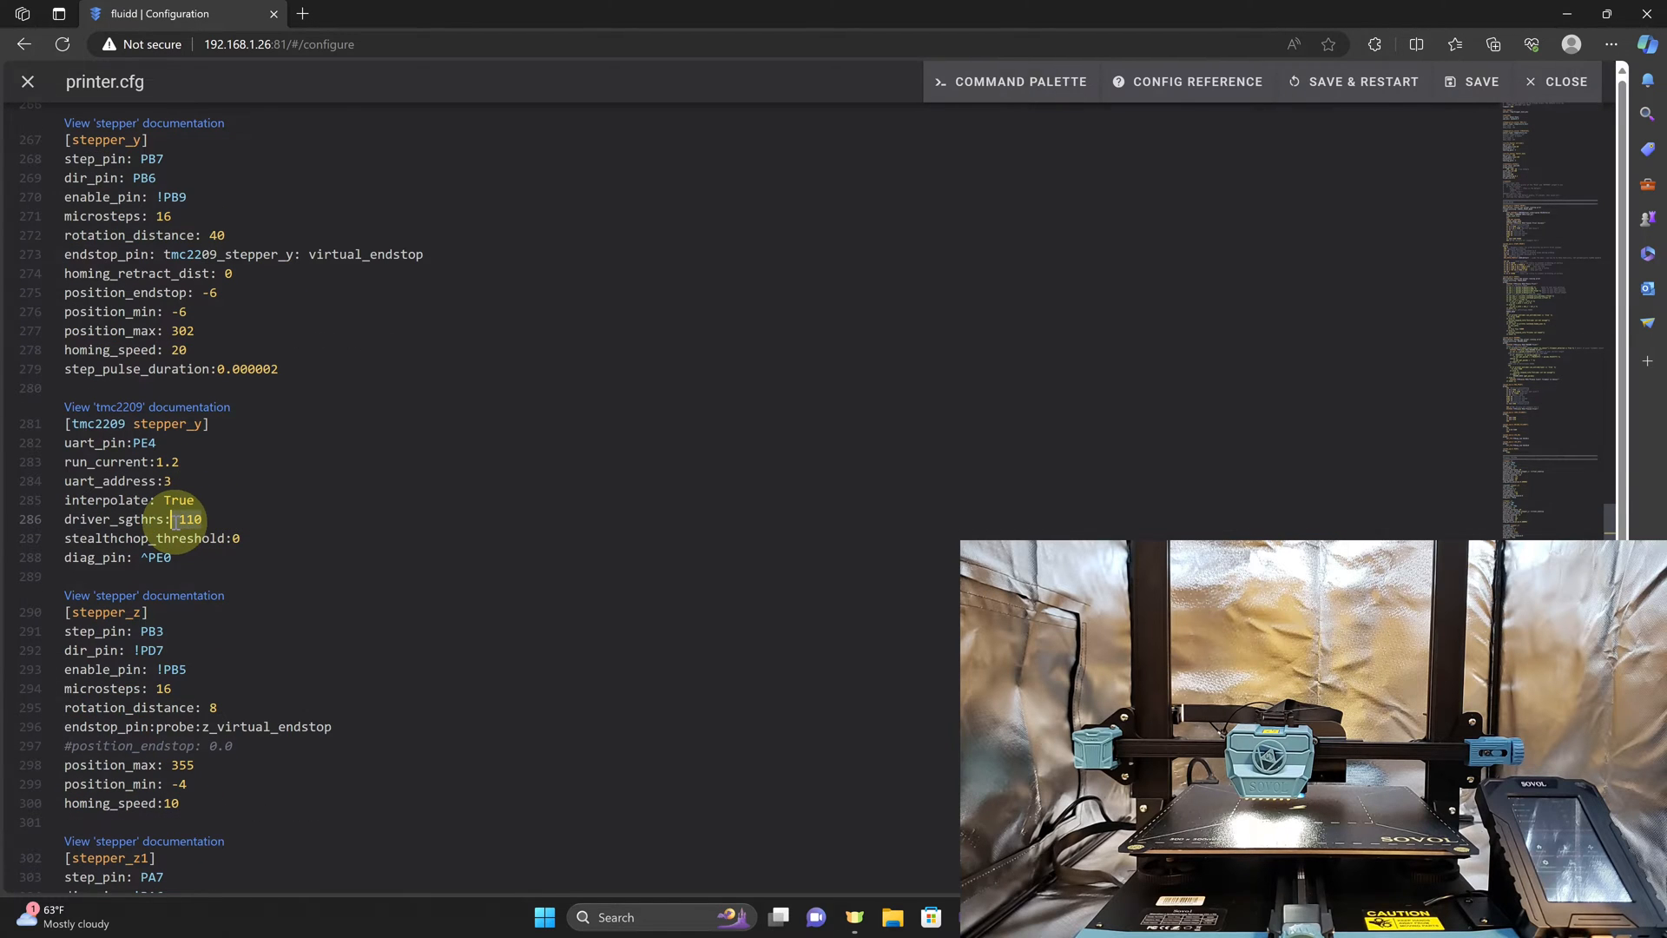
pyautogui.moveTo(441, 444)
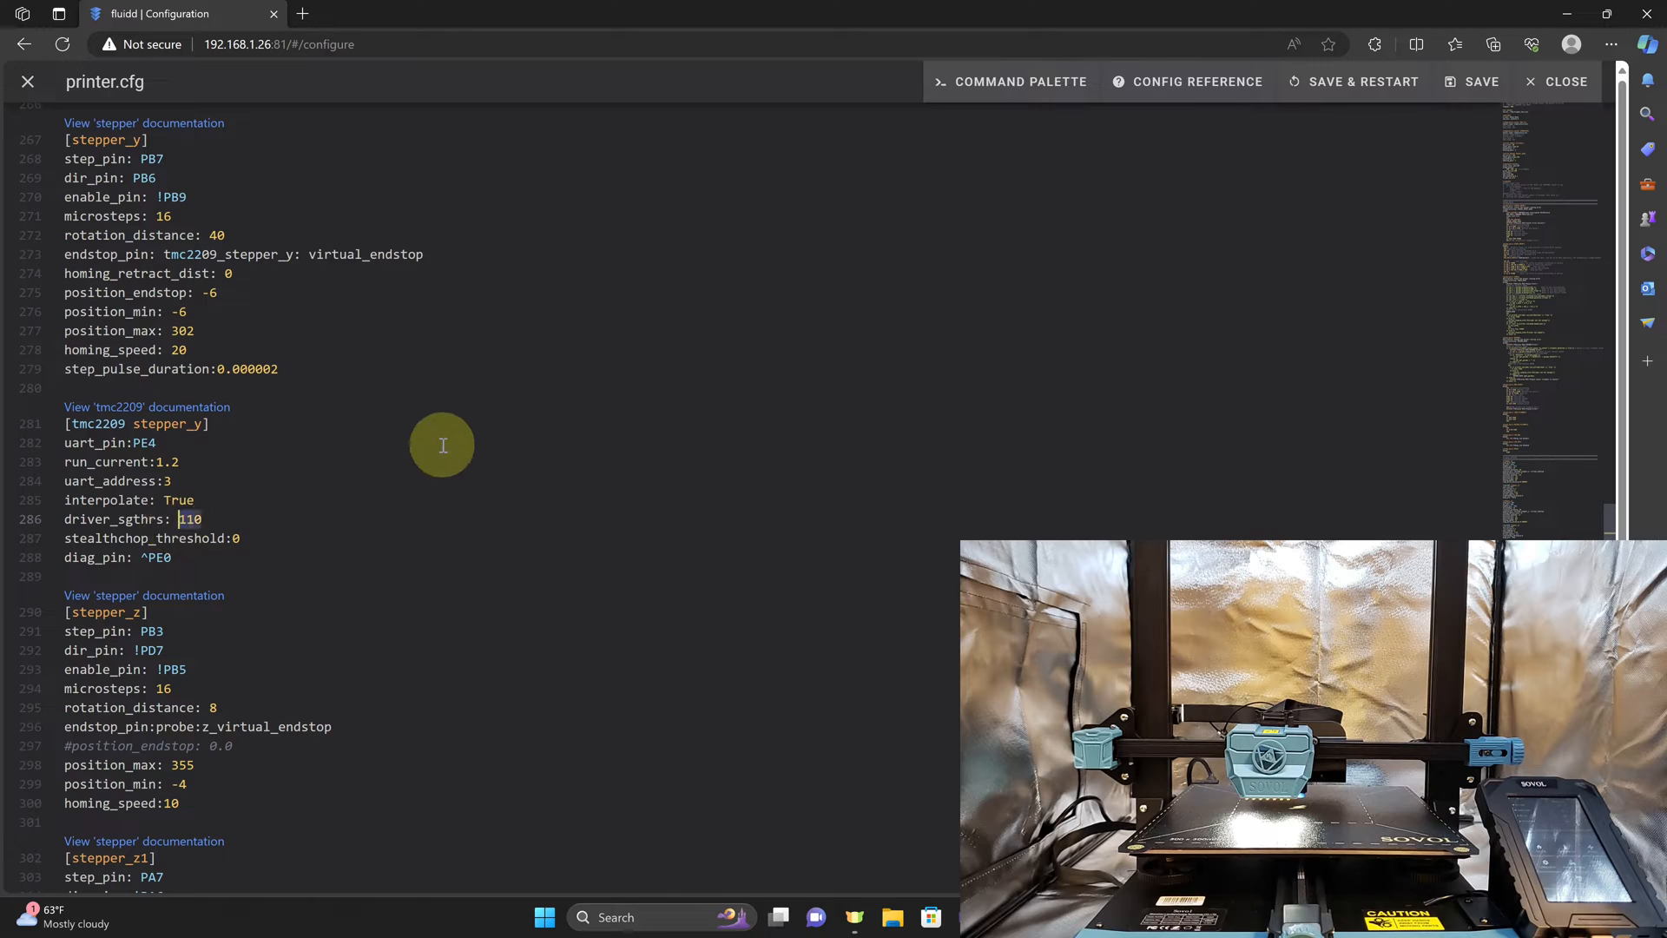
pyautogui.moveTo(446, 382)
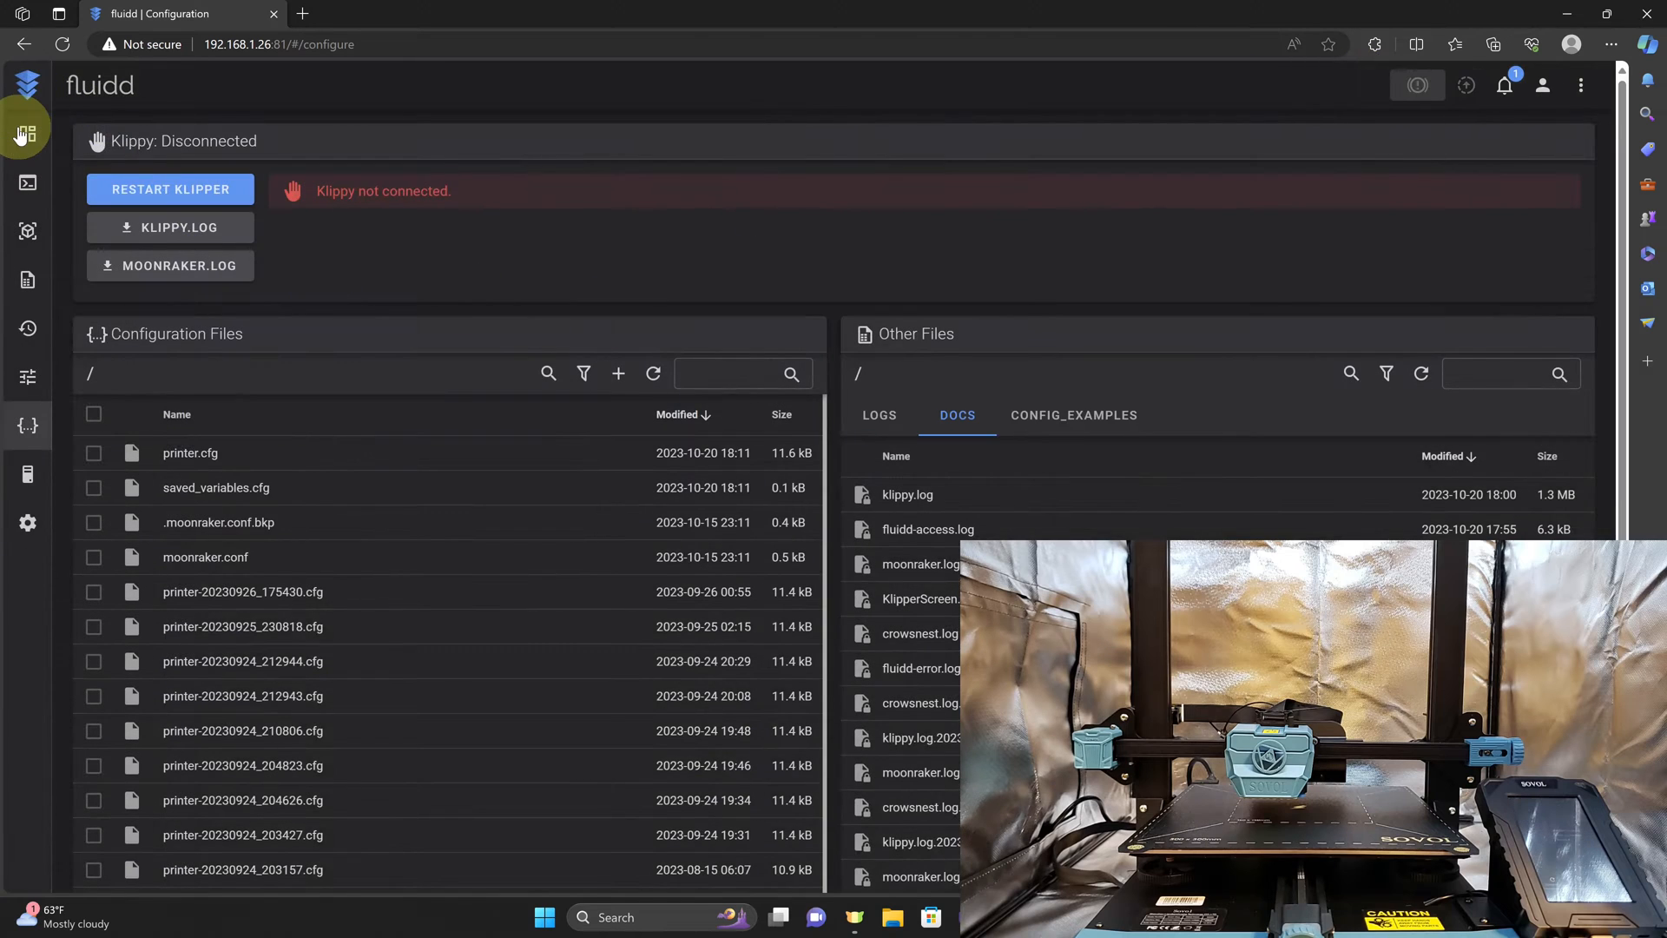
# Return to the dashboard after the firmware restart
pyautogui.click(26, 133)
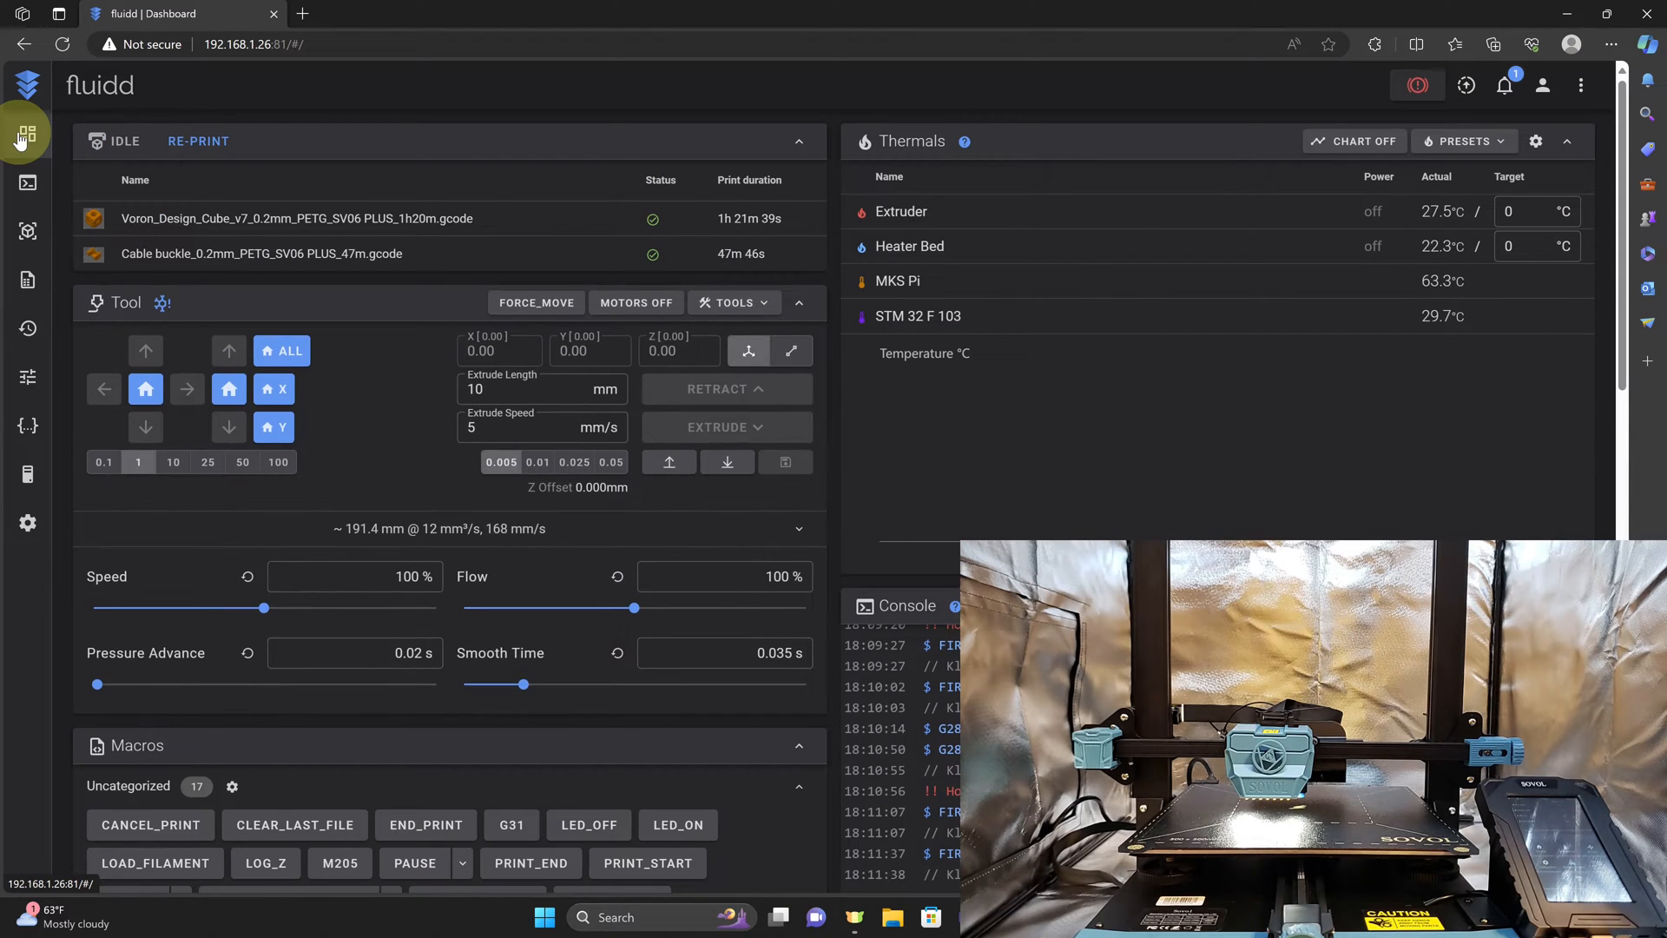
# Home X to -12 and Y to -6 cleanly, then return to the Configuration page
pyautogui.click(1354, 141)
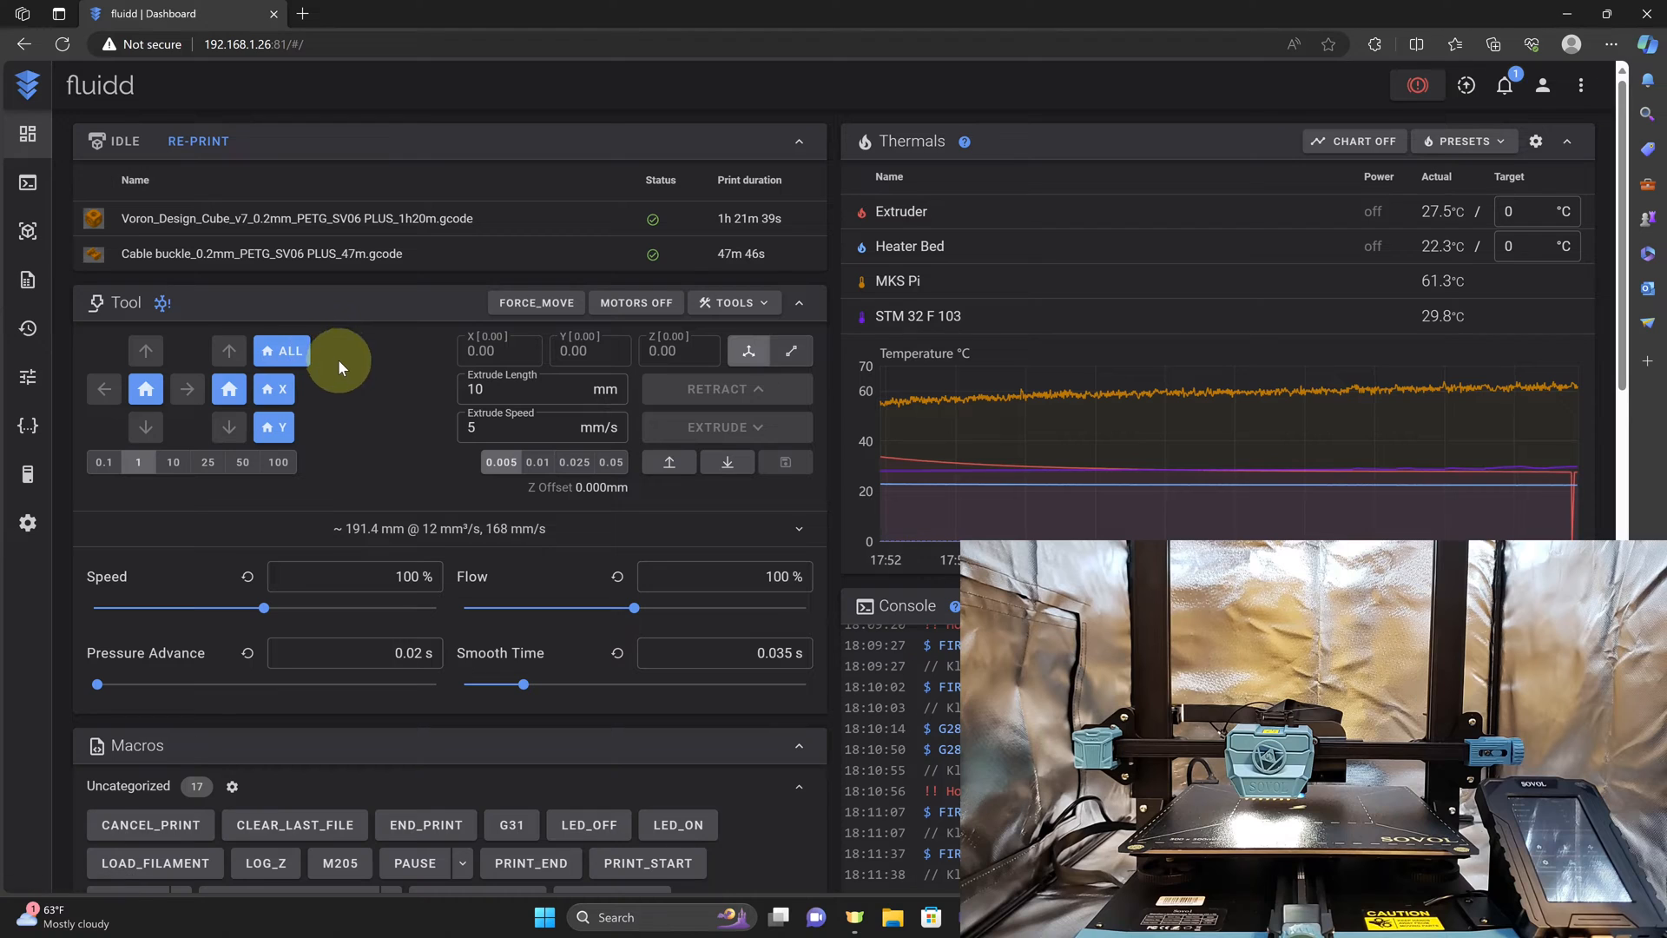
pyautogui.click(273, 388)
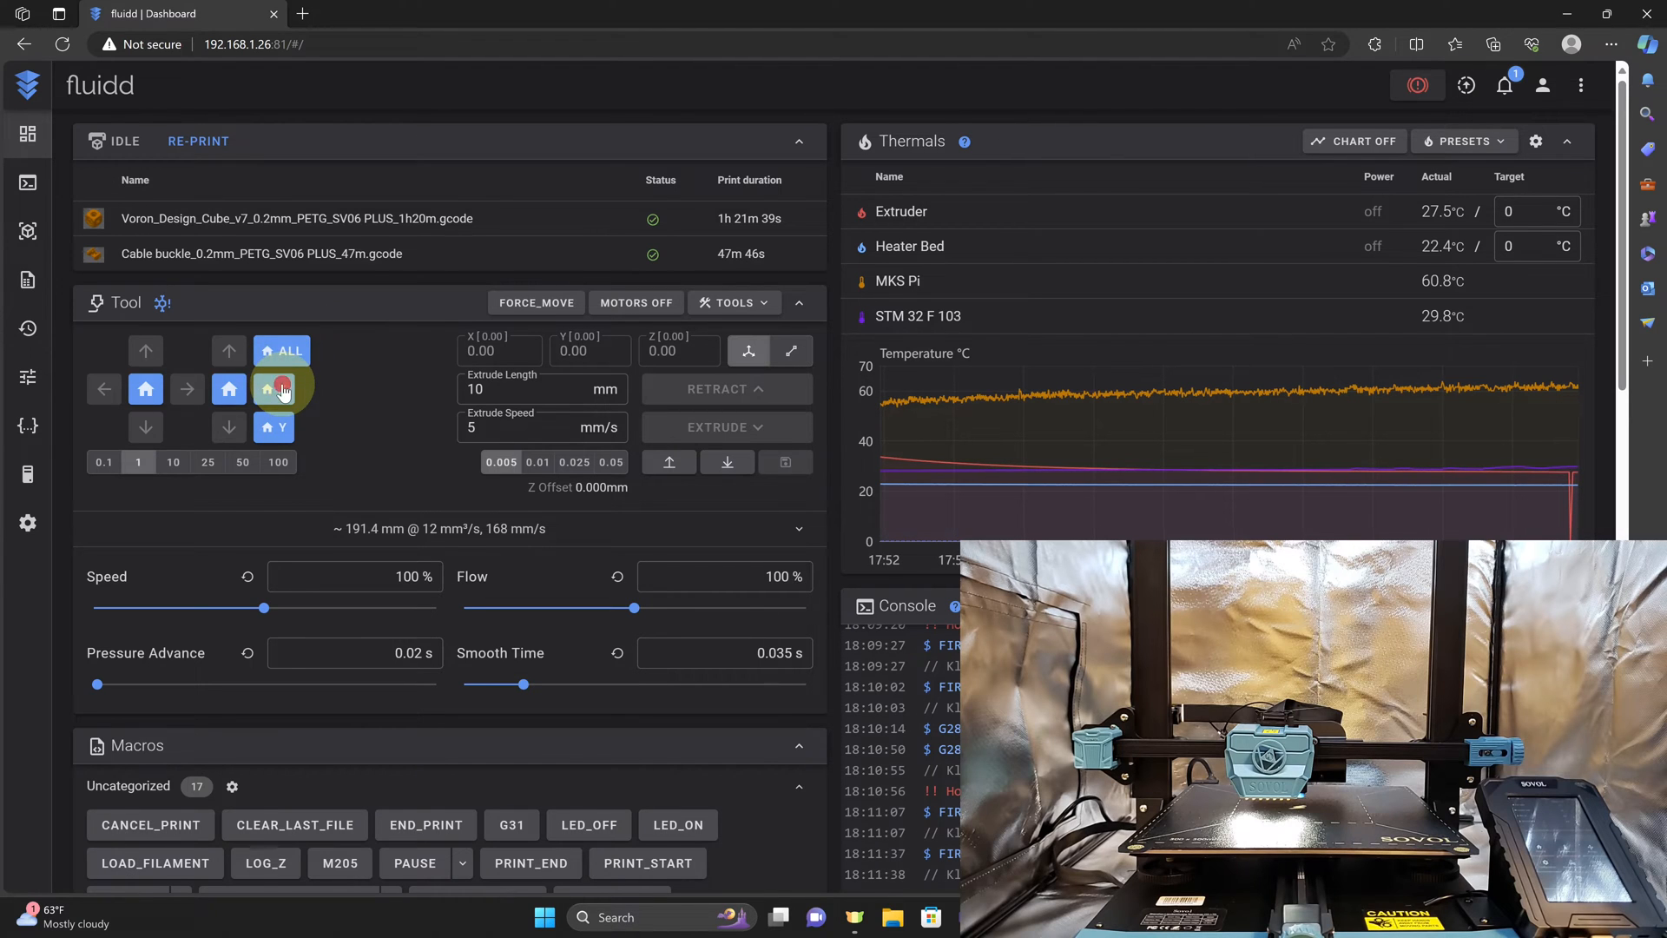
pyautogui.click(271, 389)
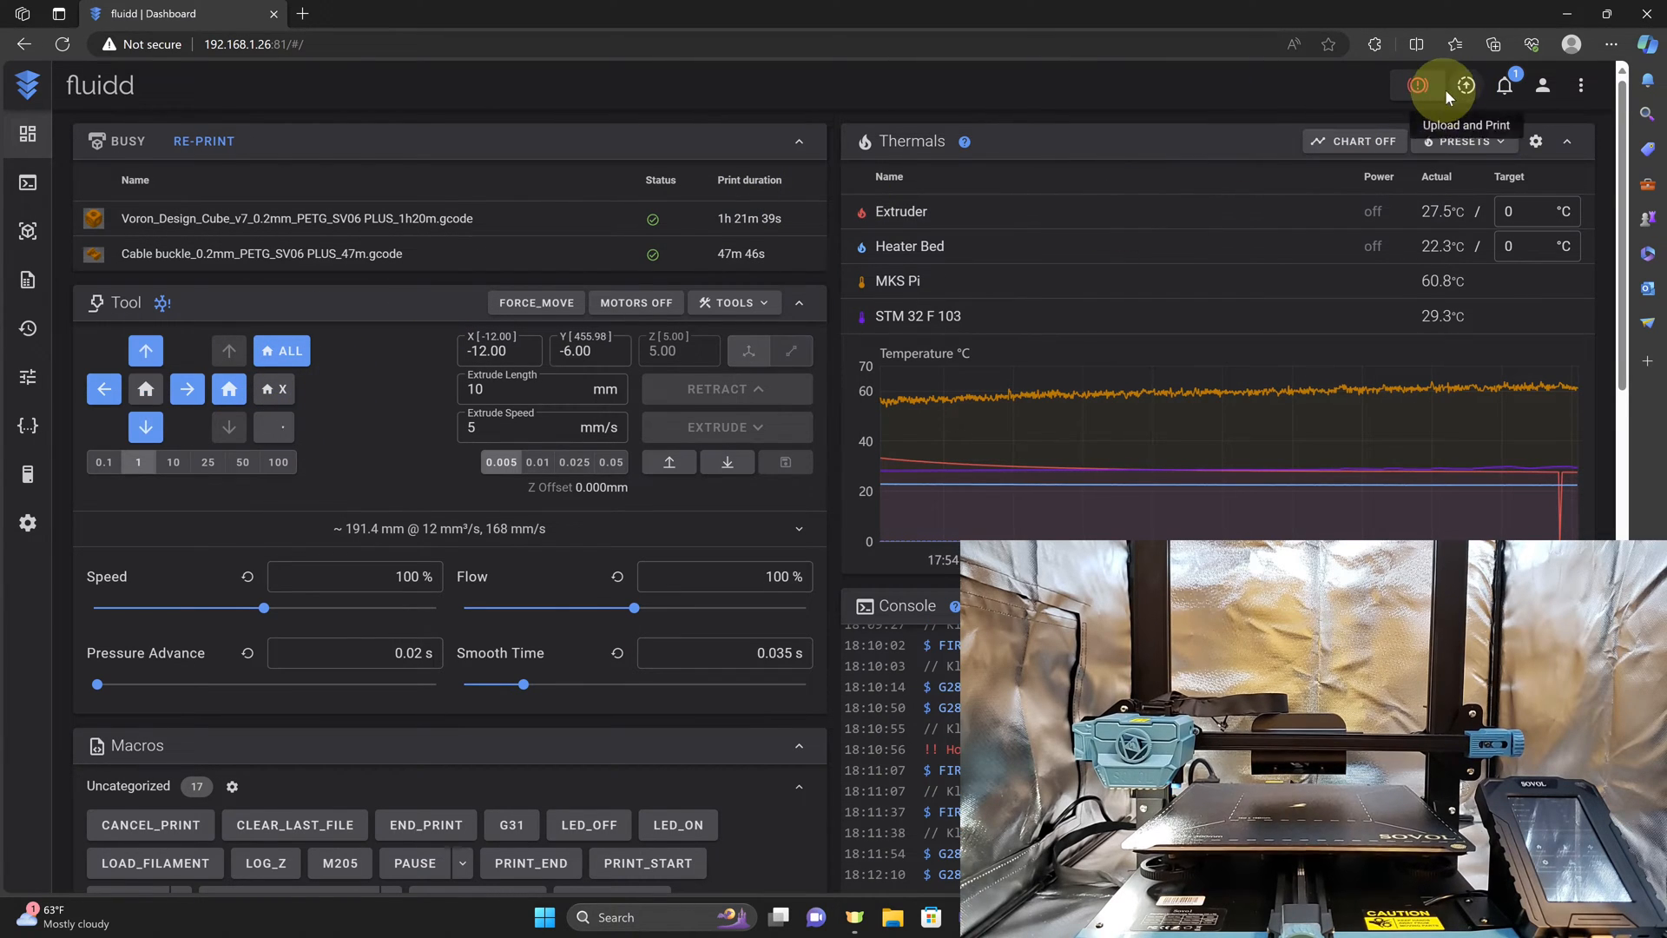
pyautogui.moveTo(1417, 85)
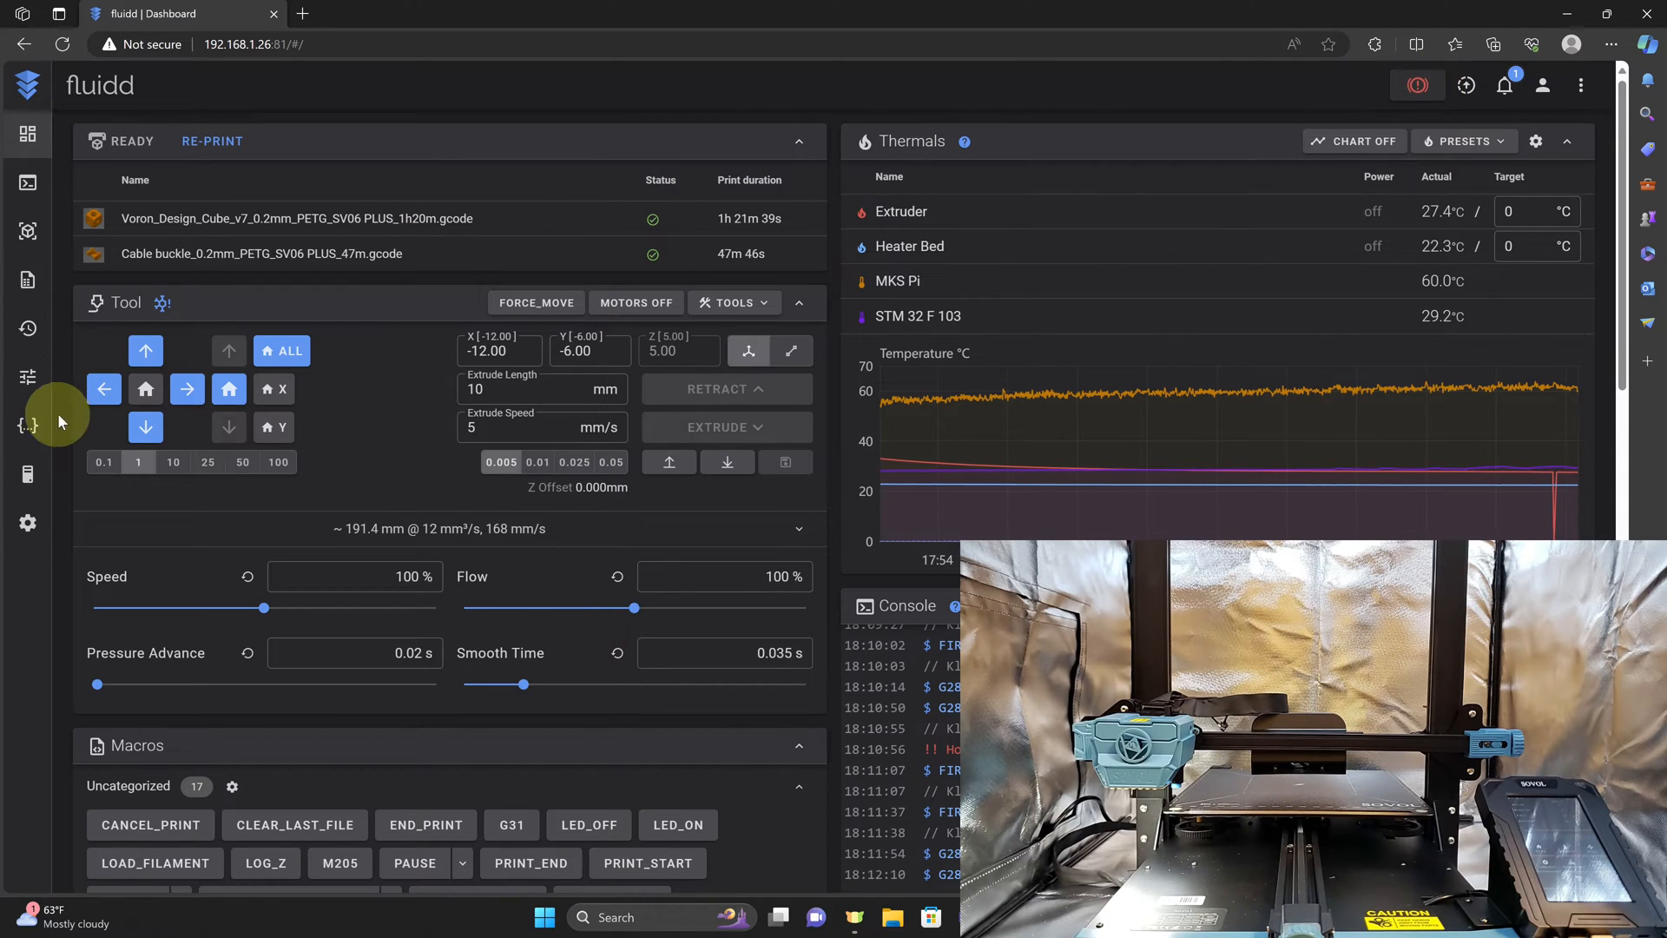
pyautogui.click(26, 425)
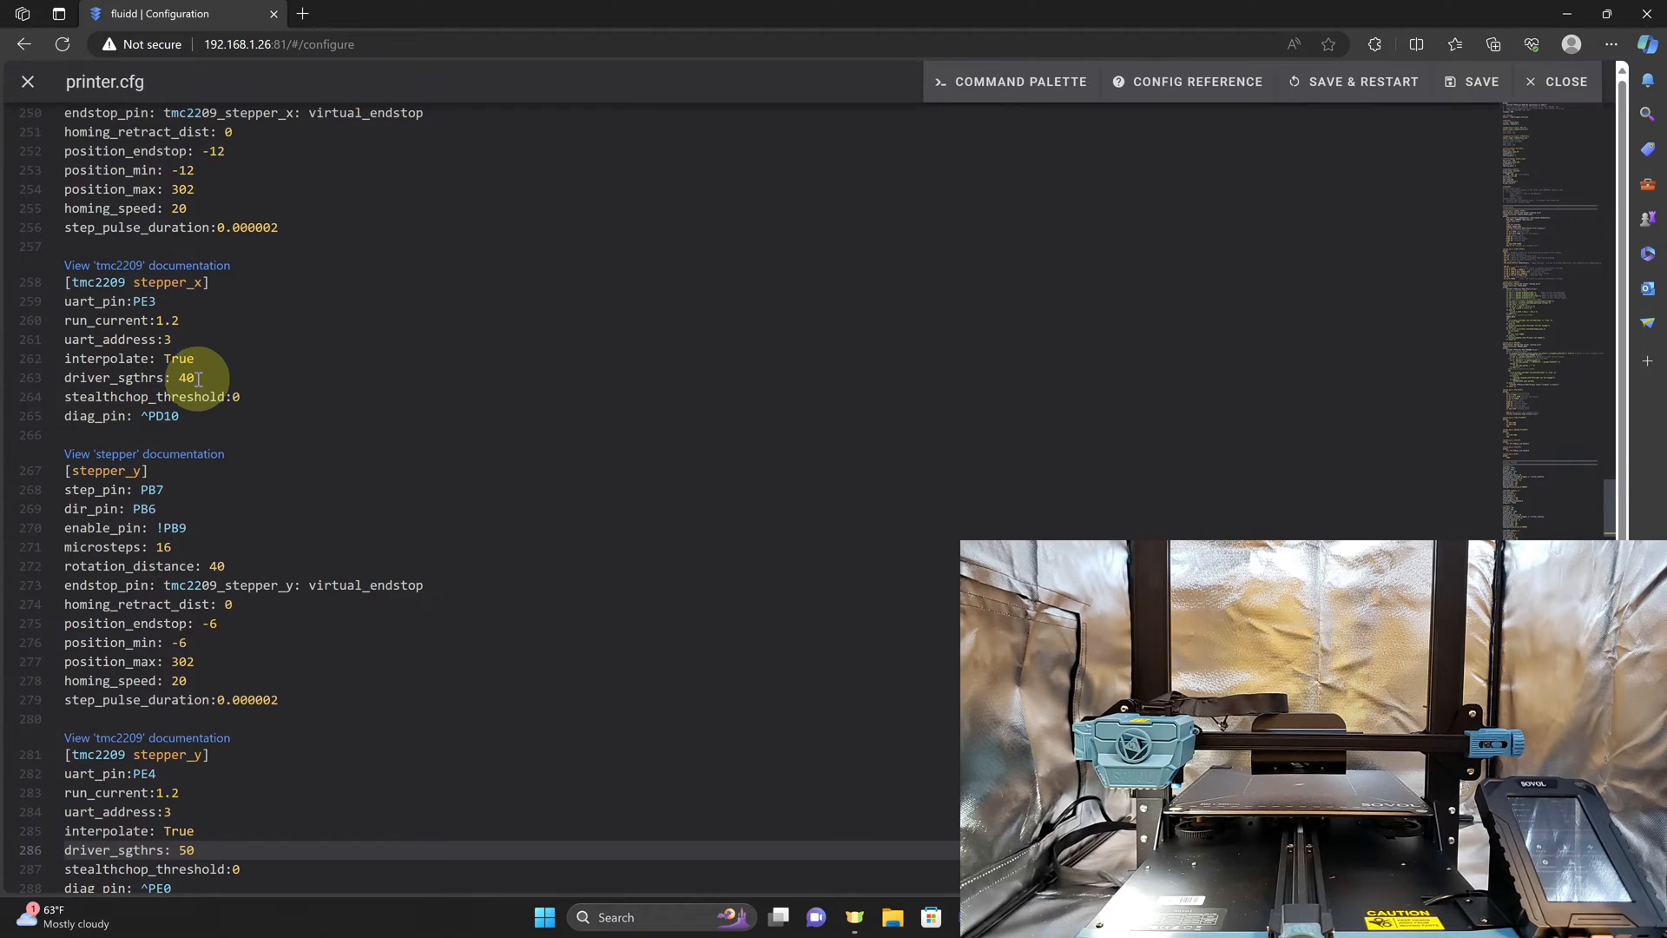
# Set [tmc2209 stepper_x] driver_sgthrs to 50 and save & restart Klipper
pyautogui.write('50')
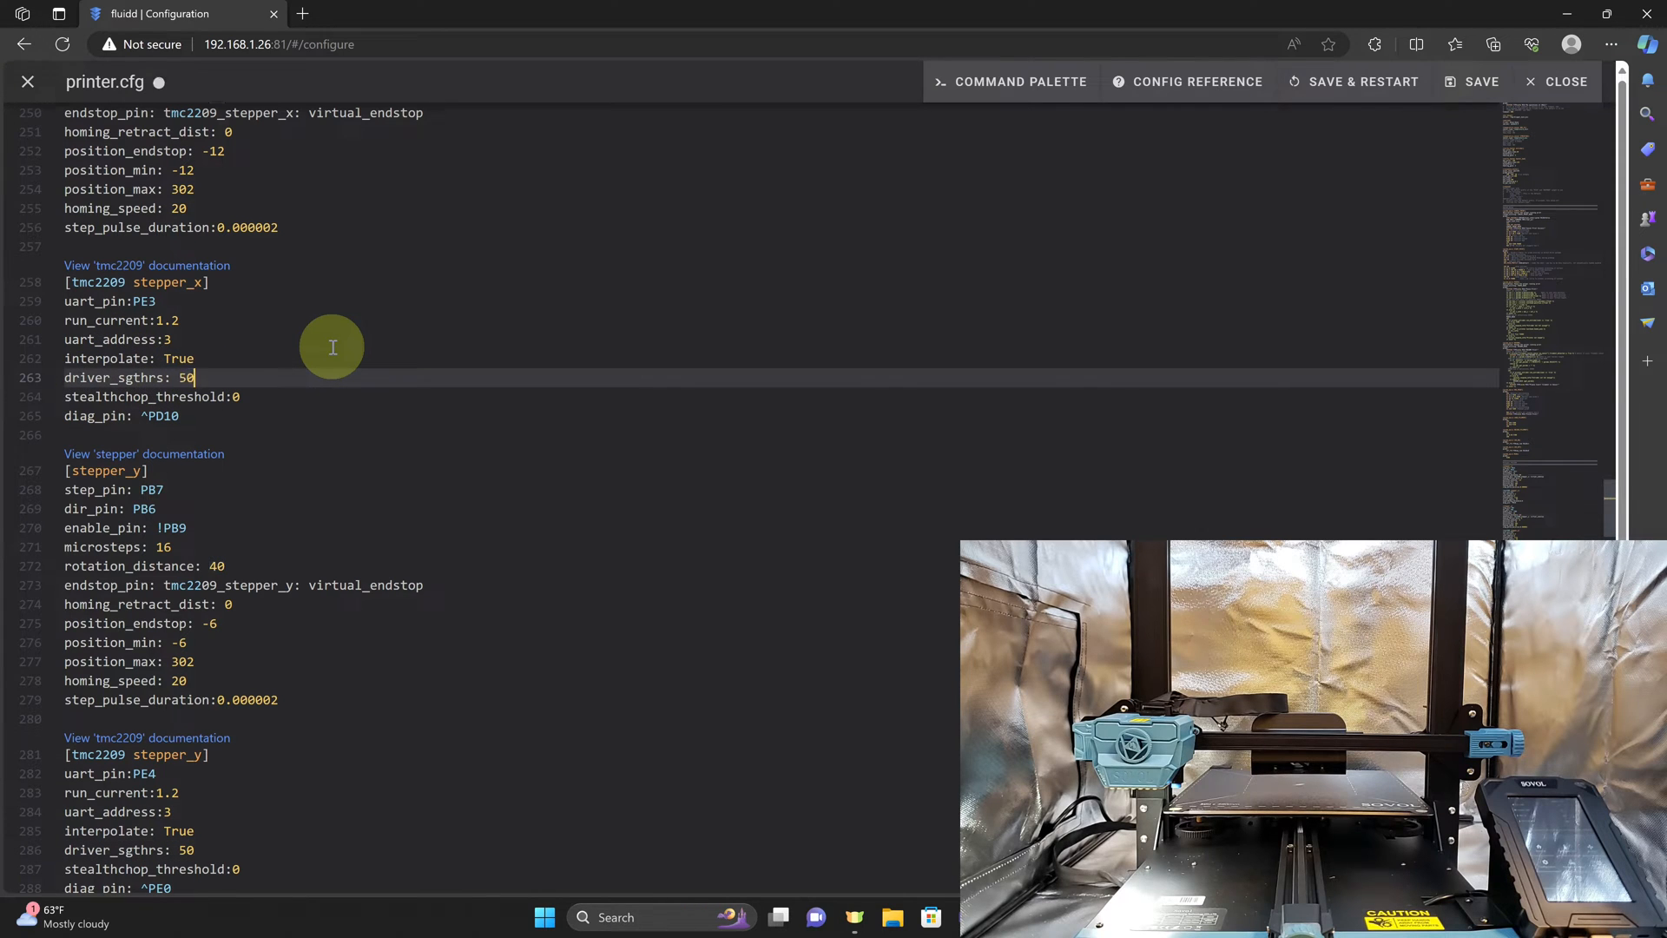
pyautogui.click(1556, 82)
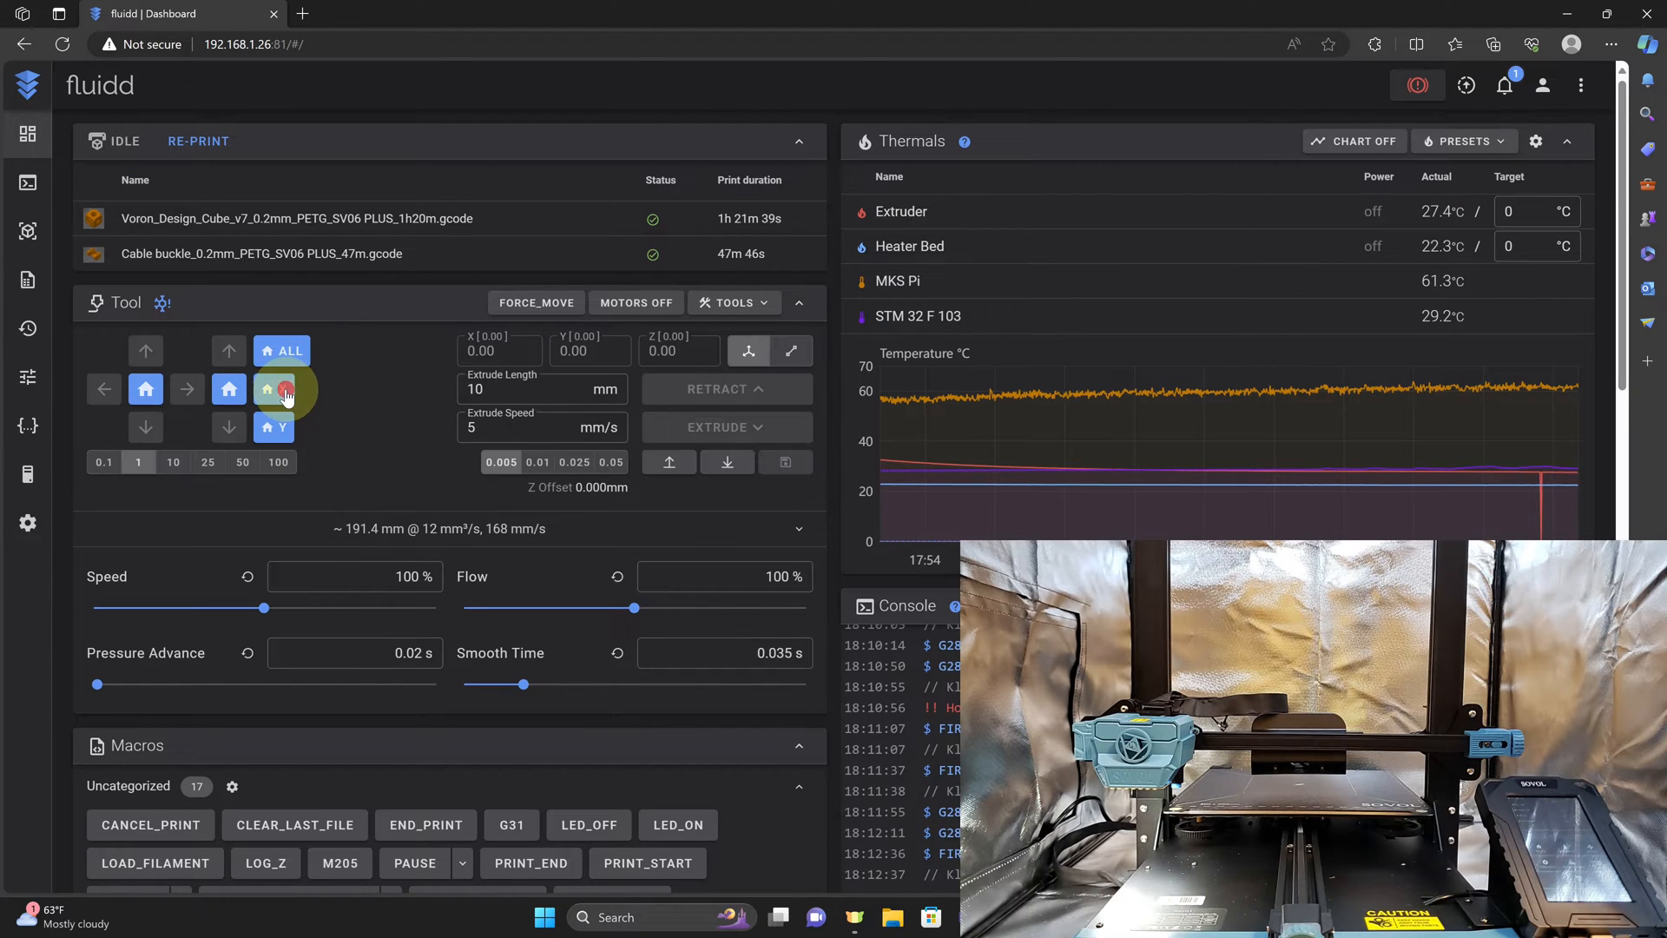
# Home X and Y, jog the toolhead 100 mm away and dismiss the out-of-range warning
pyautogui.click(274, 389)
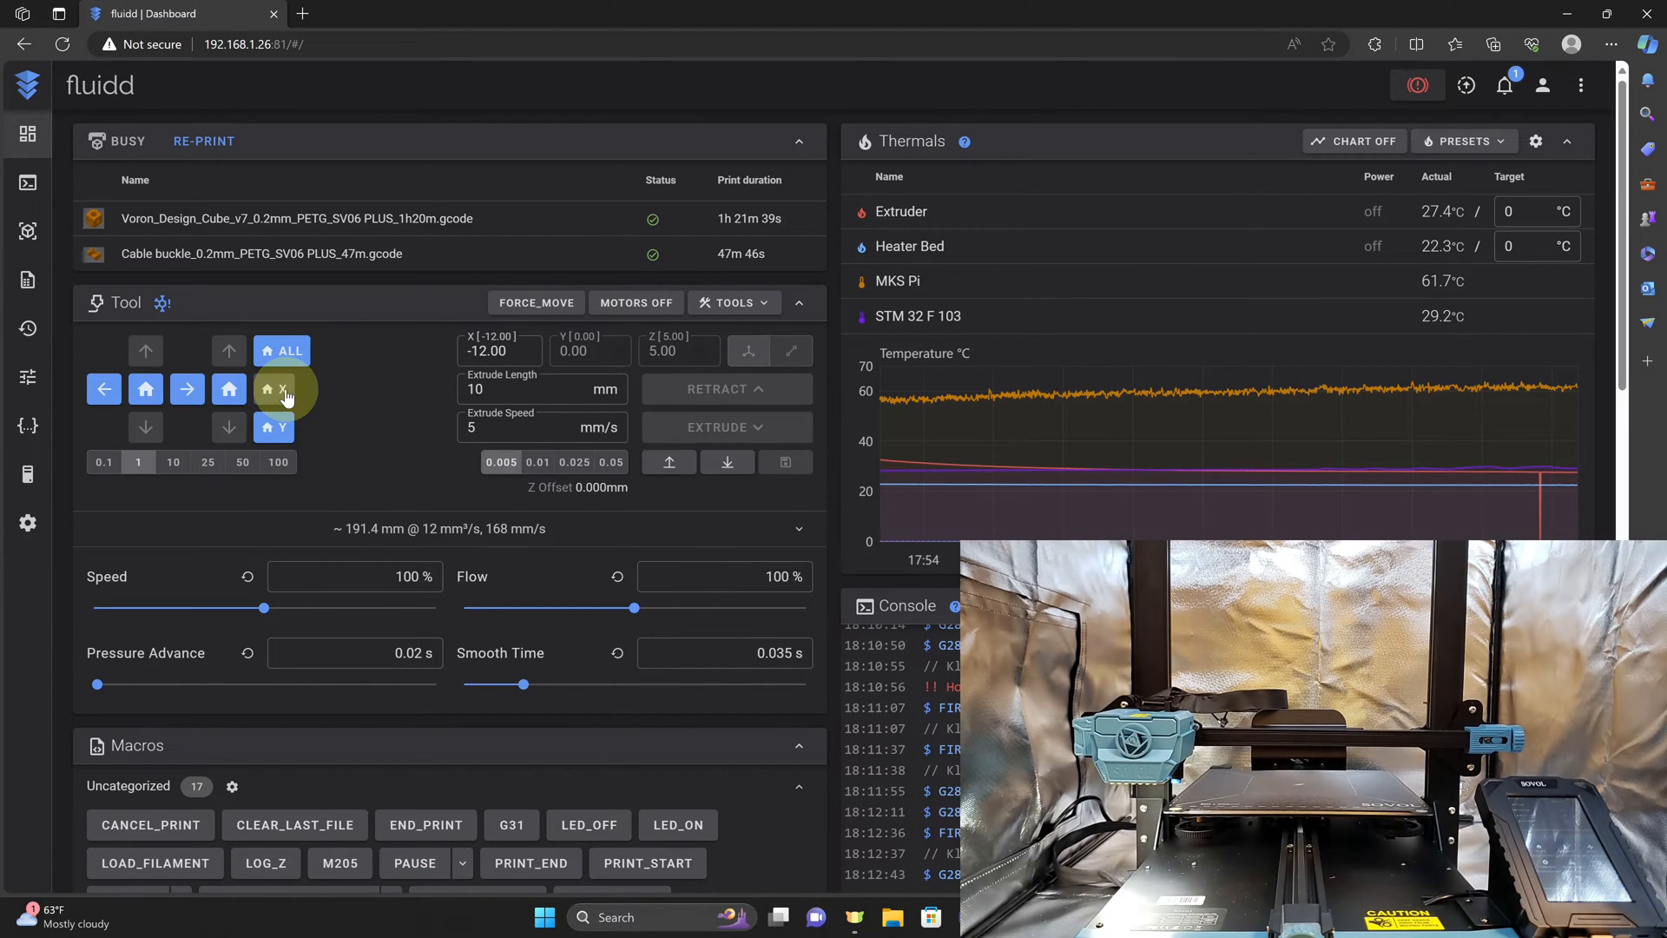
pyautogui.click(227, 427)
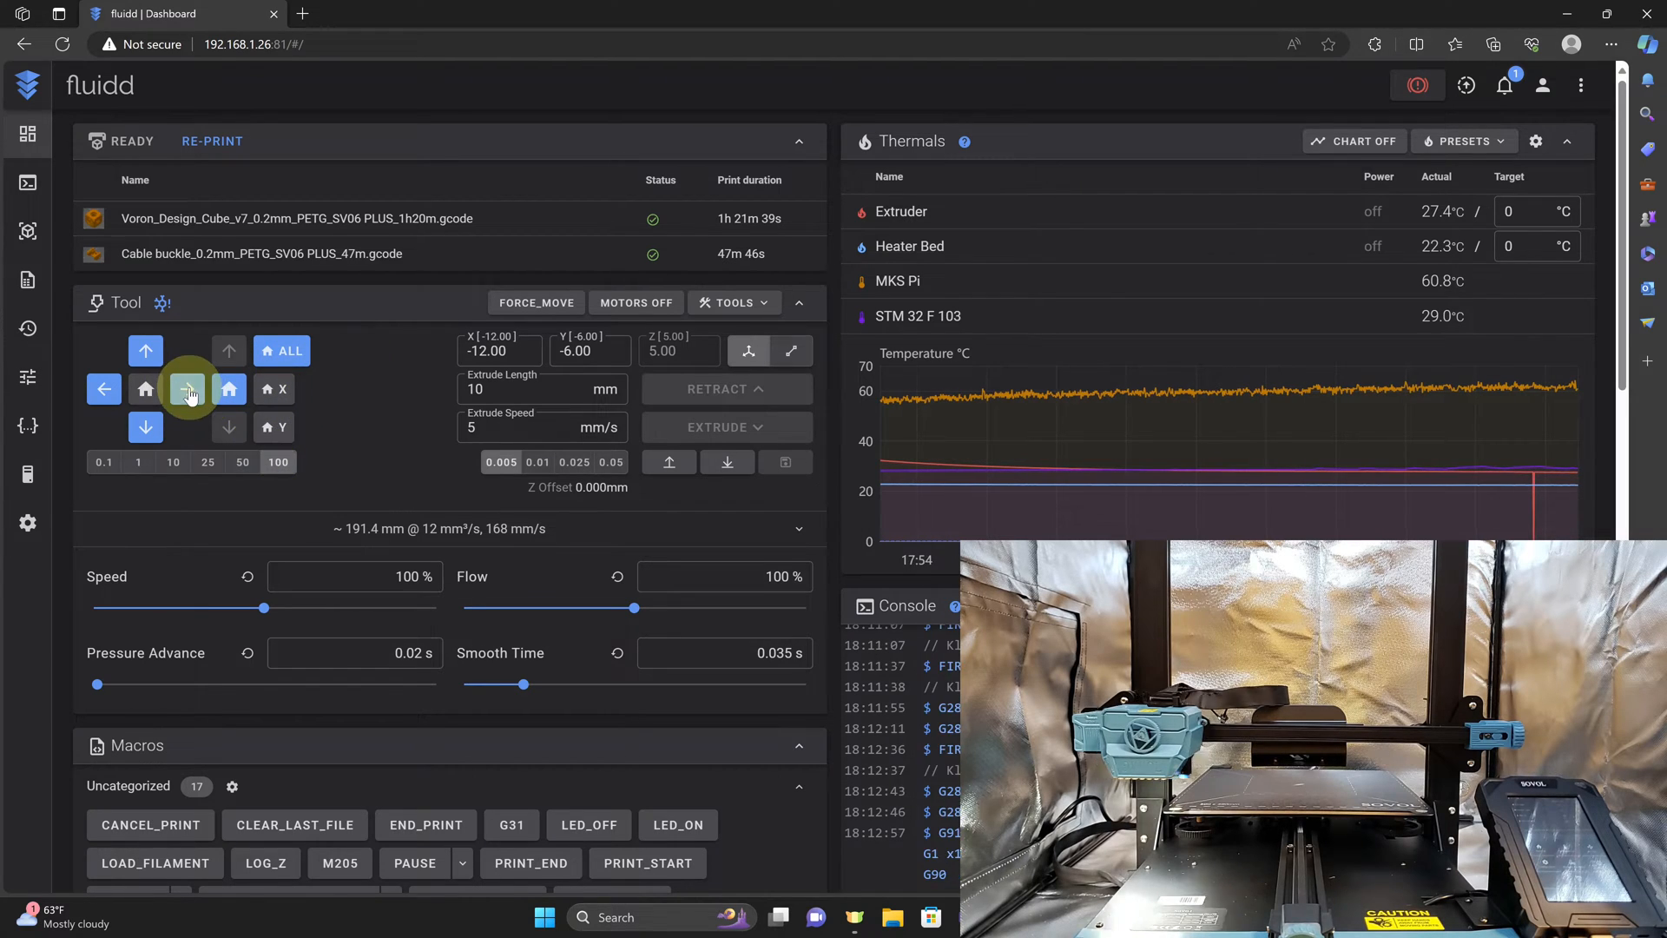
pyautogui.click(187, 387)
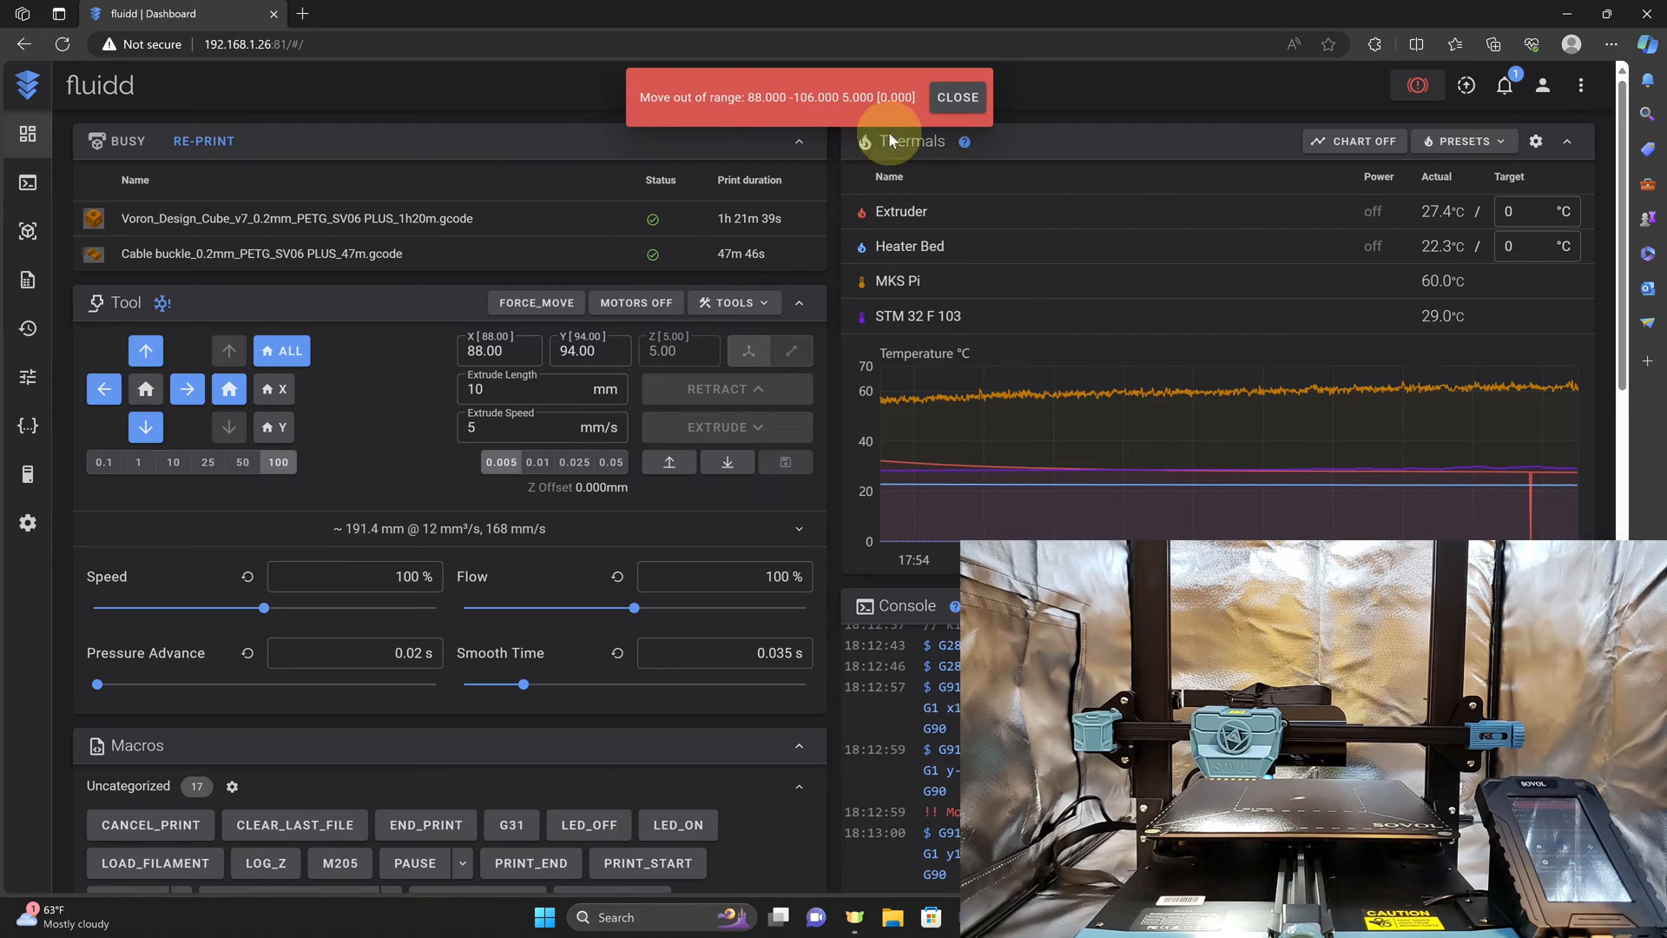
pyautogui.click(228, 388)
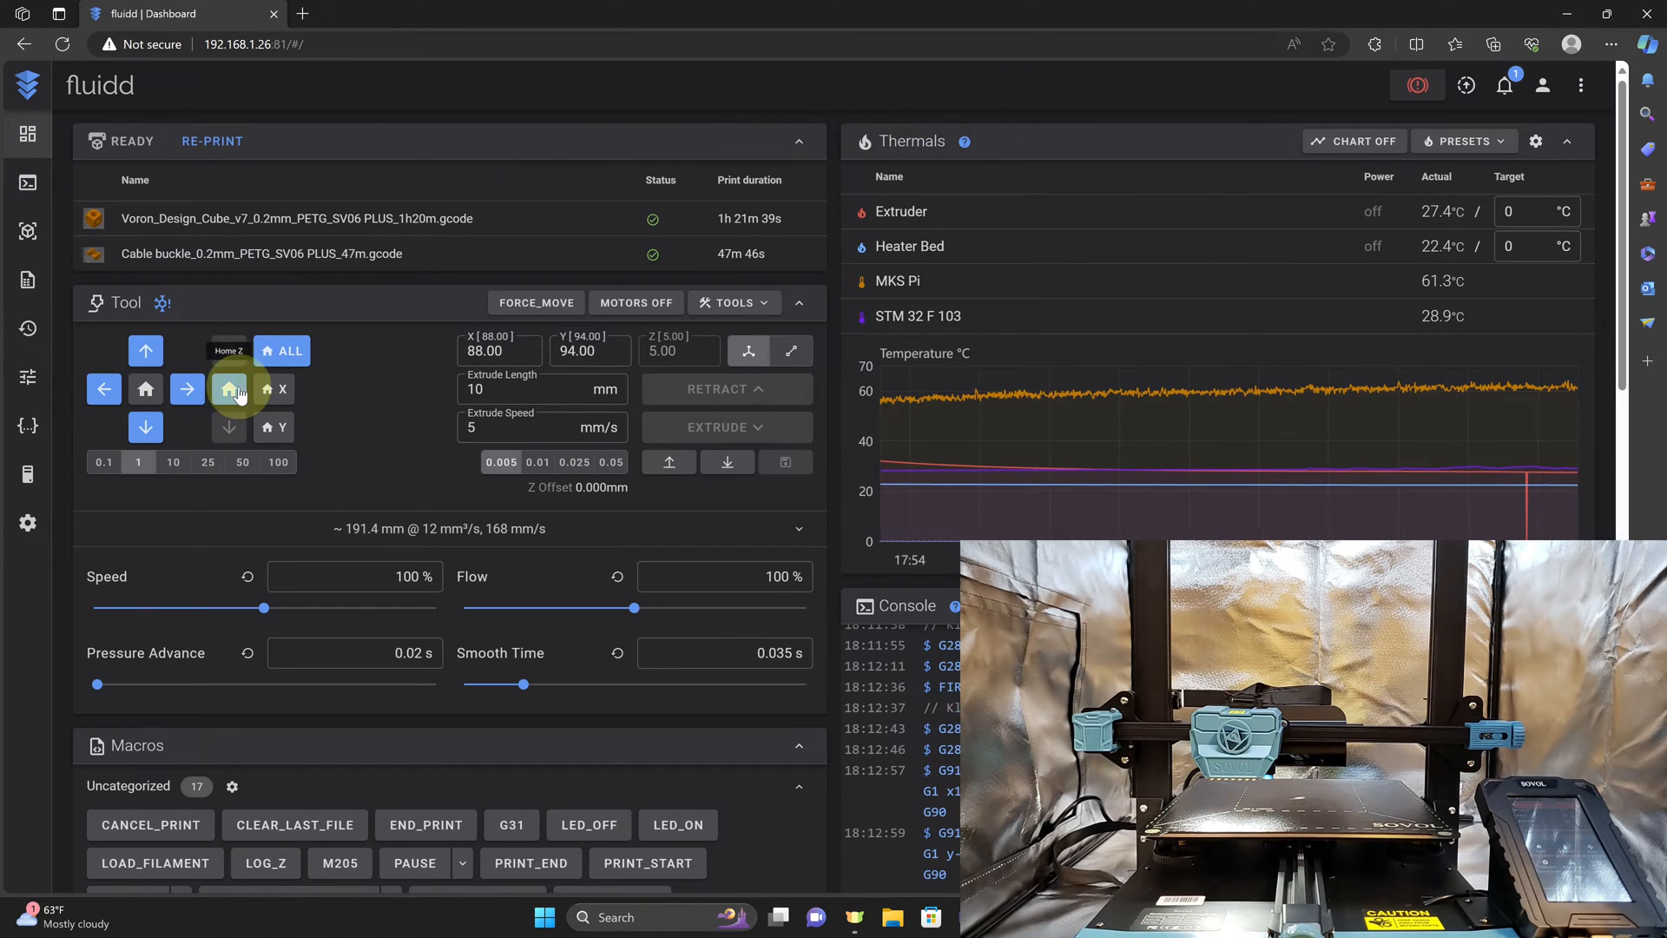
# Home X and then Y again to confirm sensorless homing works cleanly
pyautogui.click(228, 389)
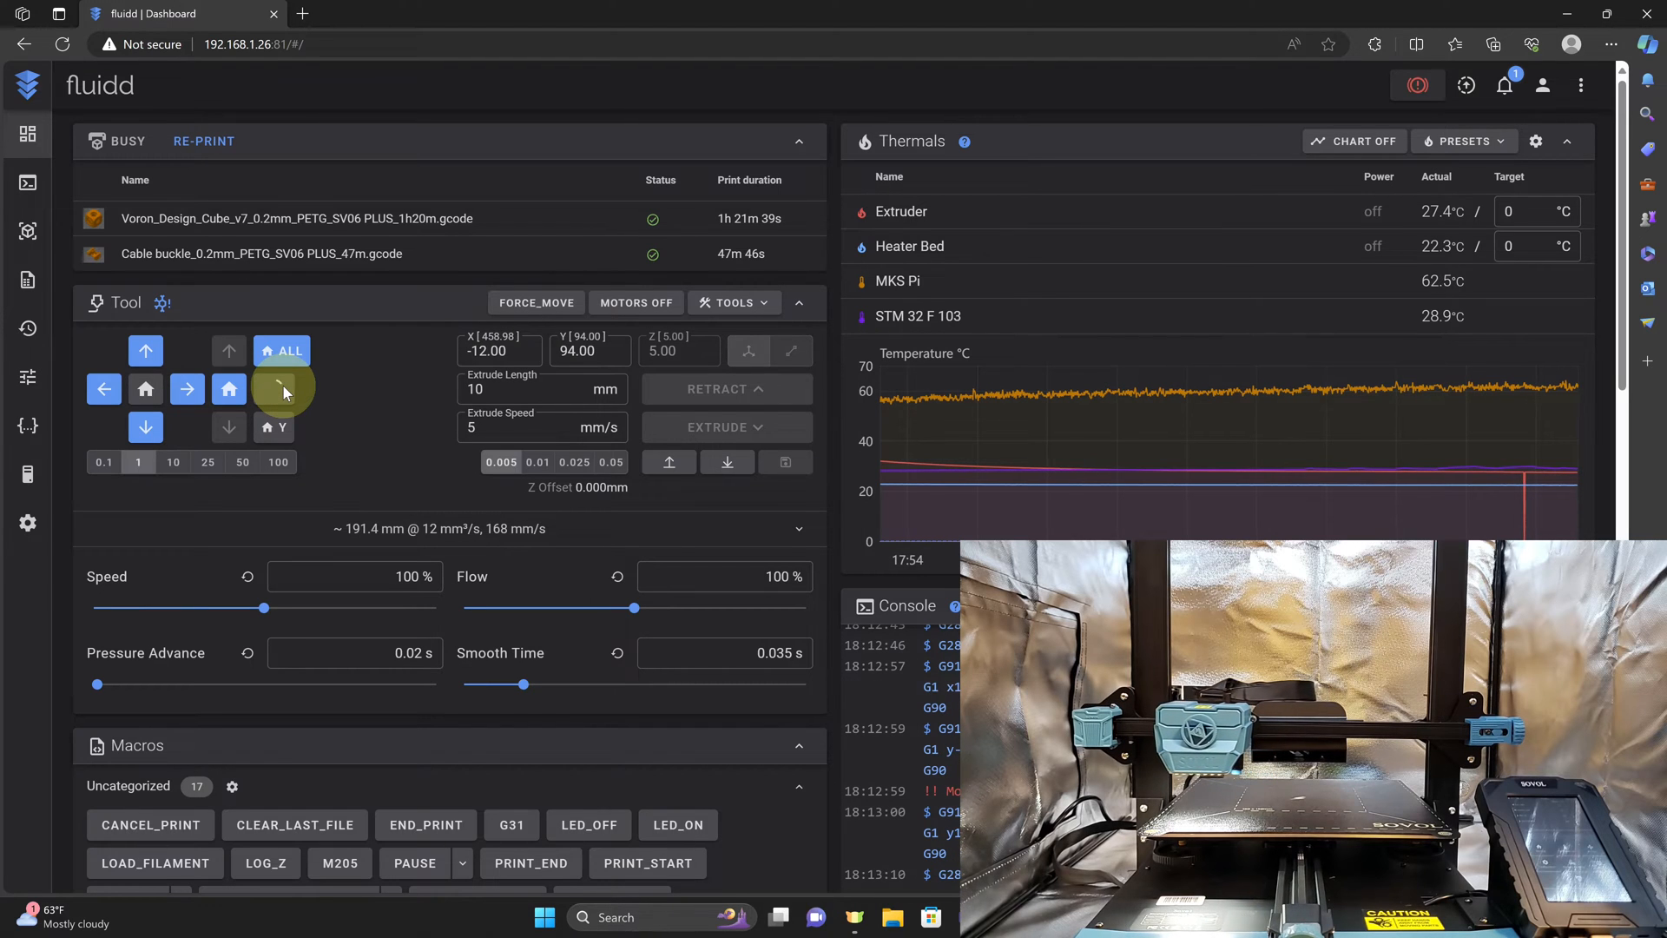
pyautogui.click(281, 389)
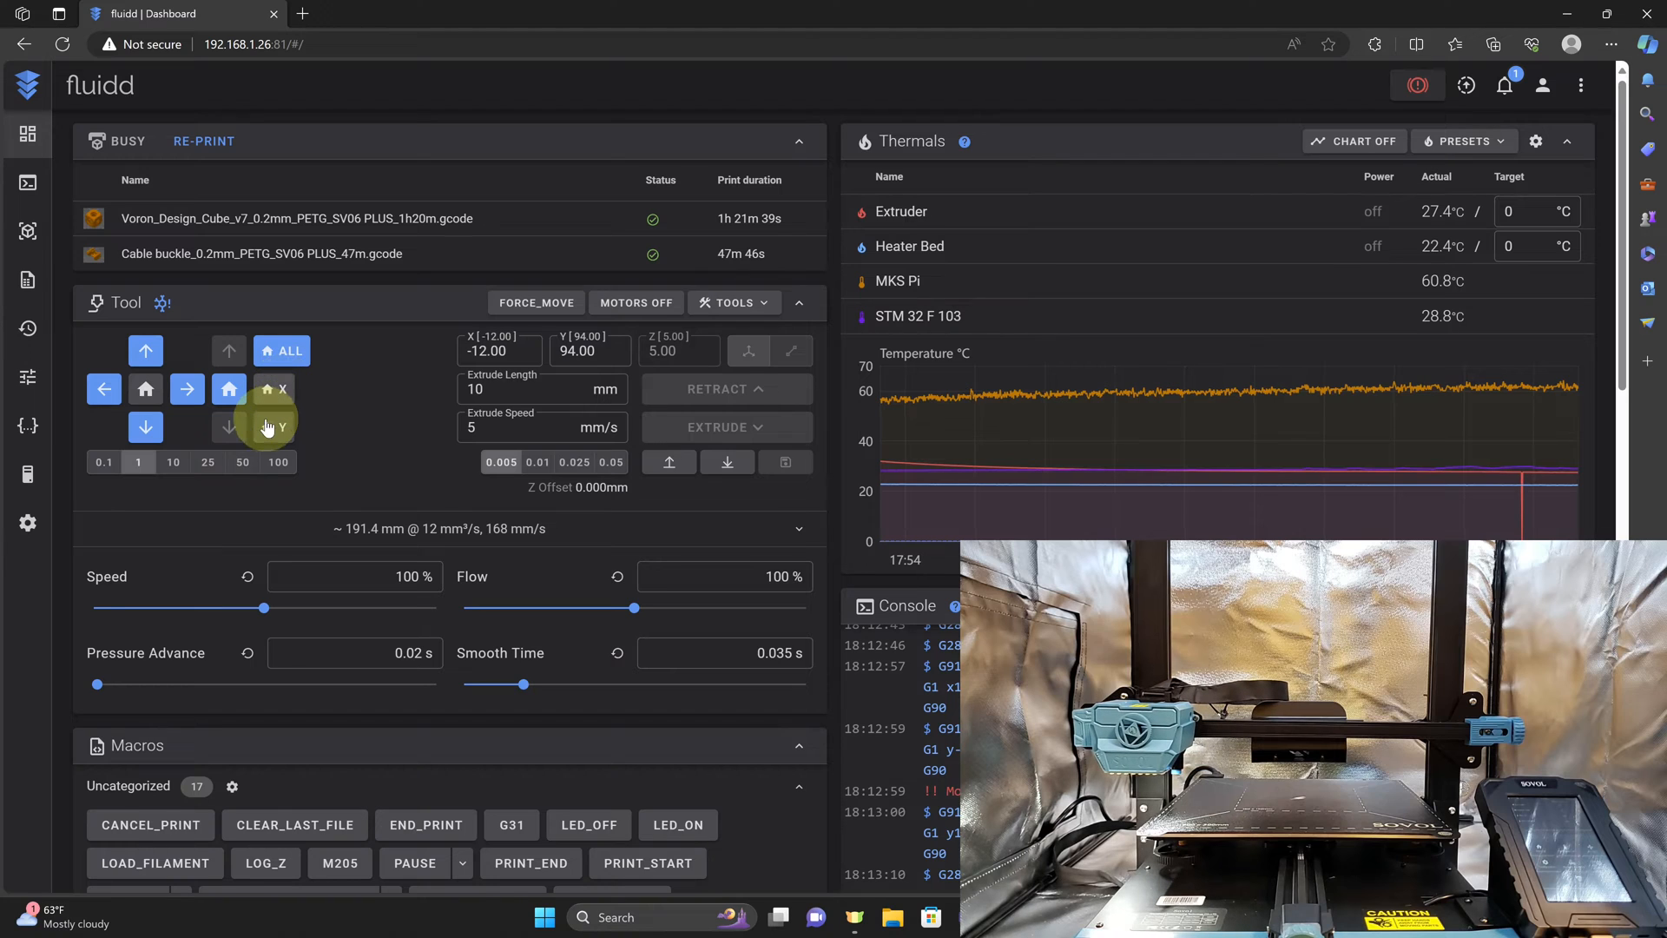
pyautogui.click(271, 427)
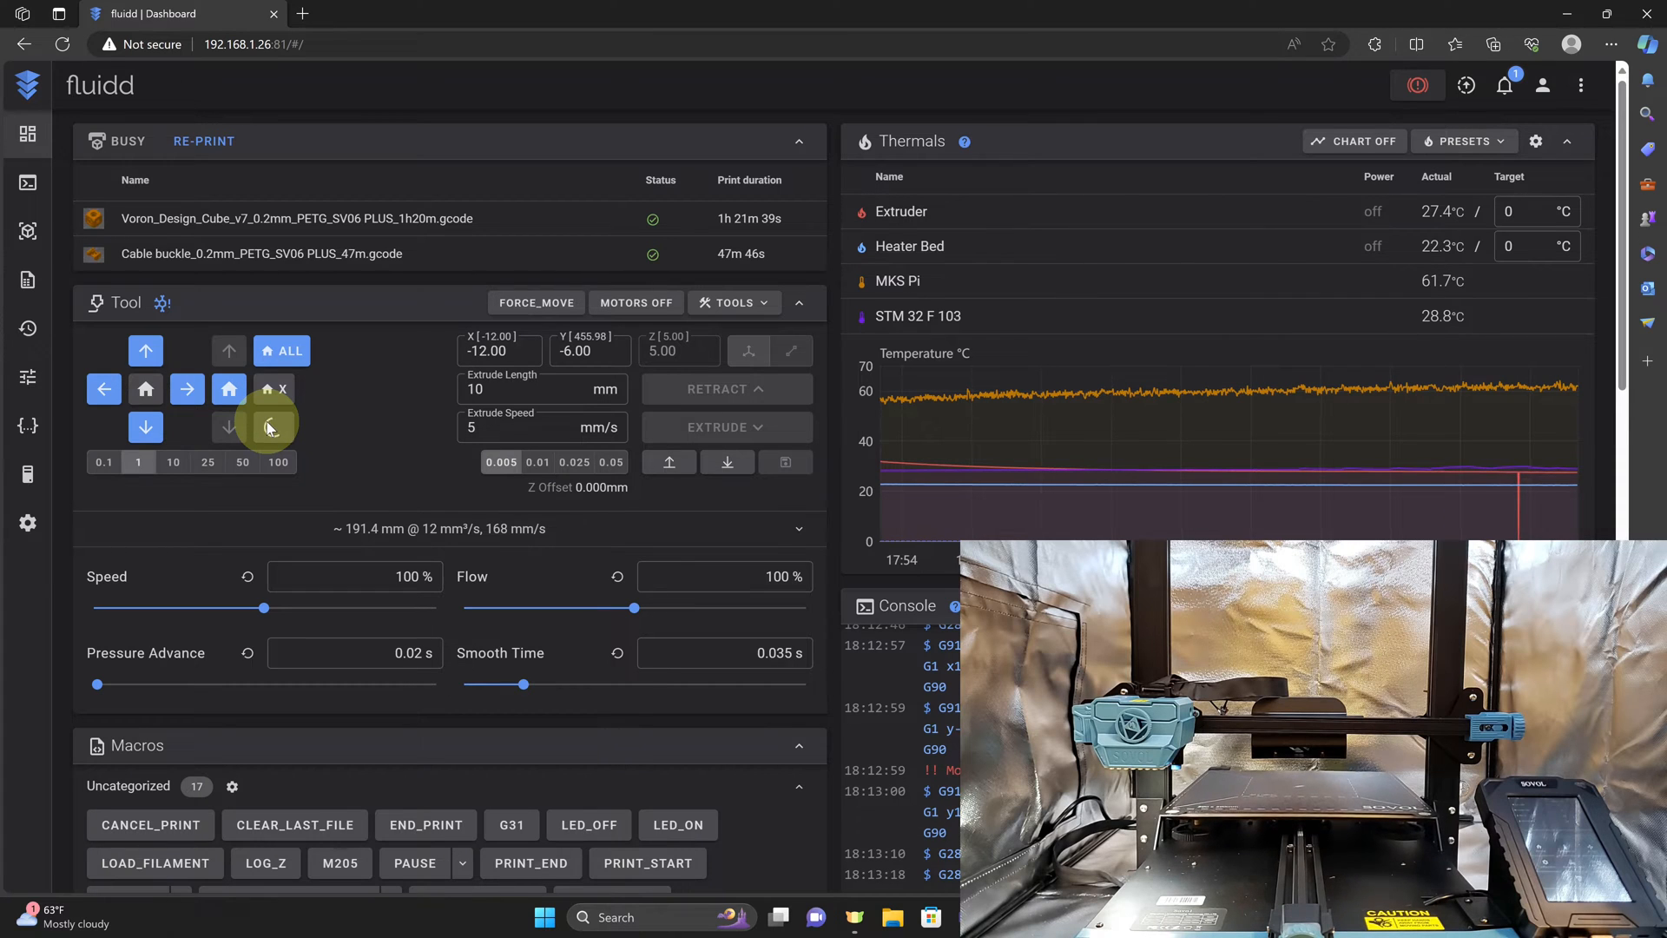
pyautogui.click(268, 427)
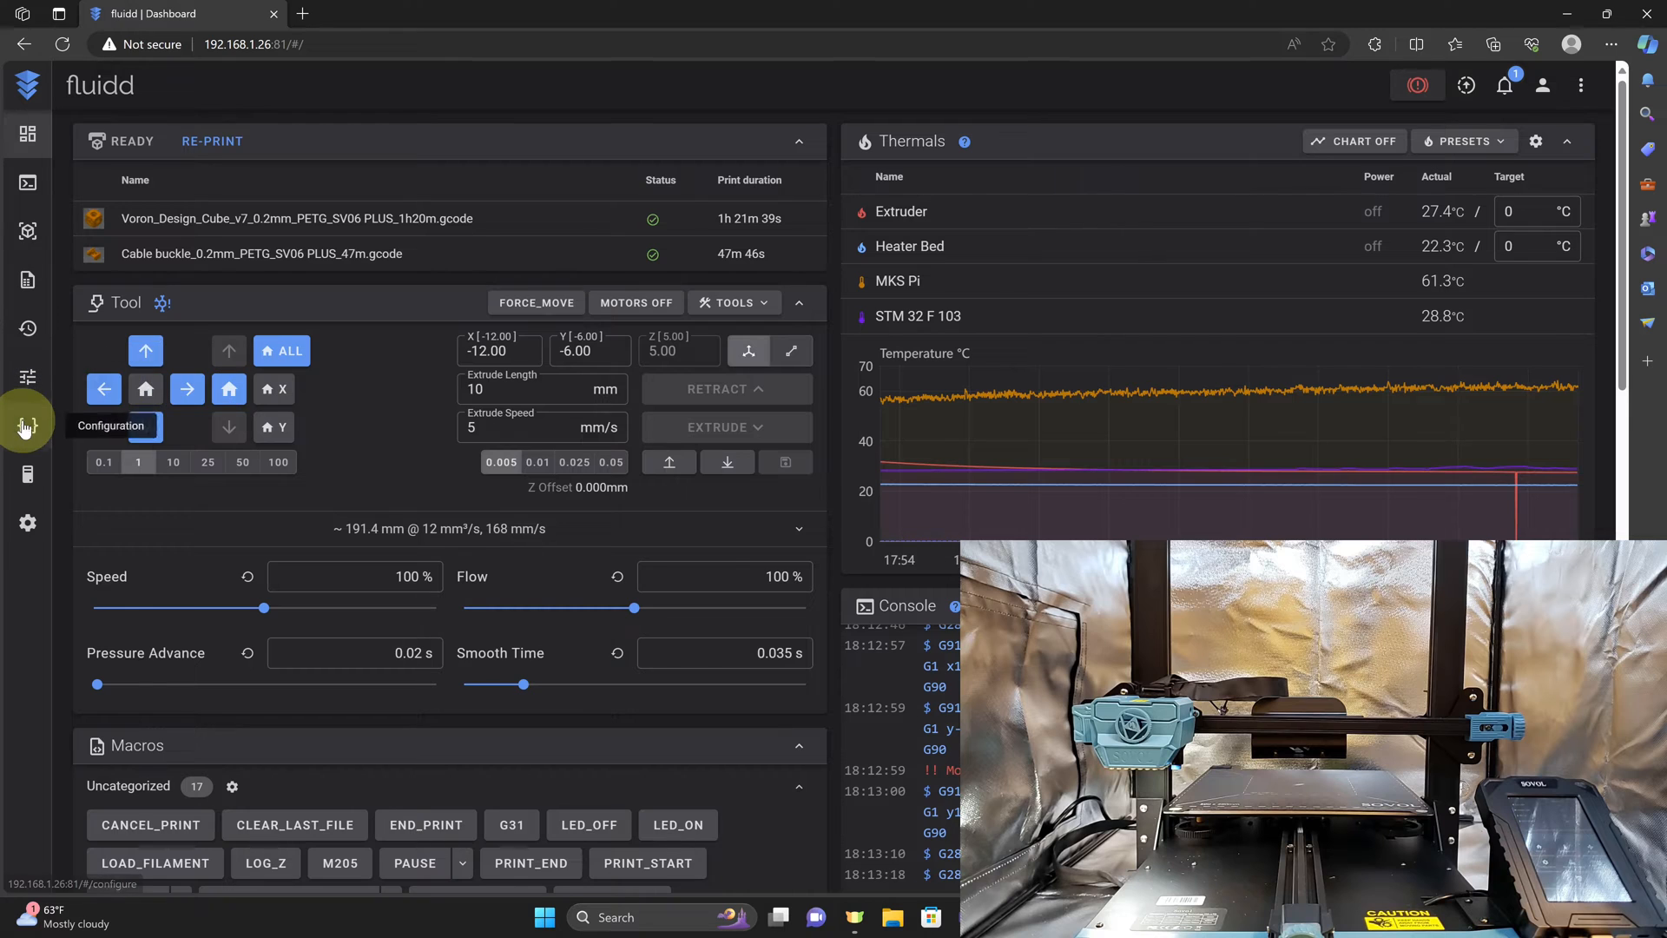
# Set Y homing_speed 50 and driver_sgthrs 95 in printer.cfg, adjust X's threshold, save & restart
pyautogui.click(26, 424)
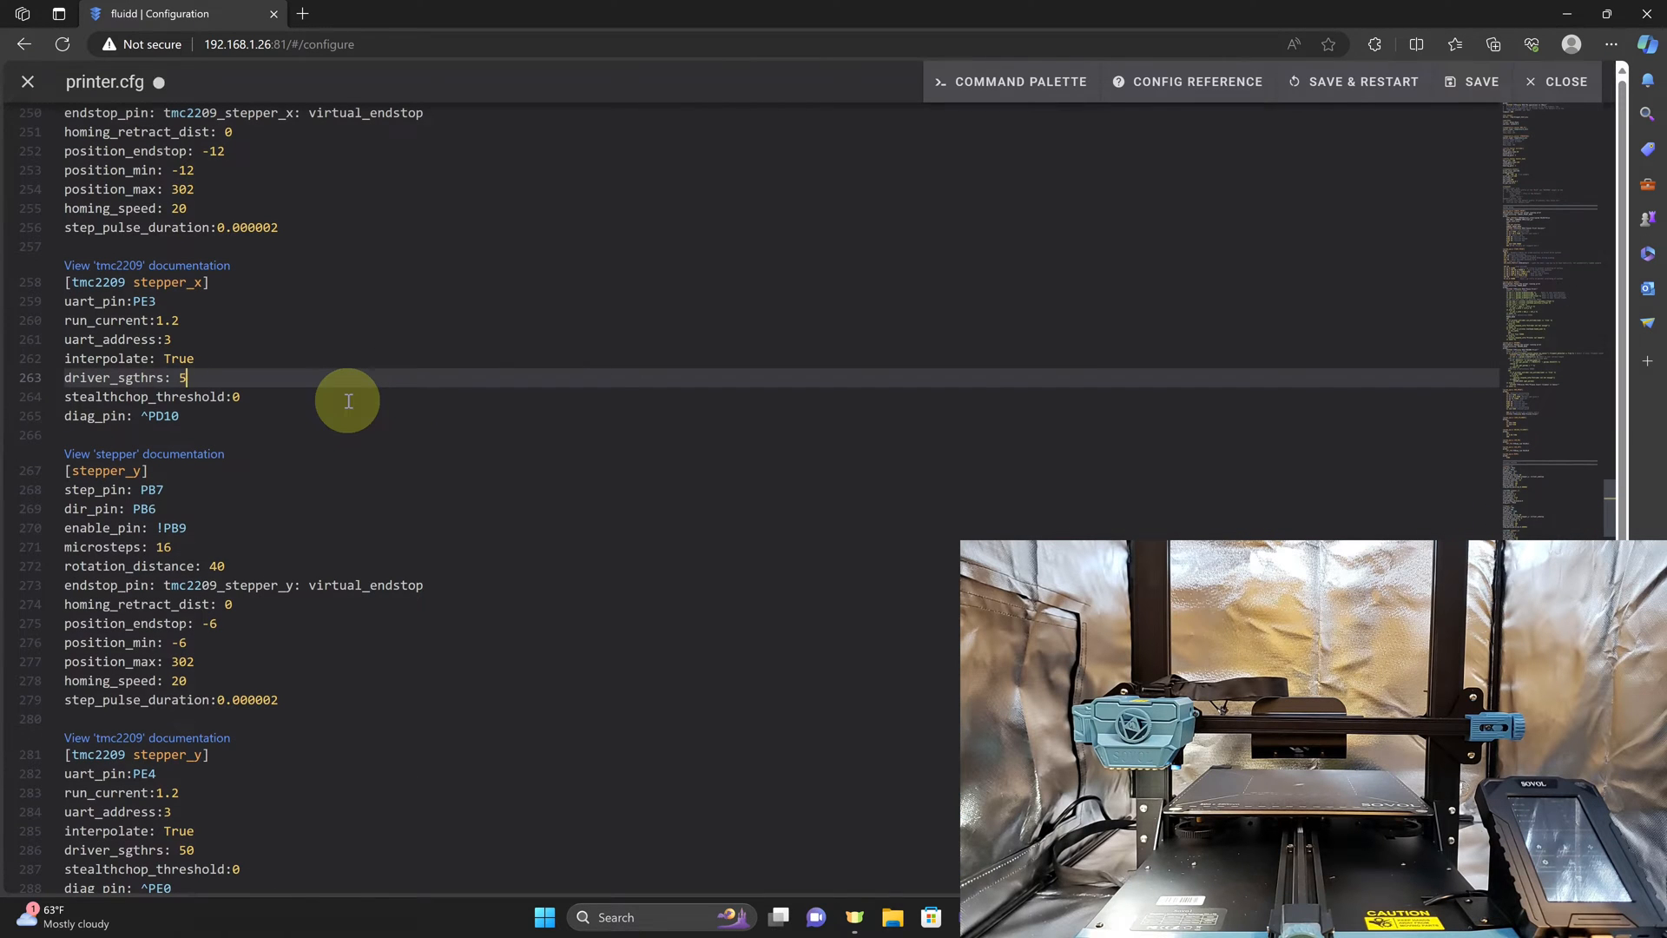
pyautogui.write('9')
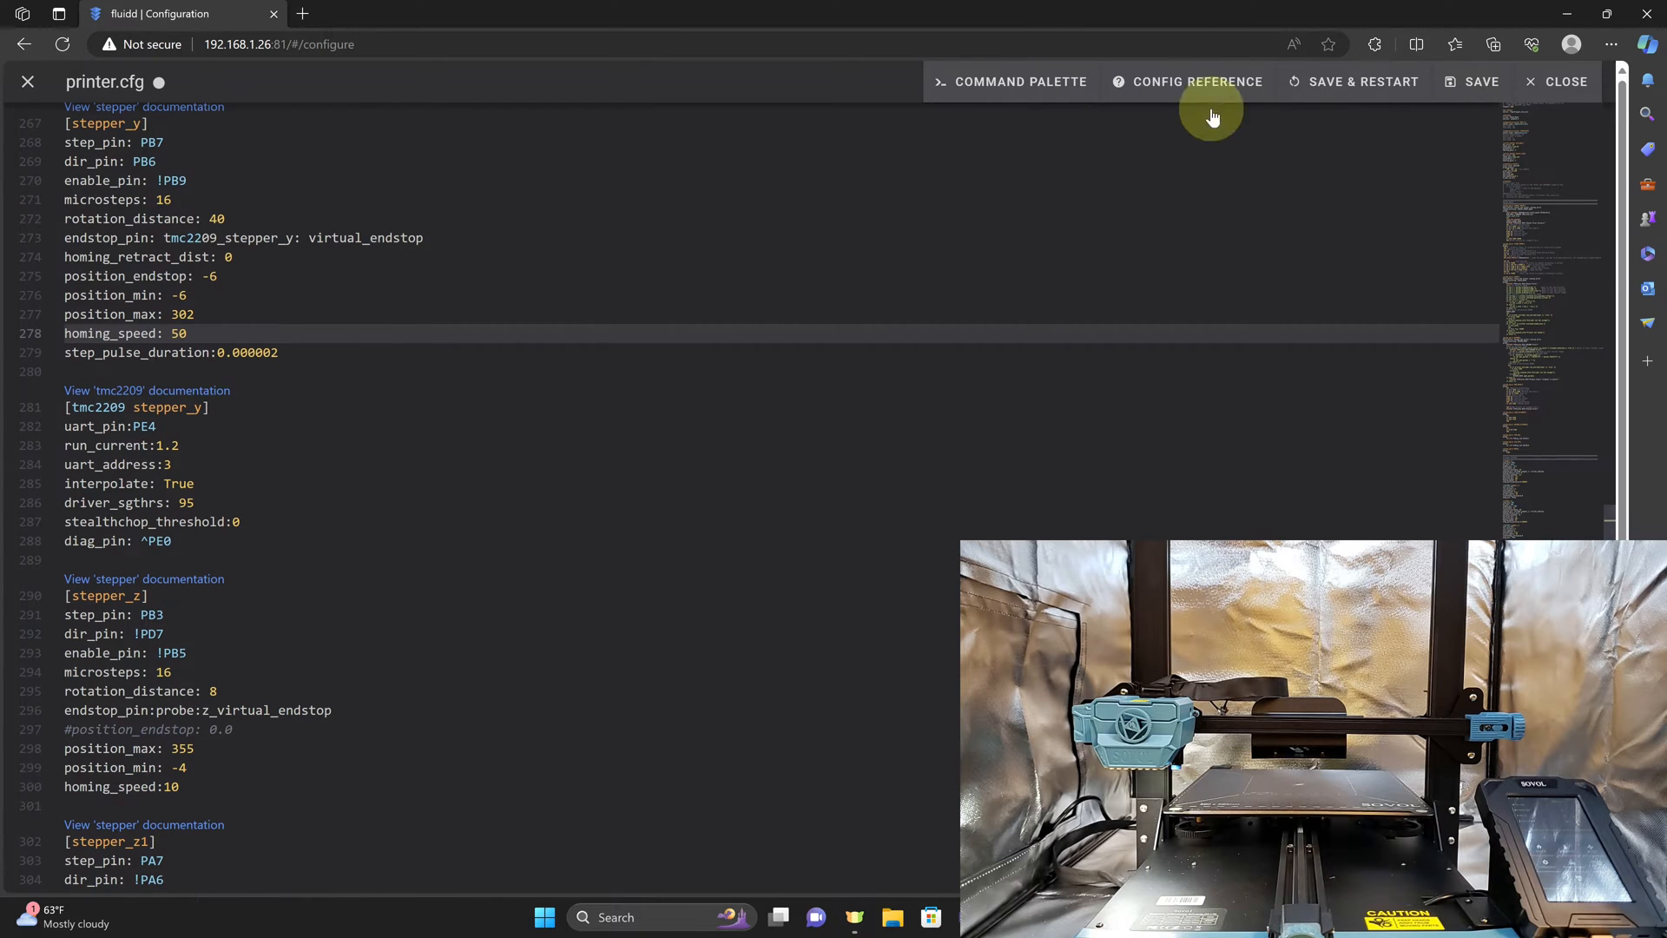
pyautogui.click(1562, 82)
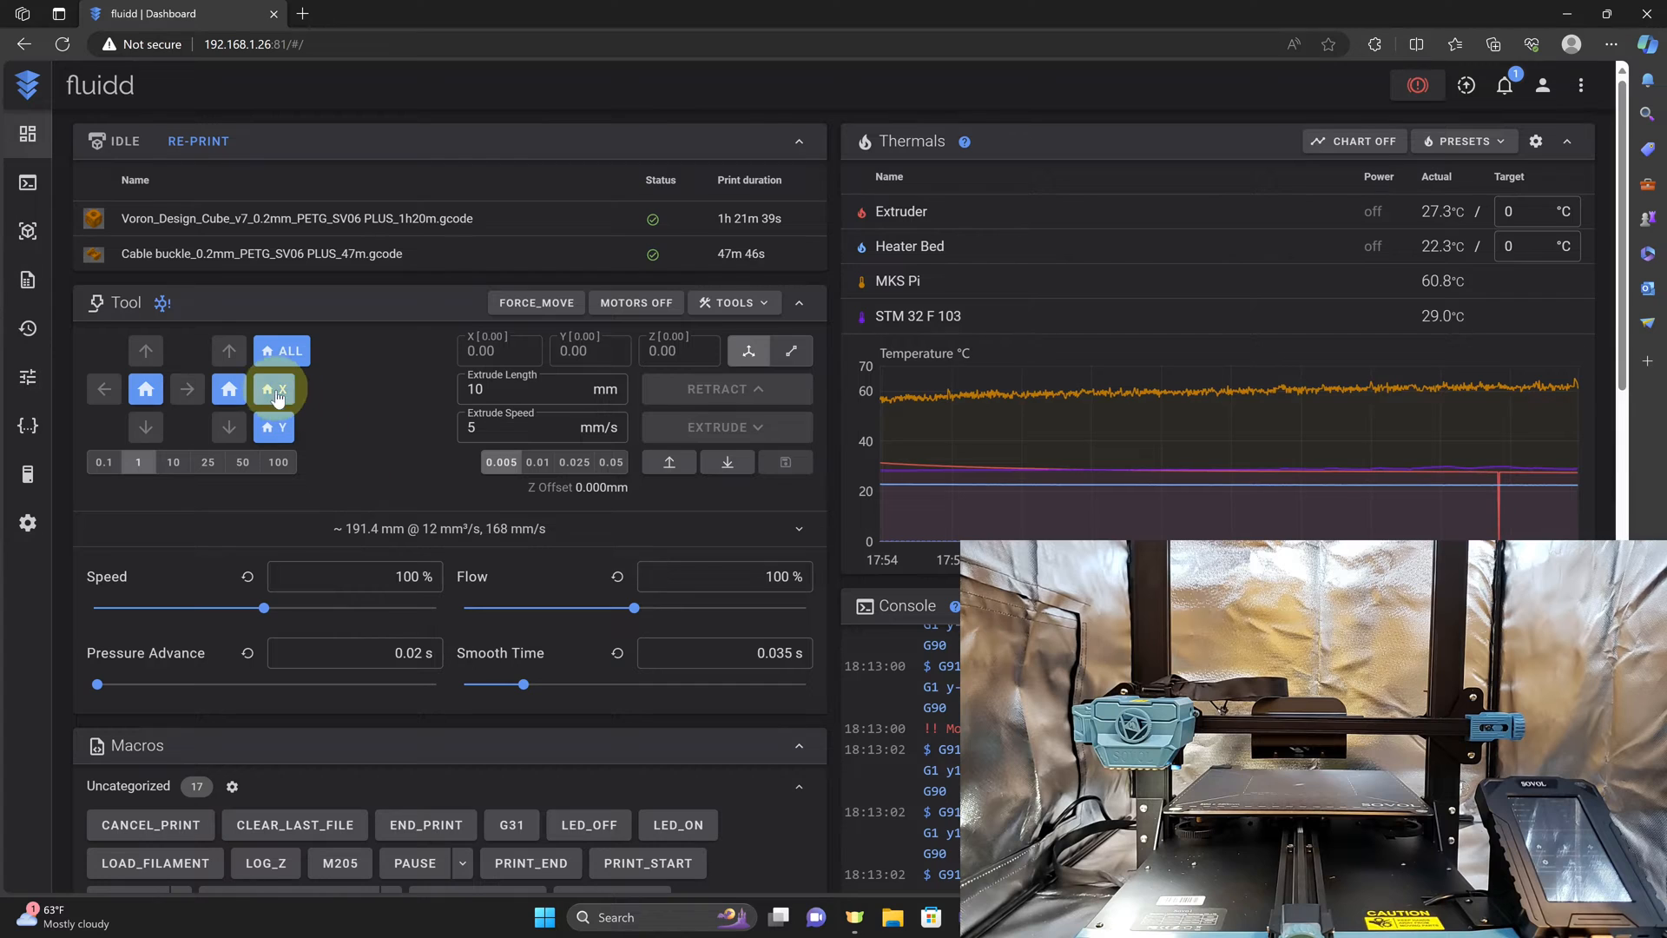
# Home X, jog X and Y by 100 mm, then Home All, parking at X 123, Y 170, Z 5
pyautogui.click(274, 387)
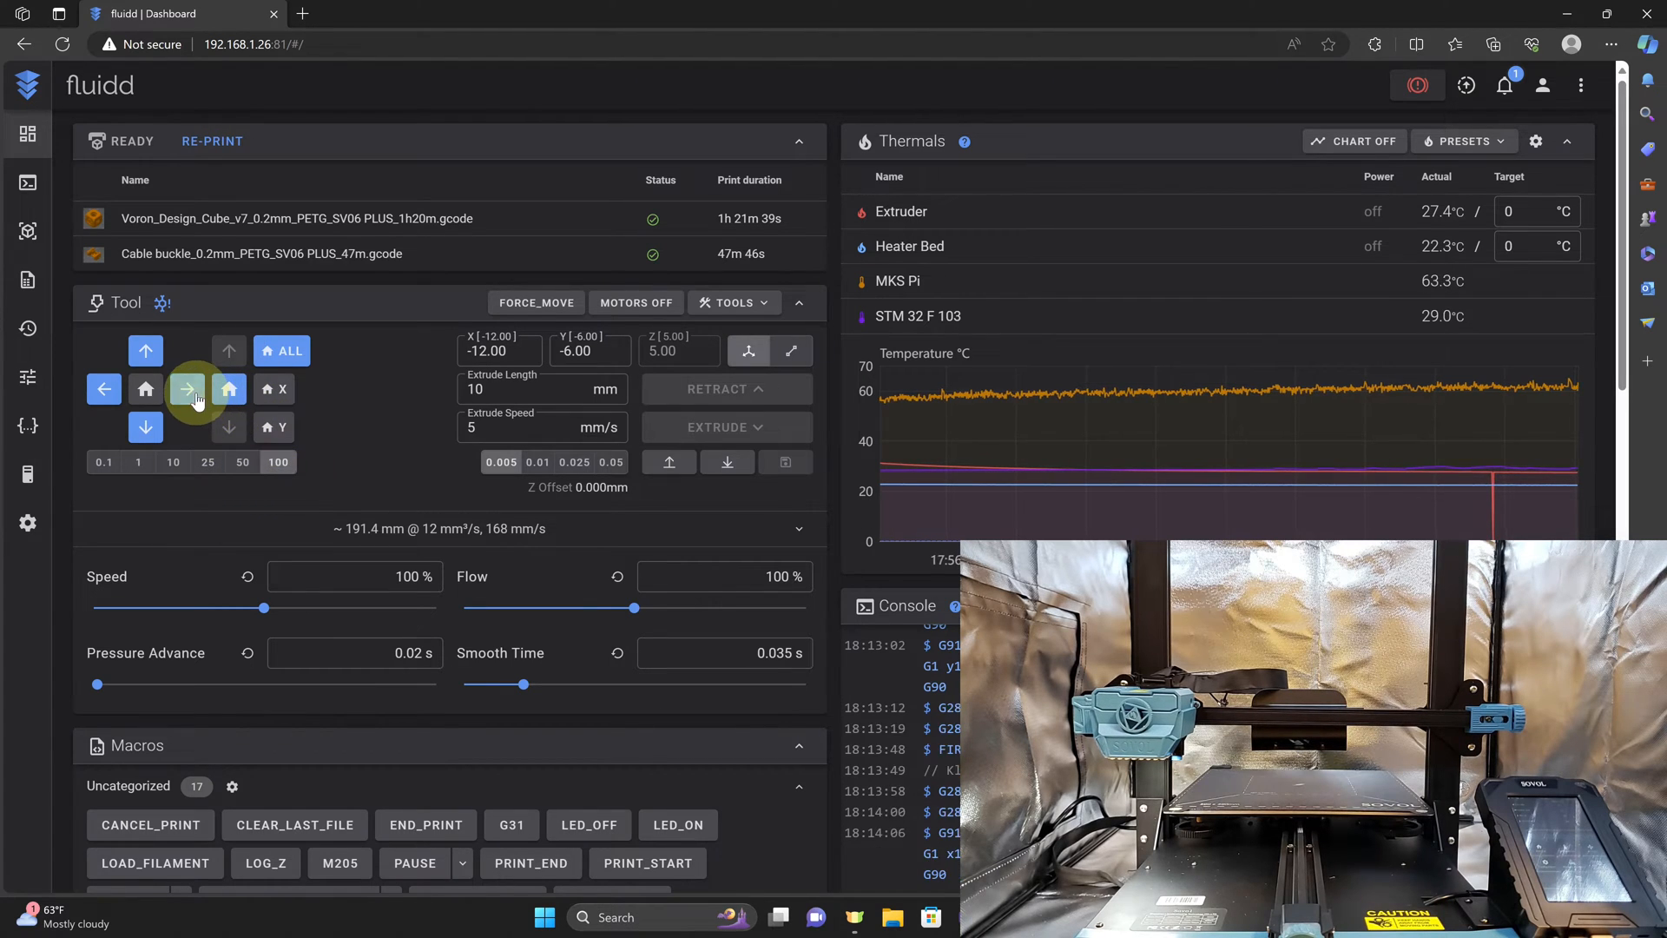
pyautogui.click(146, 351)
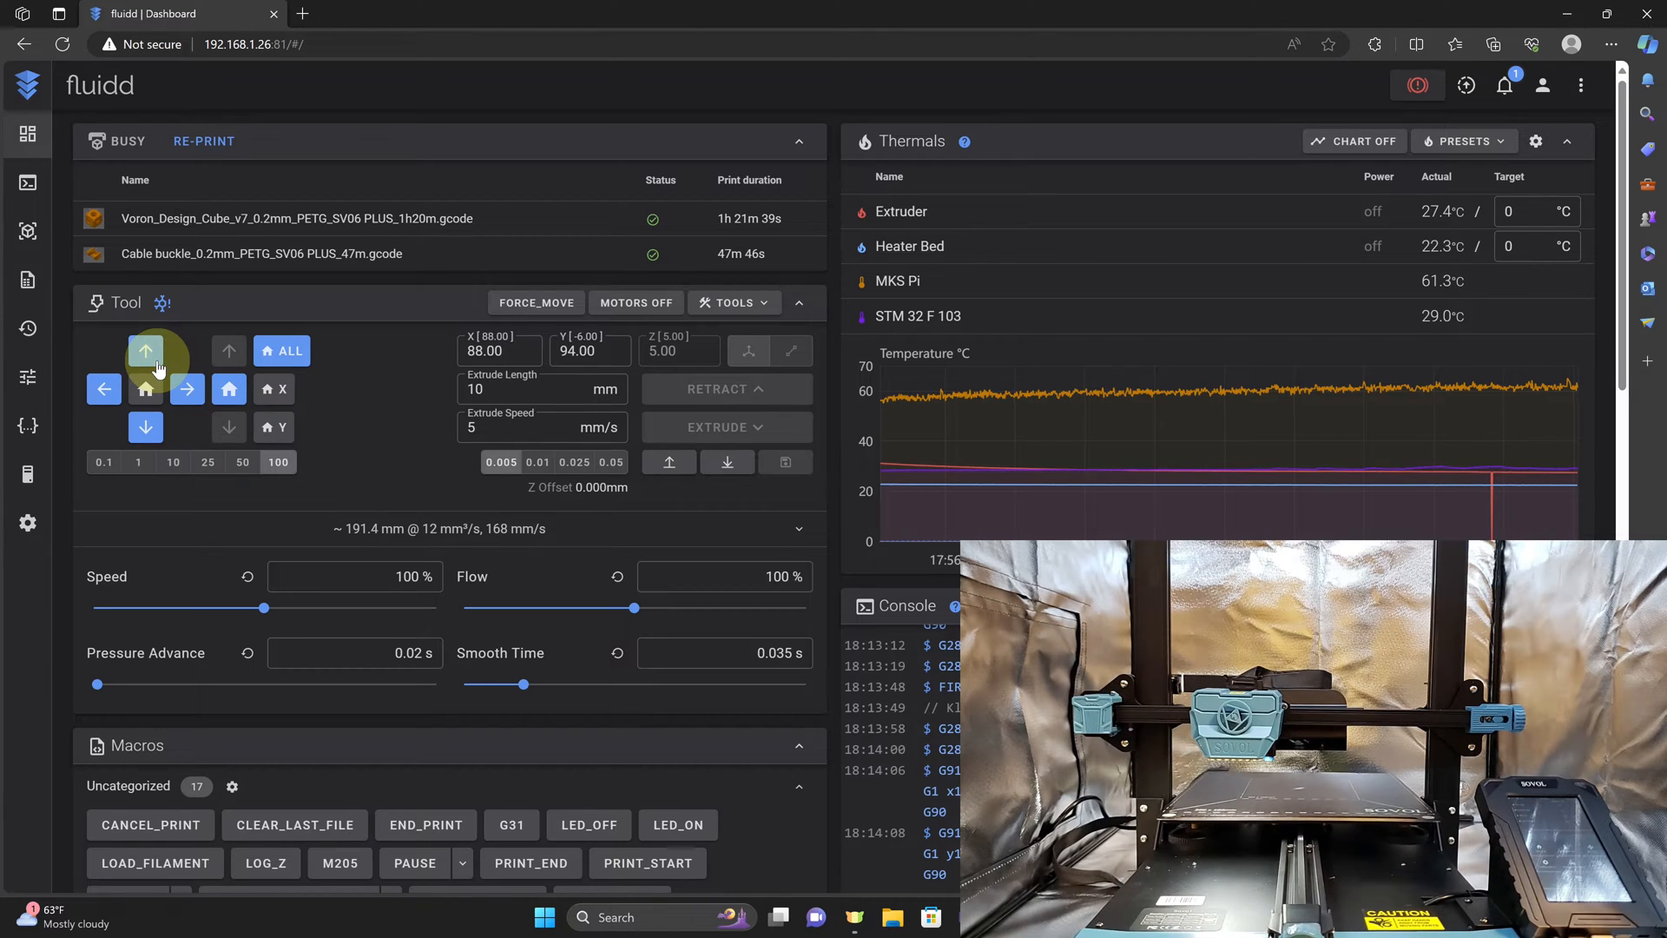
pyautogui.click(281, 351)
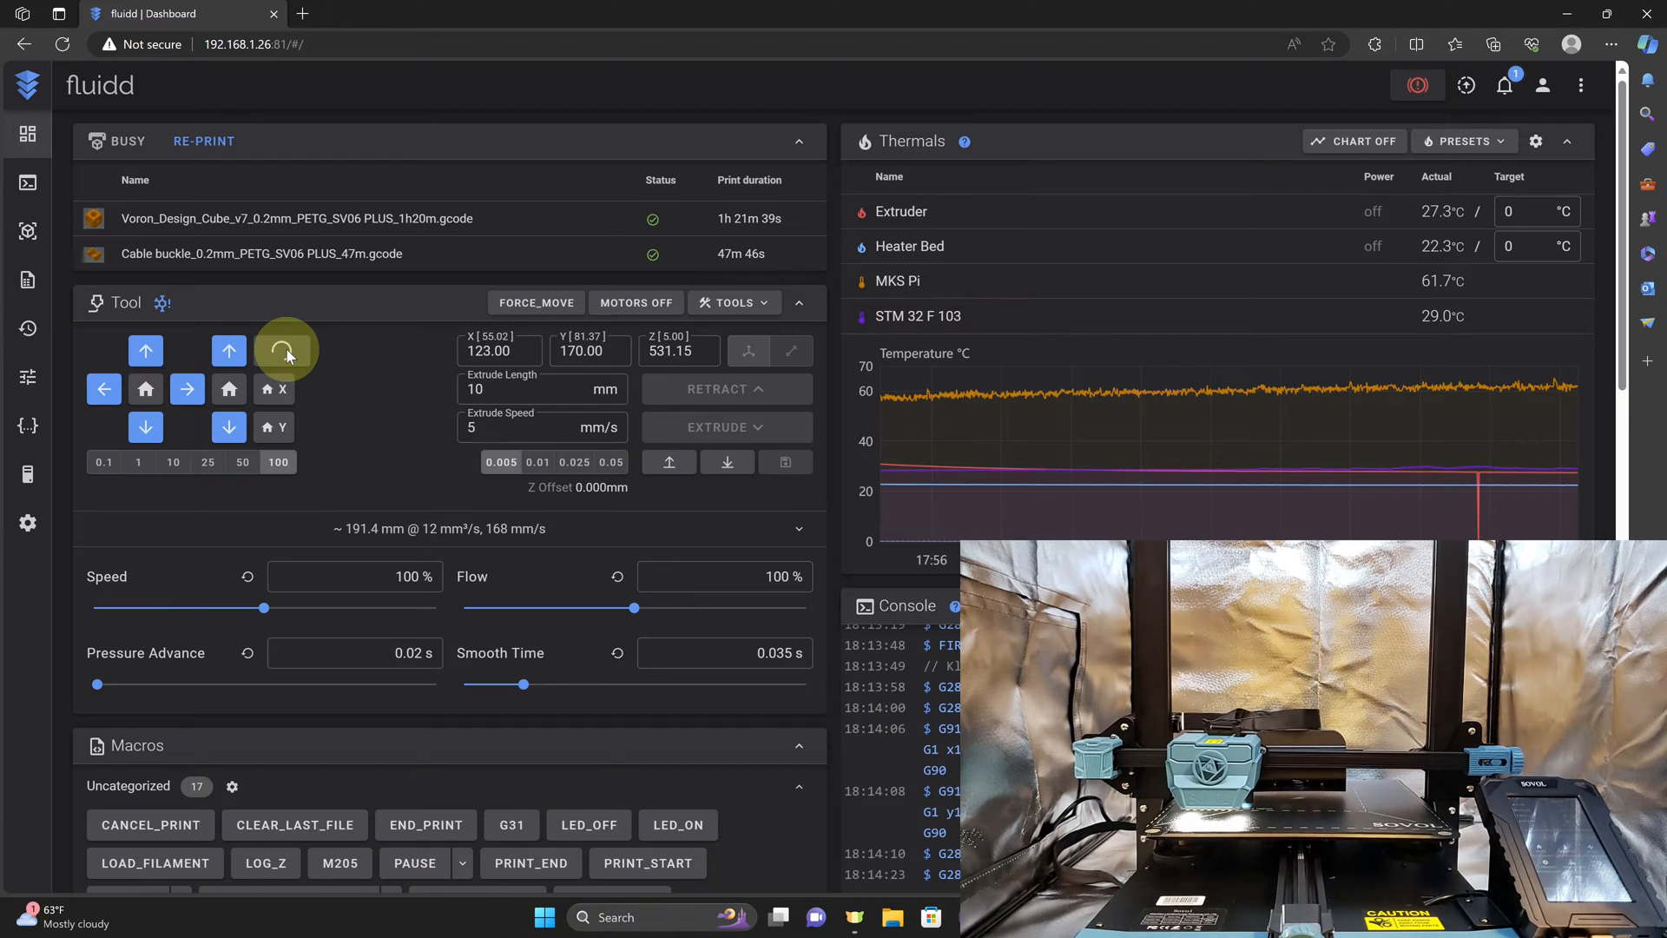
pyautogui.click(287, 349)
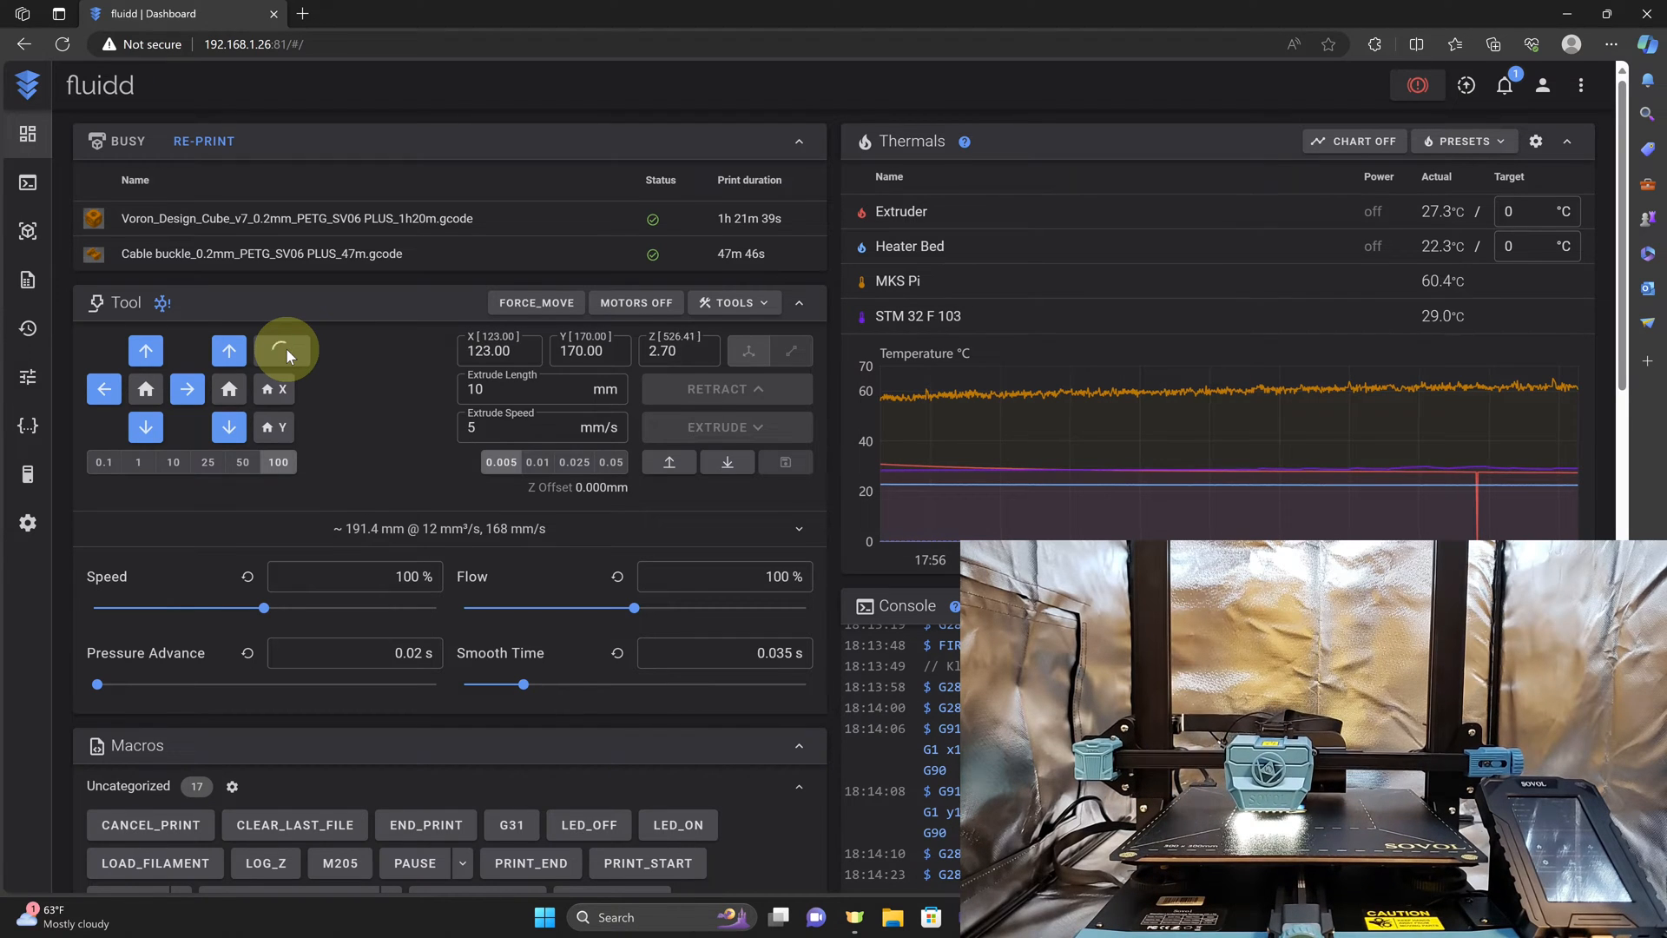
pyautogui.click(281, 351)
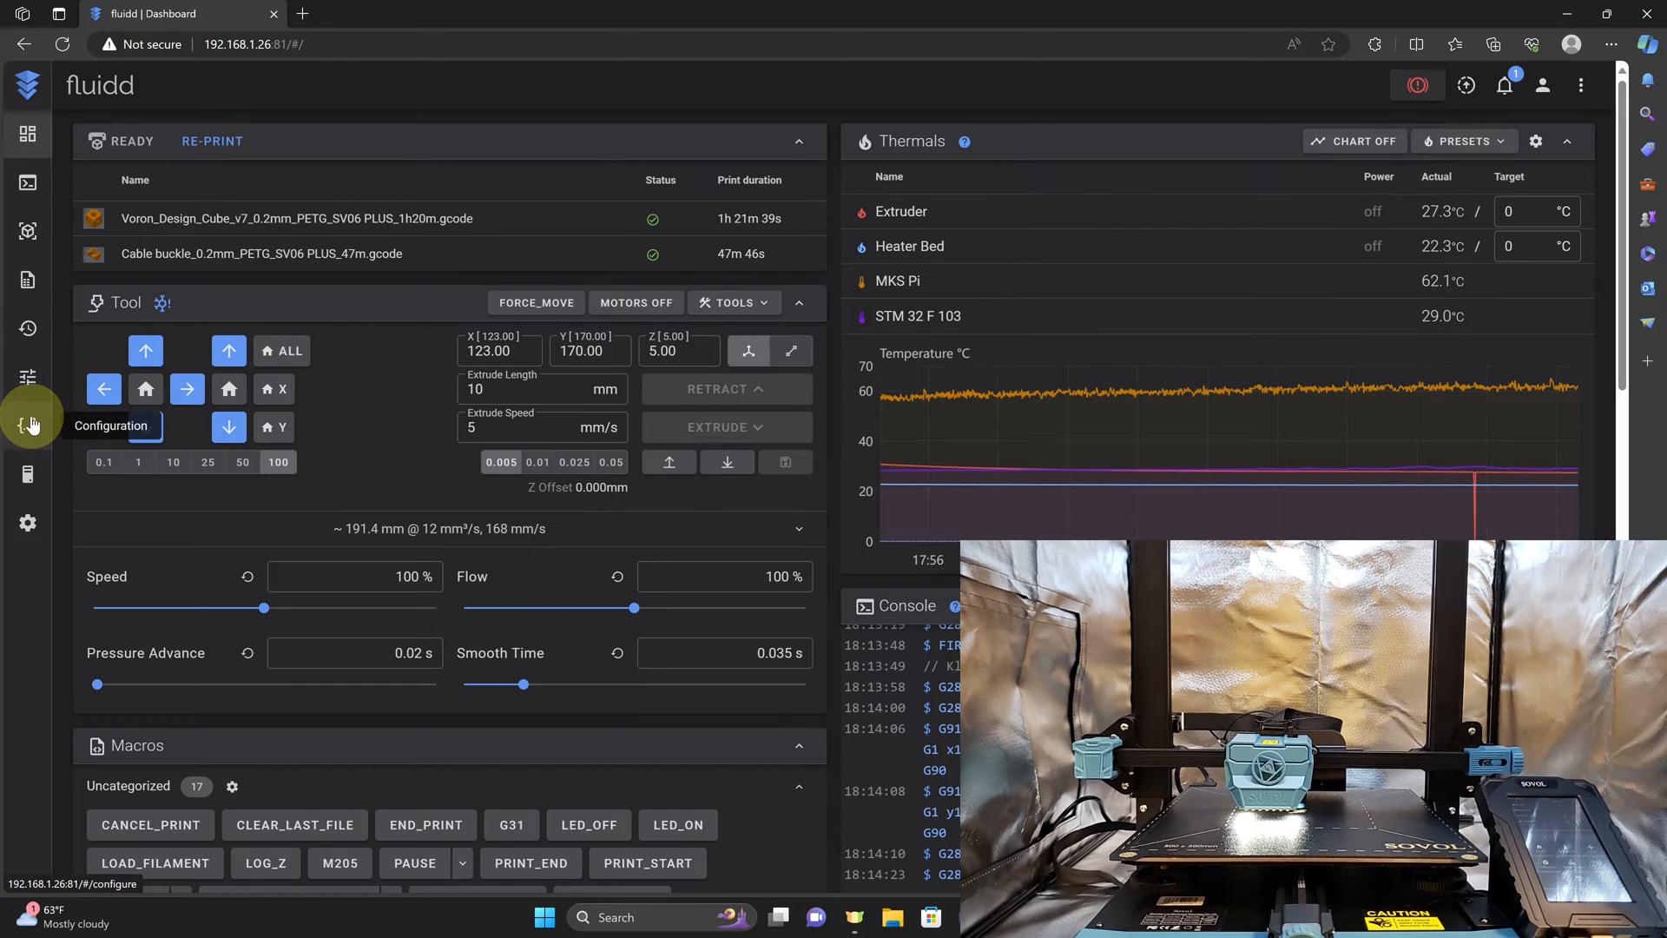
pyautogui.click(28, 426)
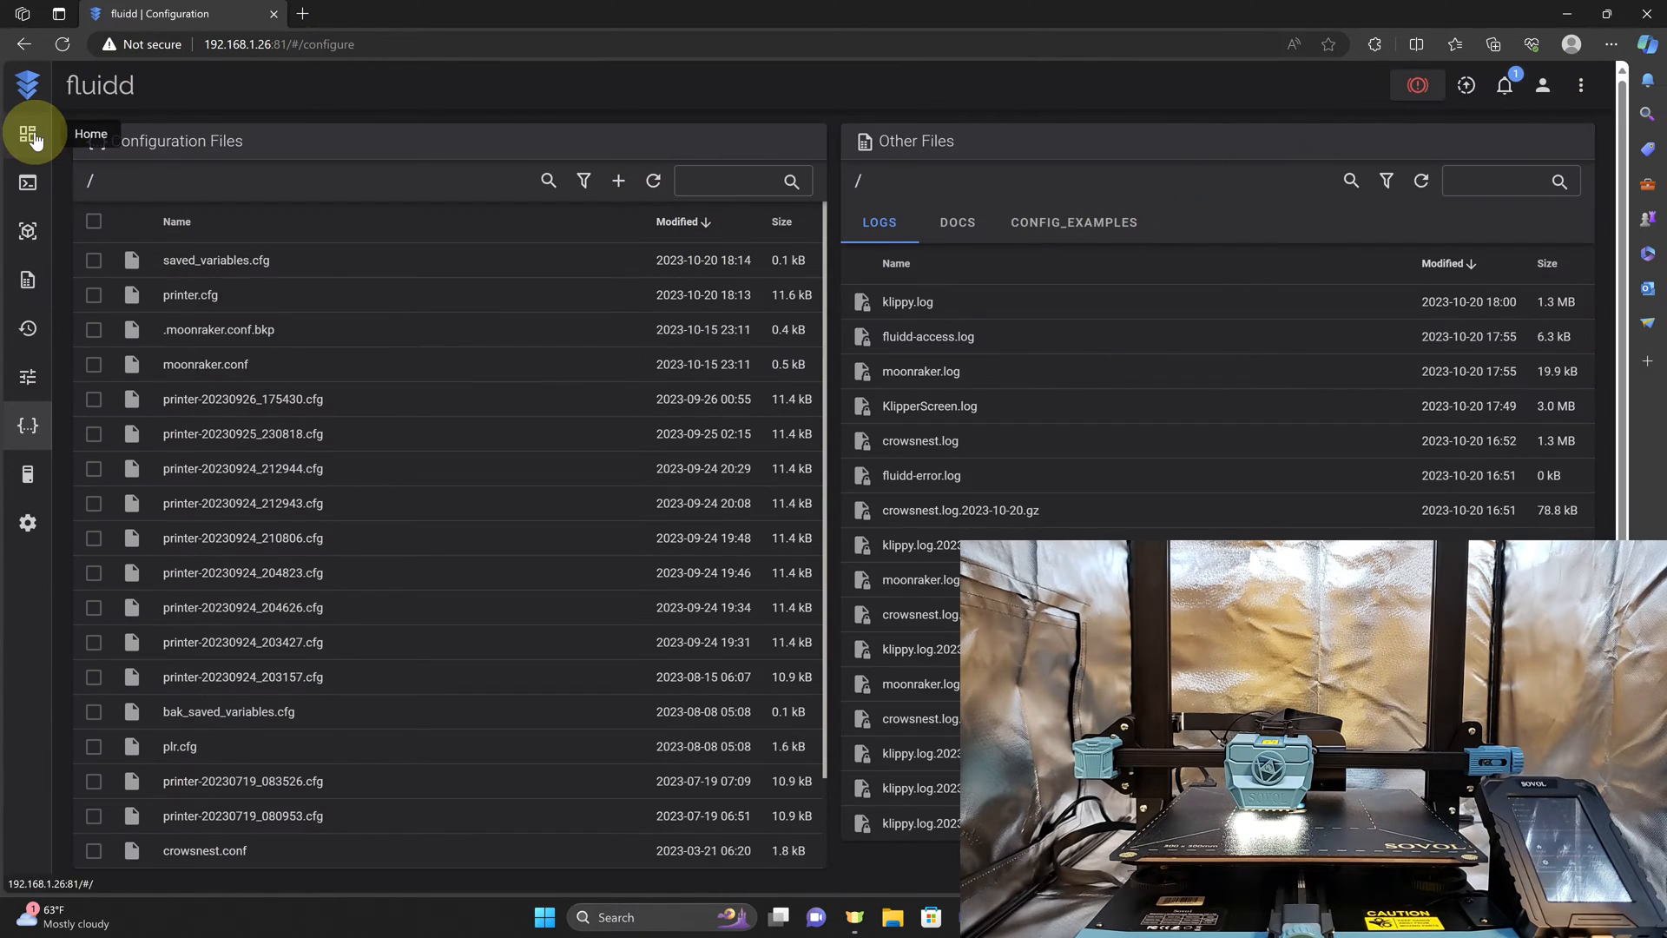
pyautogui.click(27, 134)
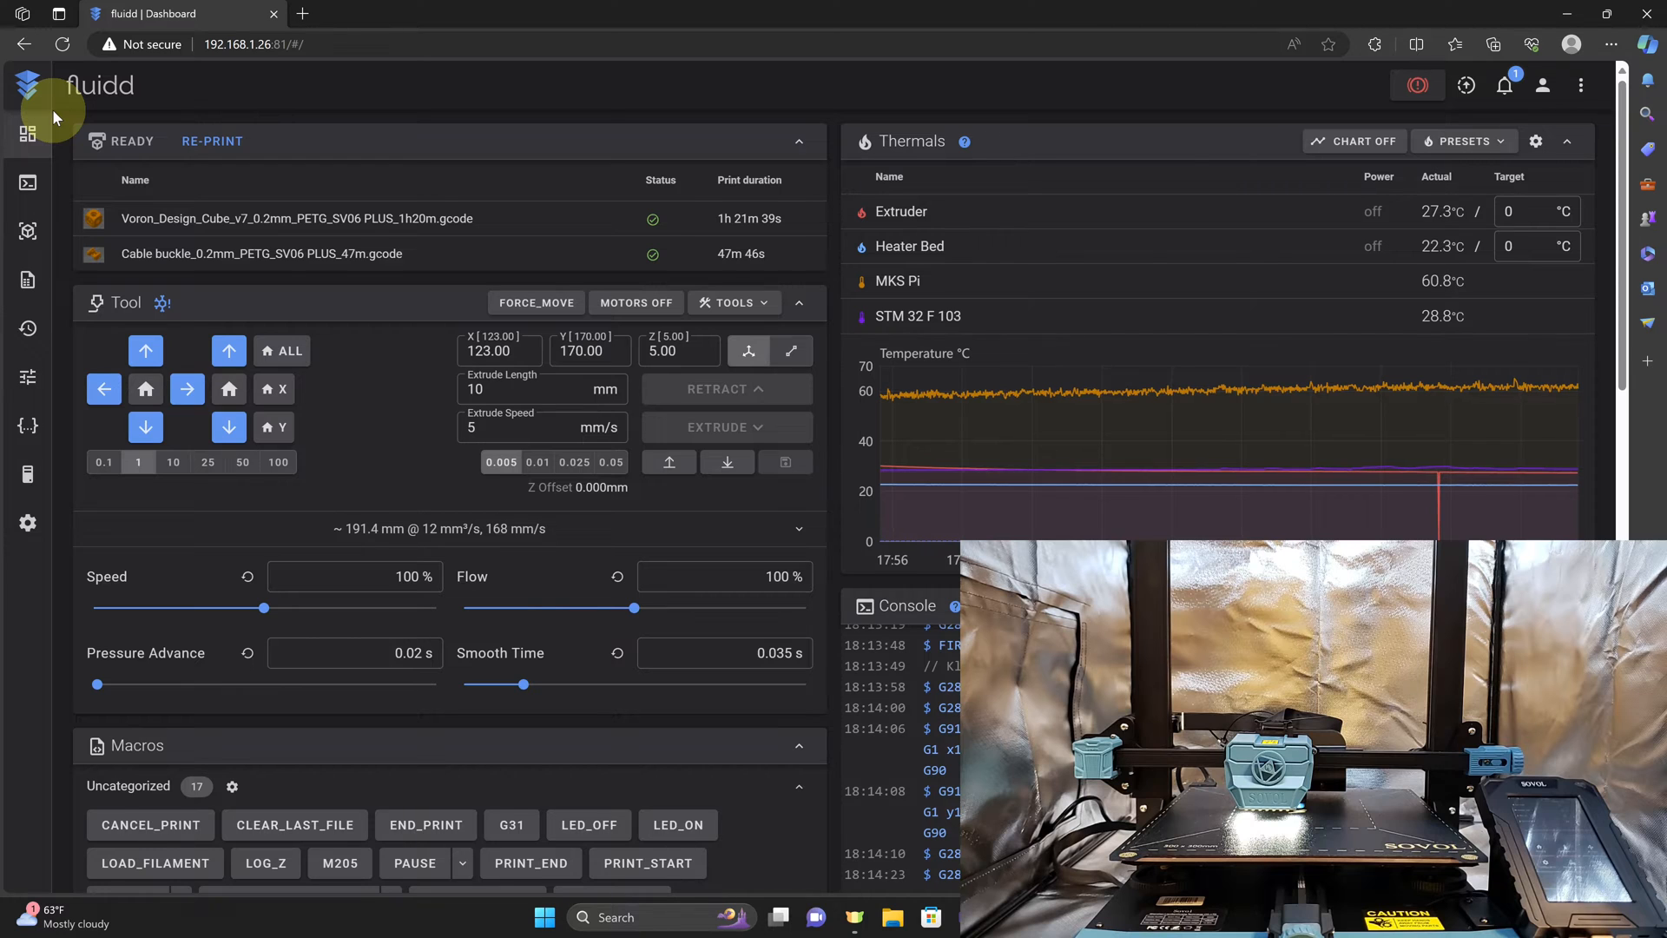
pyautogui.click(28, 426)
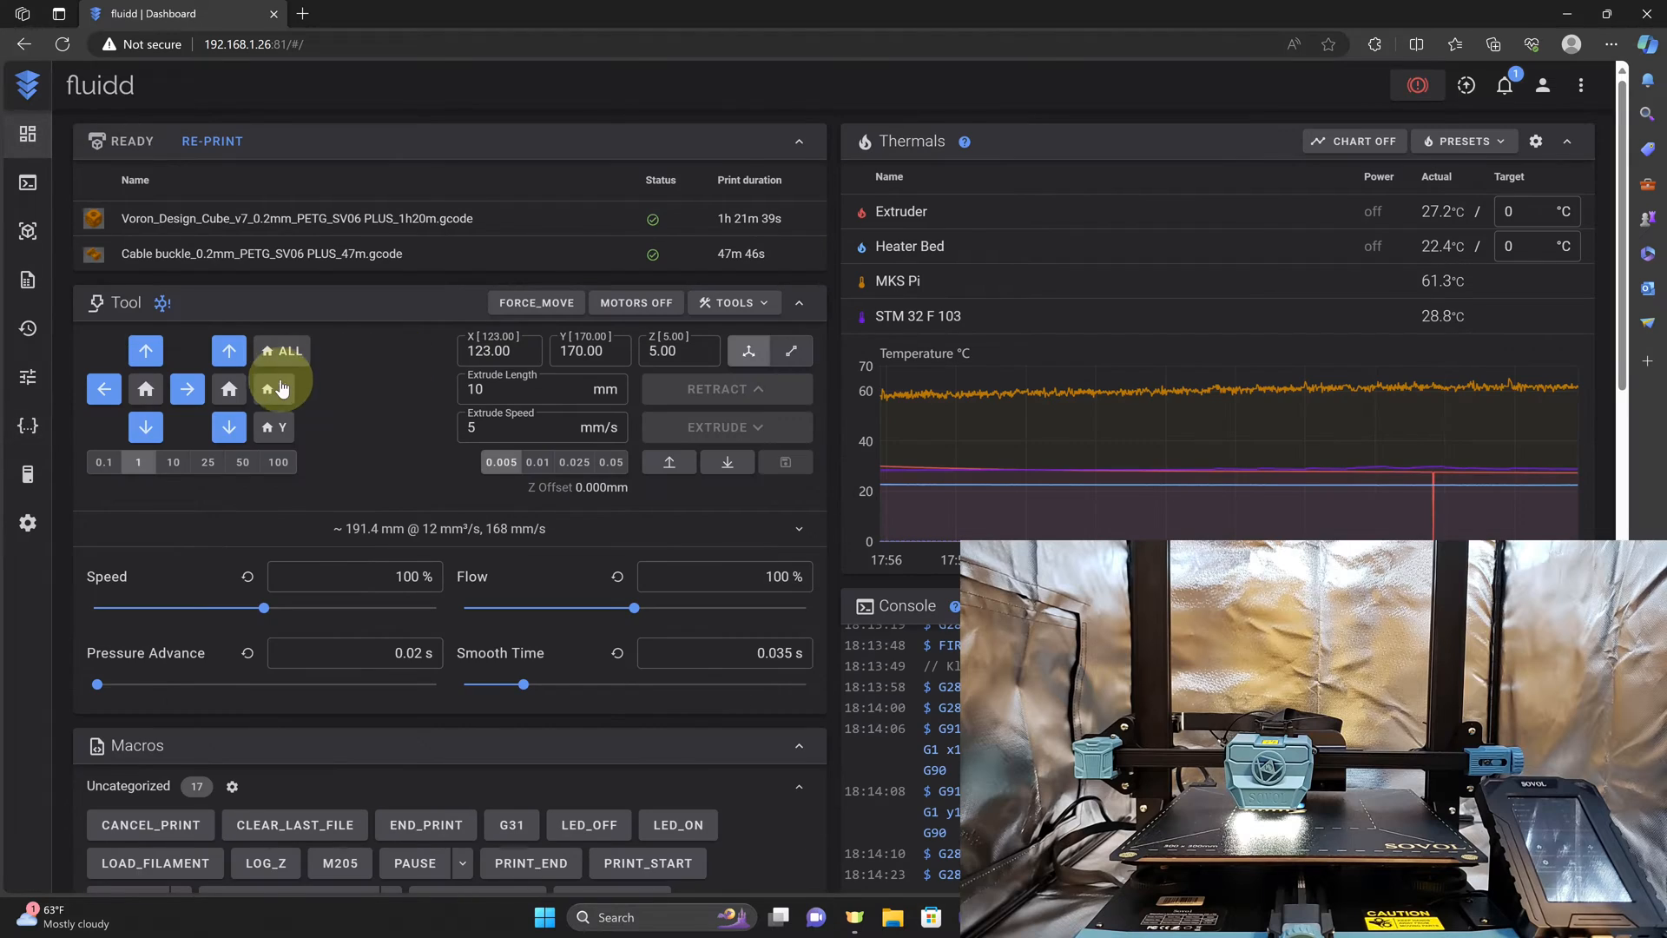
pyautogui.moveTo(273, 427)
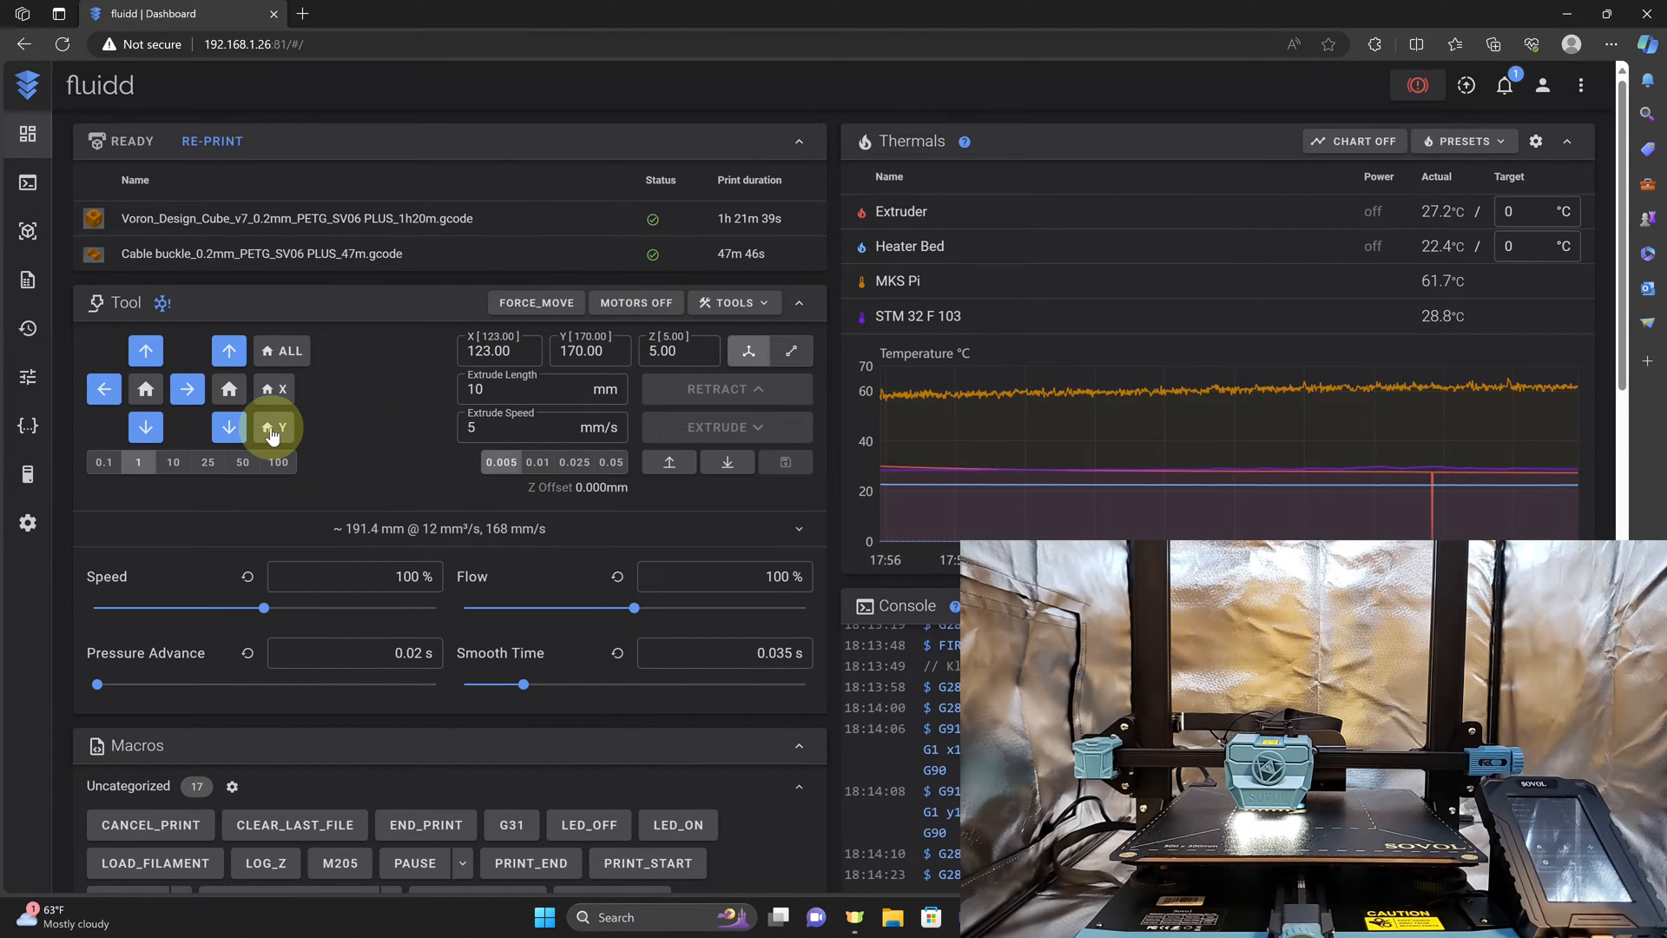
pyautogui.moveTo(351, 395)
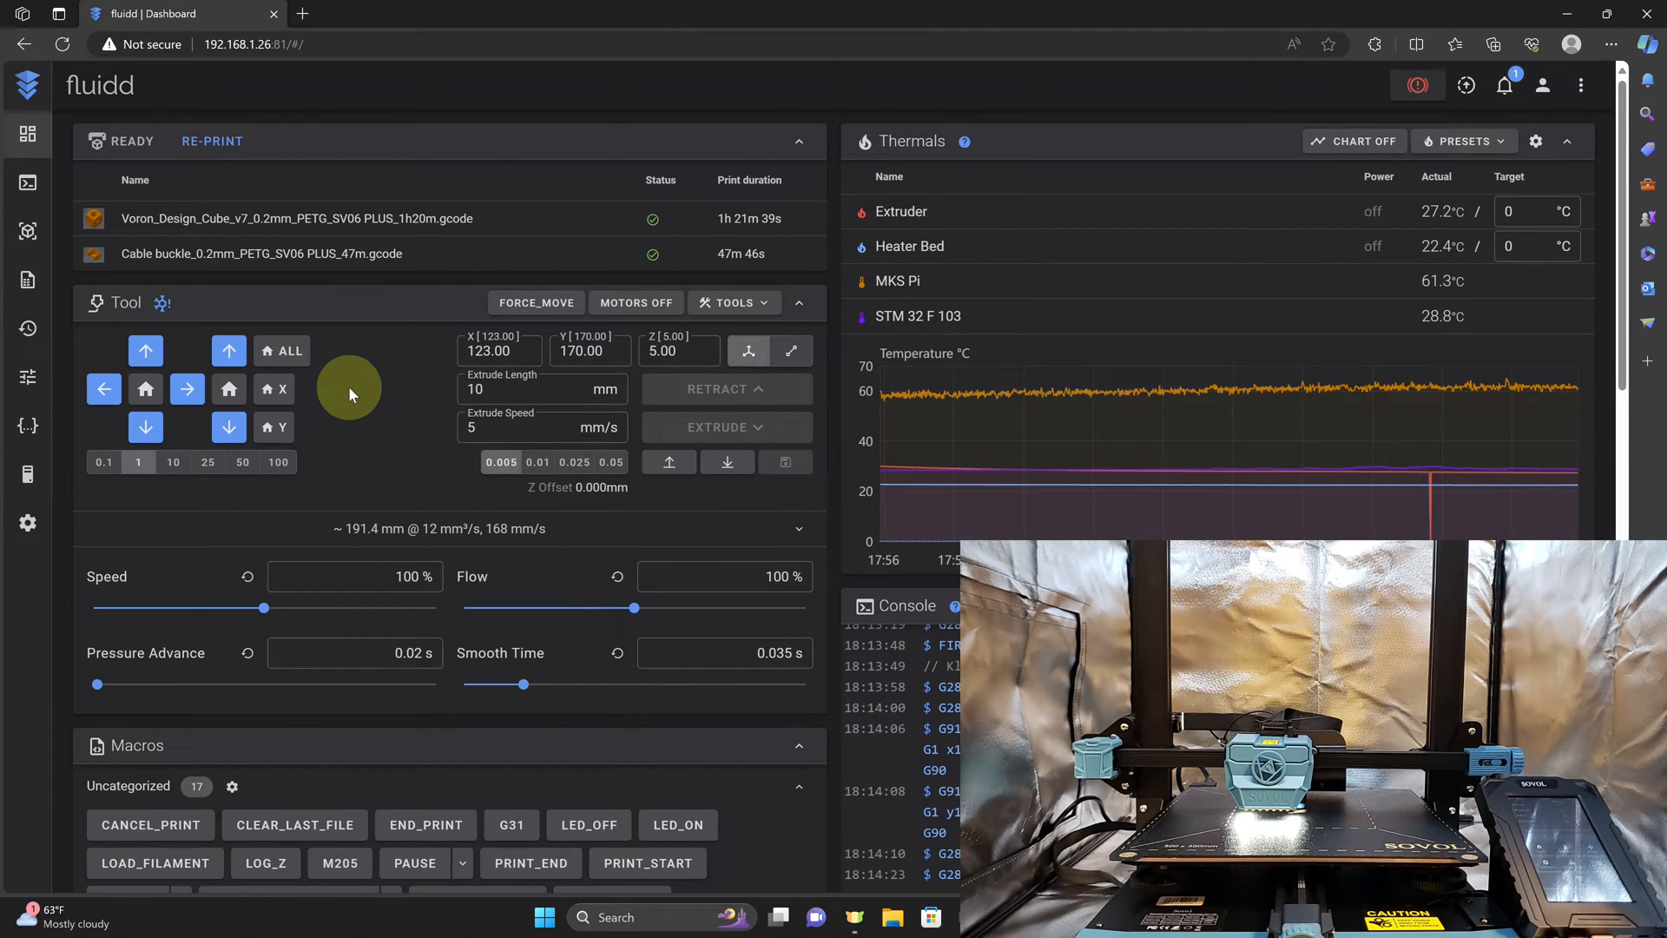